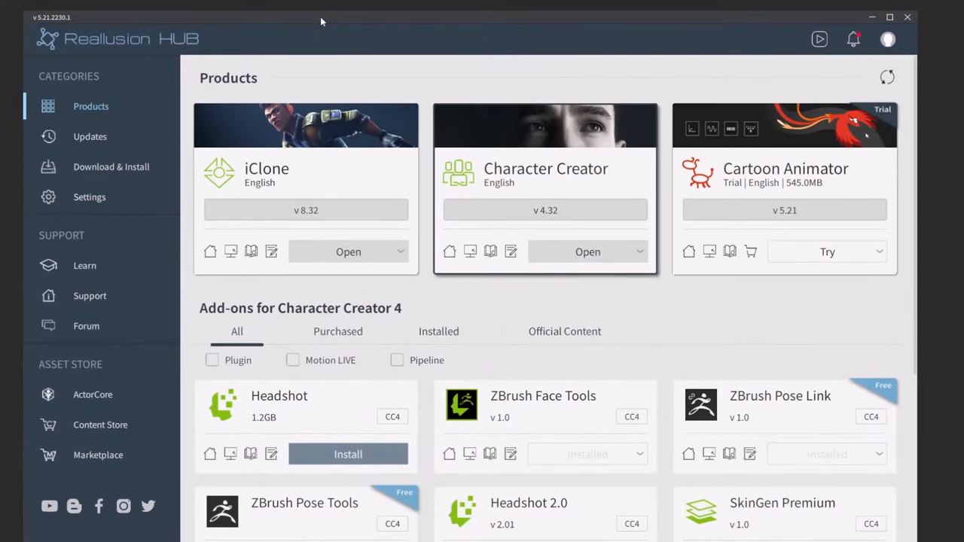
mouse_move(565, 301)
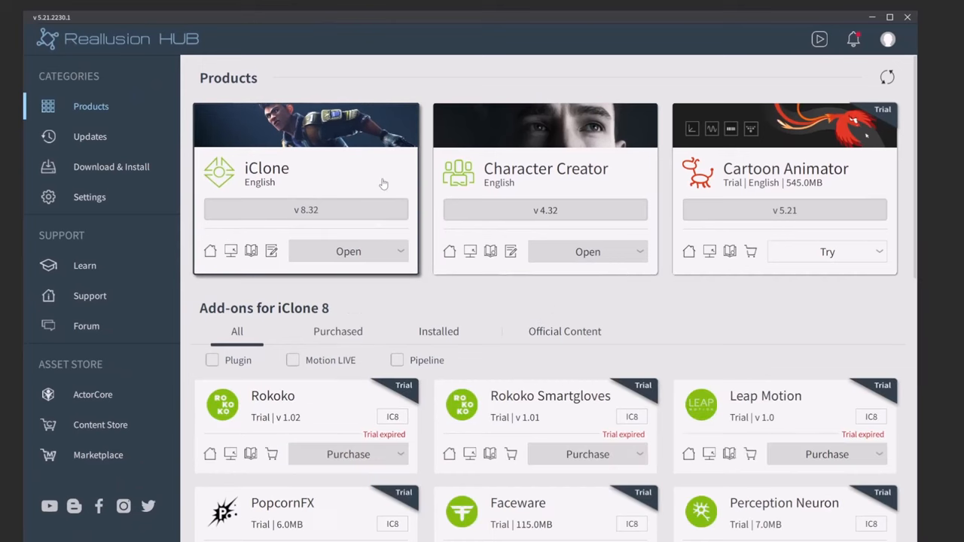
Review the add-ons for Cartoon Animator and Character Creator 4, then launch Character Creator from the Hub.
click(784, 188)
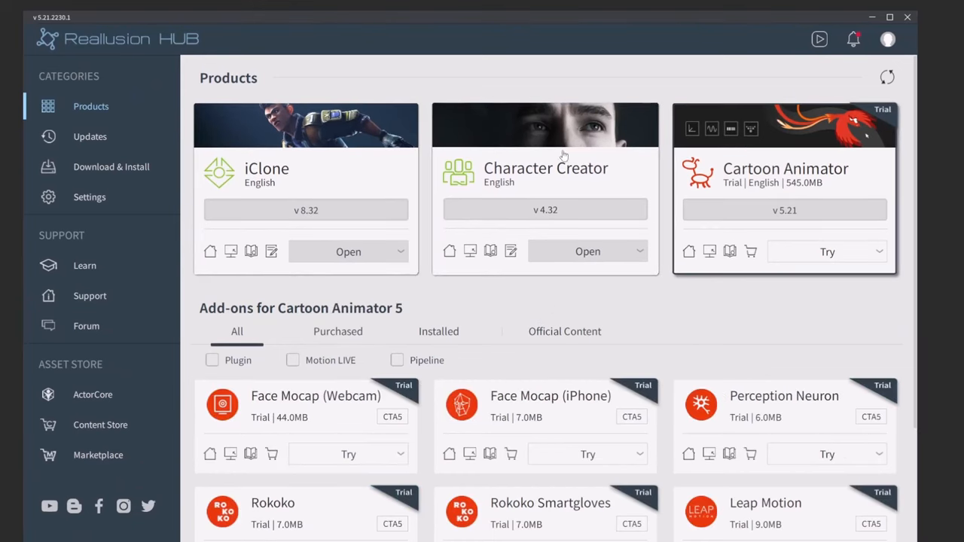
click(550, 173)
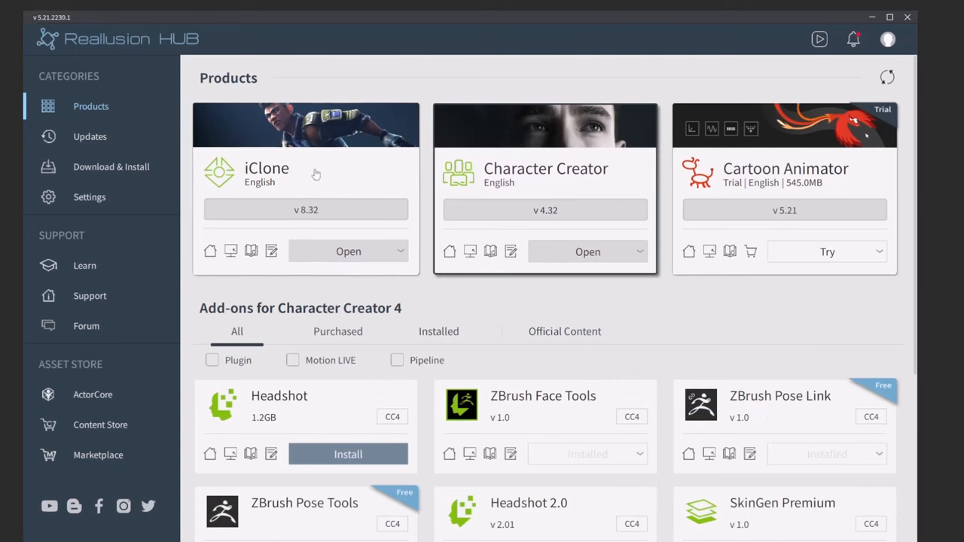
scroll(down, 3)
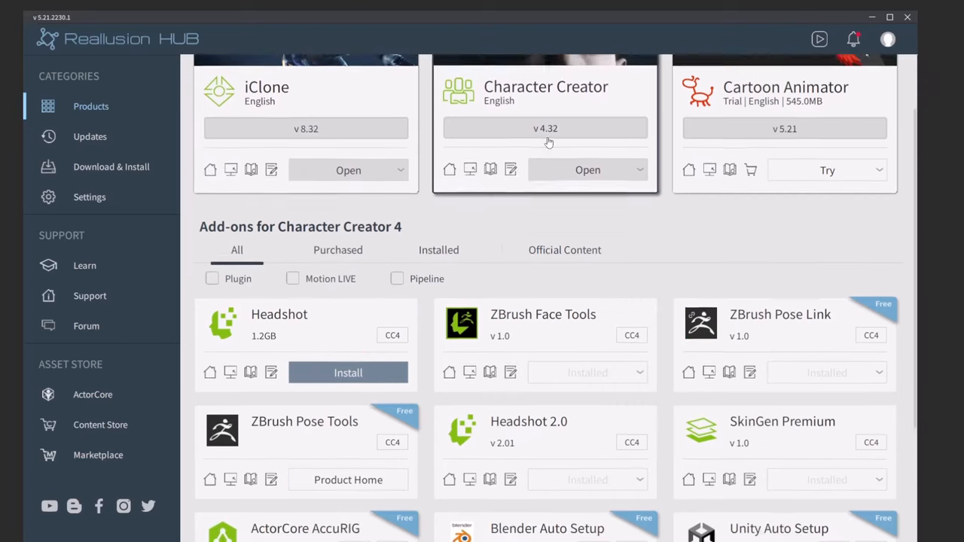
scroll(down, 3)
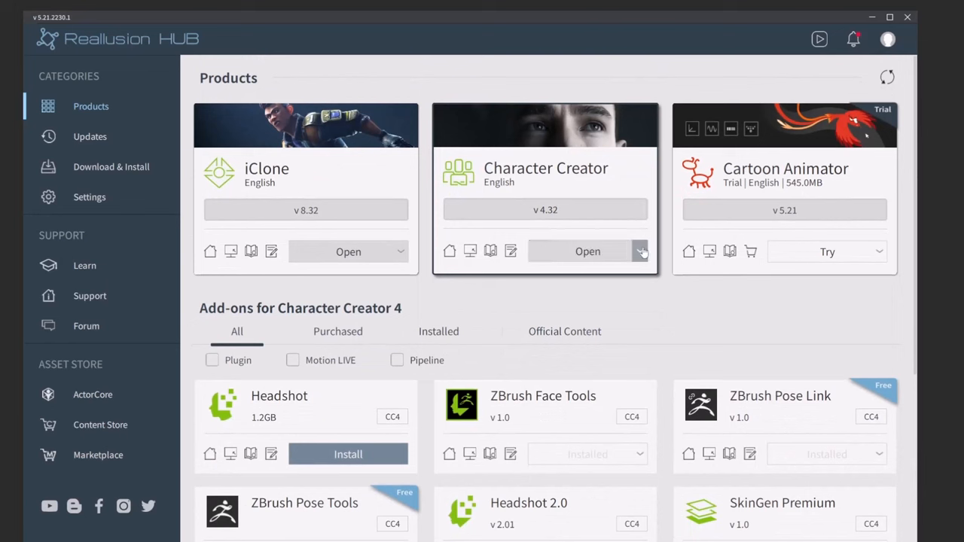
mouse_move(586, 253)
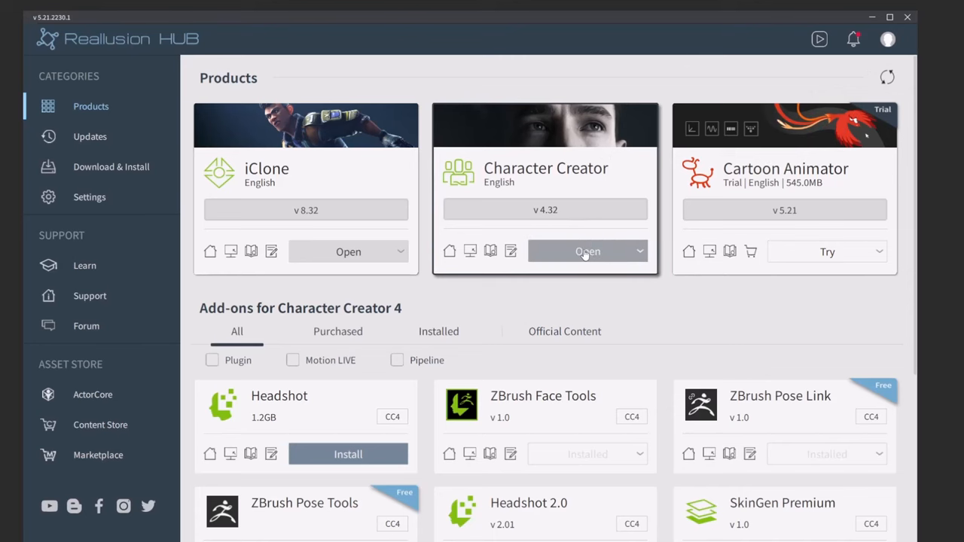
click(588, 252)
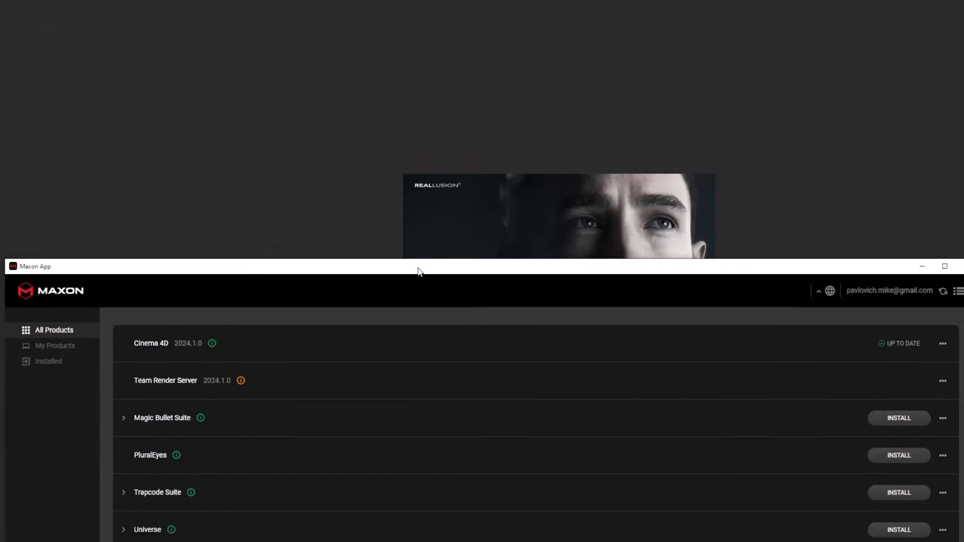
mouse_move(109, 300)
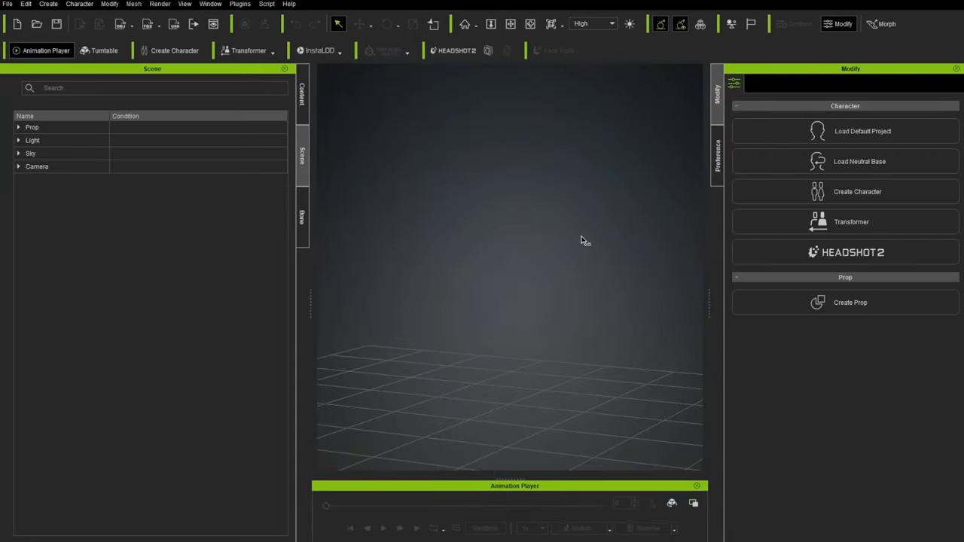
mouse_move(451, 168)
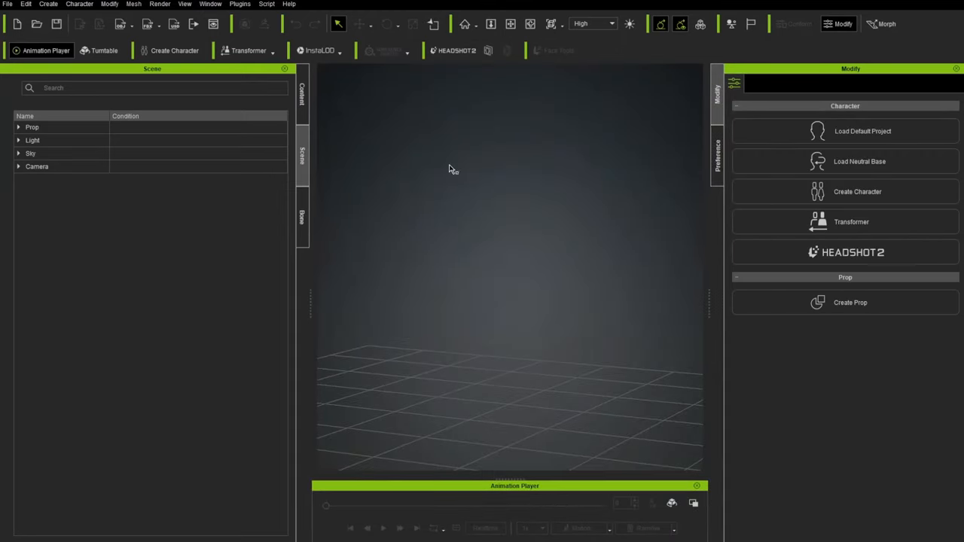
Show the Content Manager and browse the Actor character templates (Camila, Kevin, Susan).
click(211, 4)
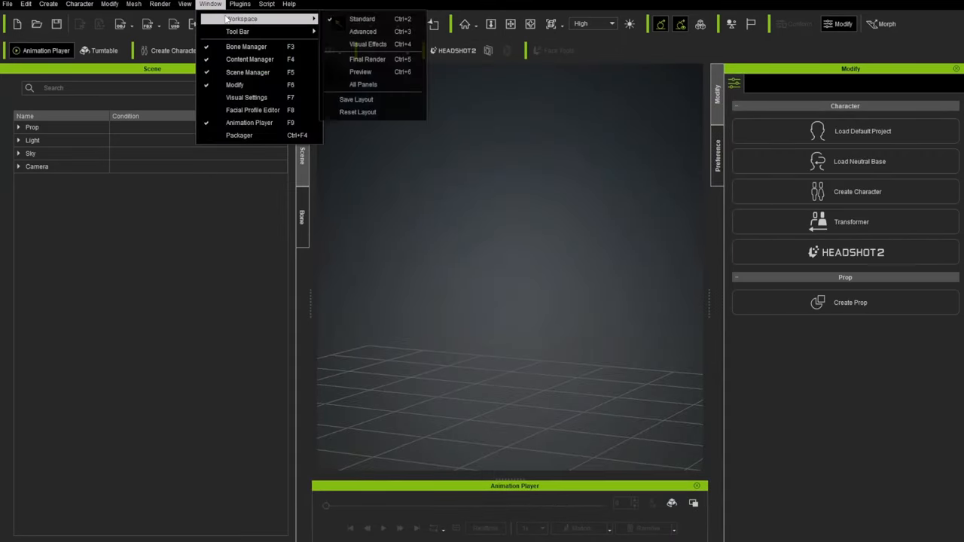
mouse_move(365, 84)
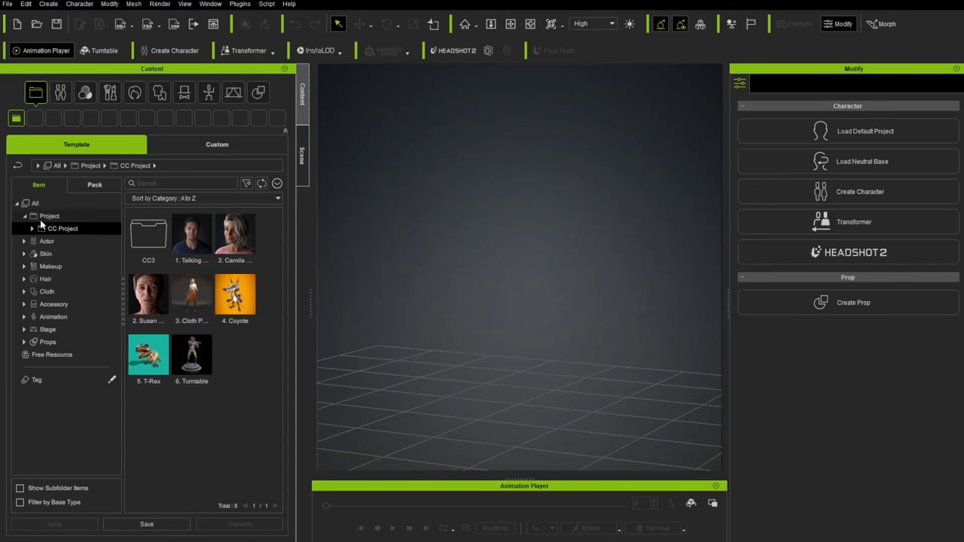
click(46, 241)
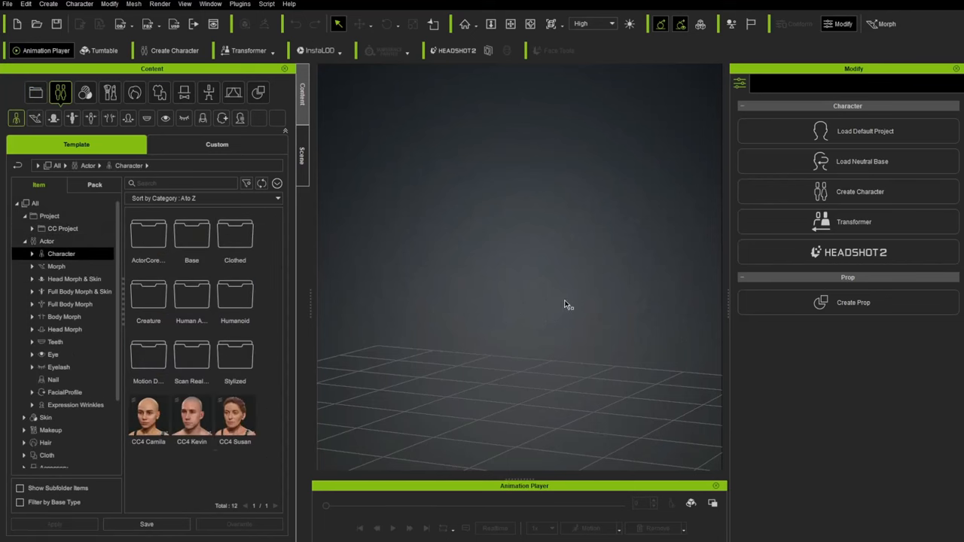
mouse_move(537, 249)
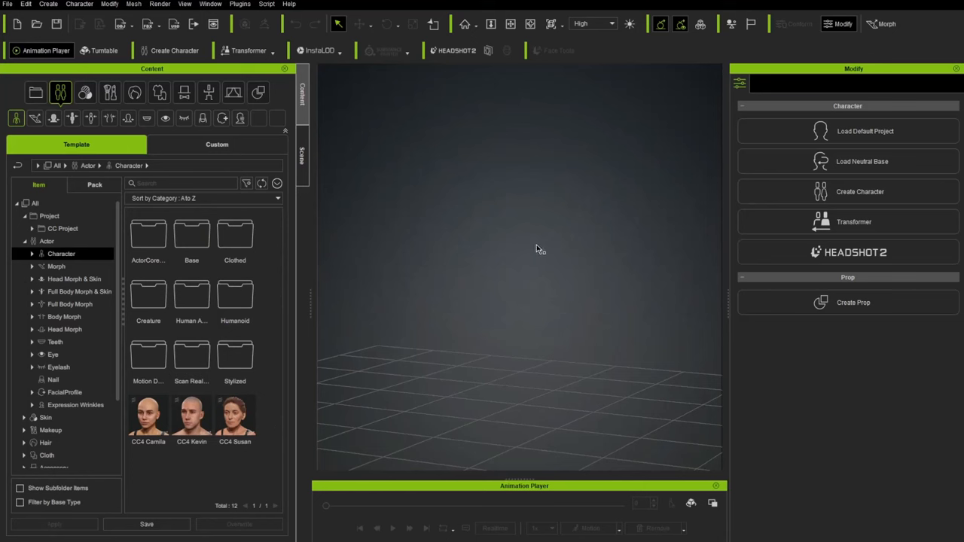
mouse_move(534, 244)
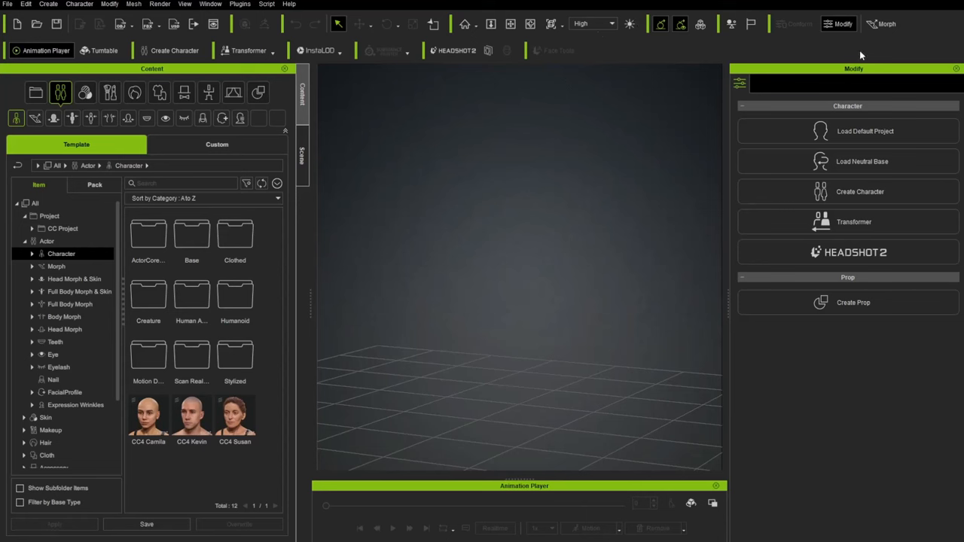
mouse_move(437, 132)
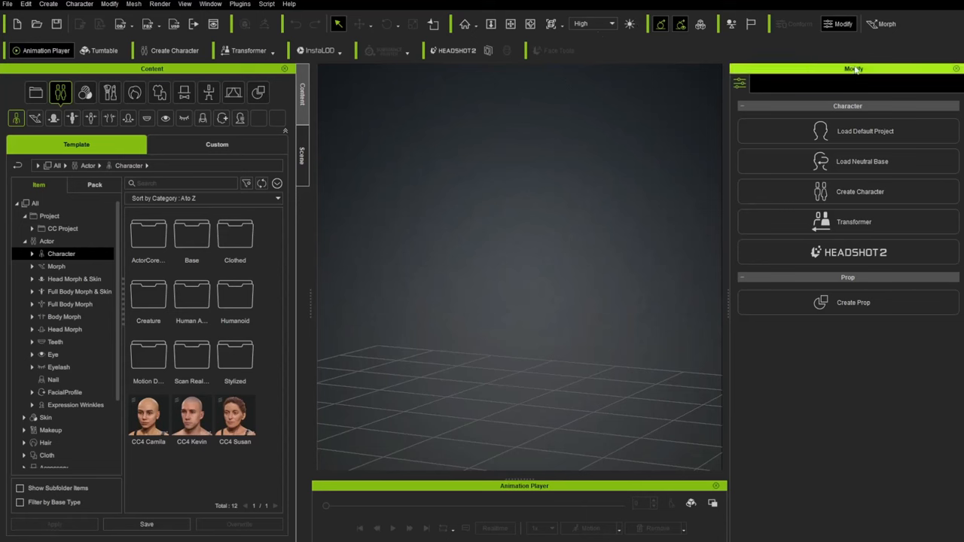
mouse_move(877, 161)
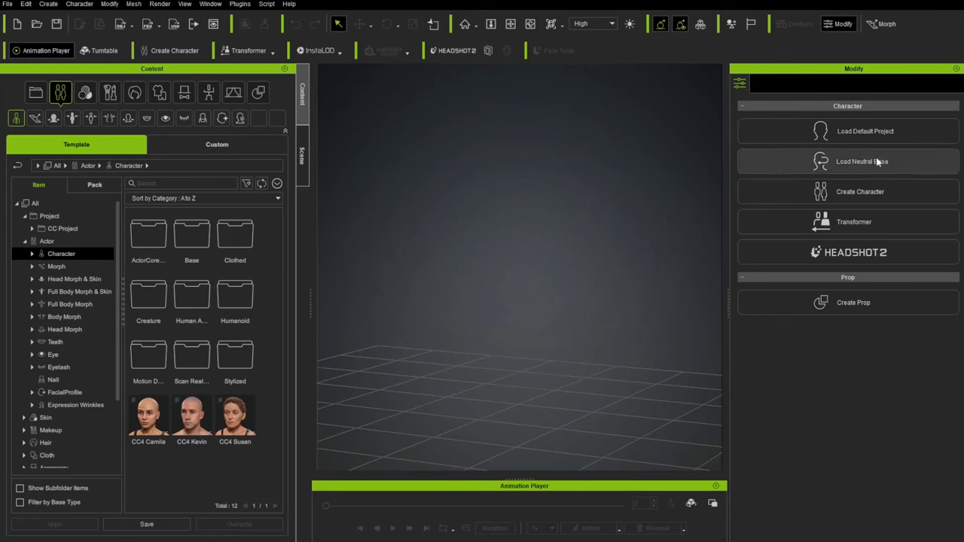
Load the neutral CC3_Base_Plus character and expand it in the Scene tree to list its meshes.
click(862, 161)
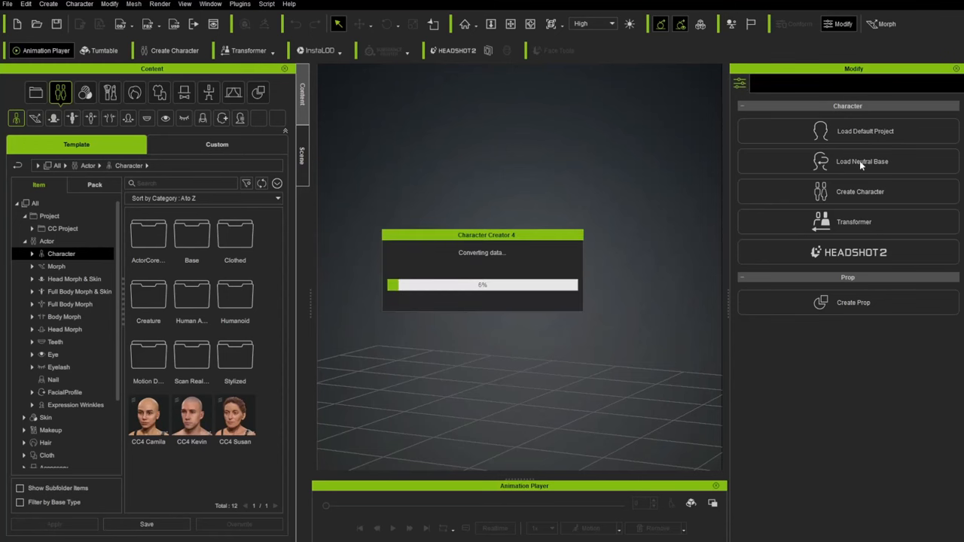
click(850, 161)
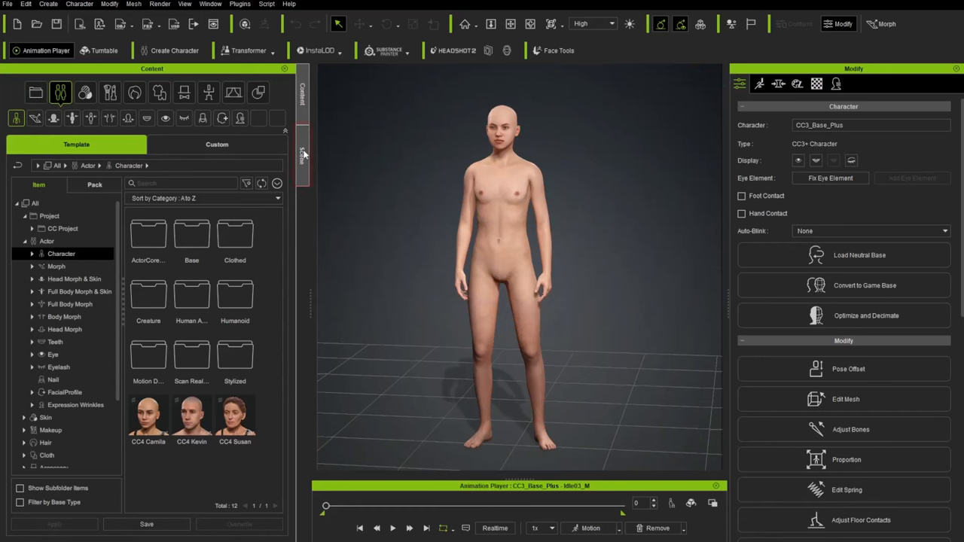
click(304, 154)
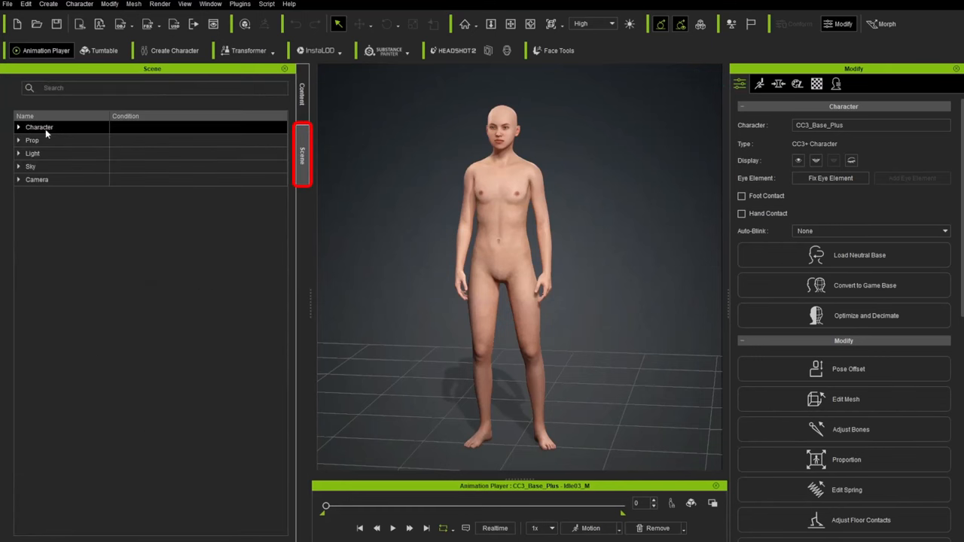
click(18, 126)
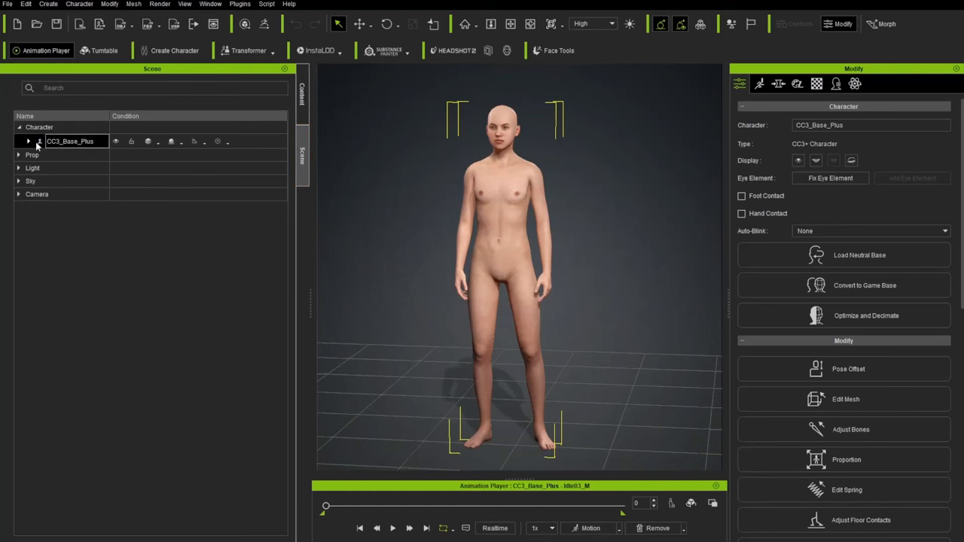
click(28, 142)
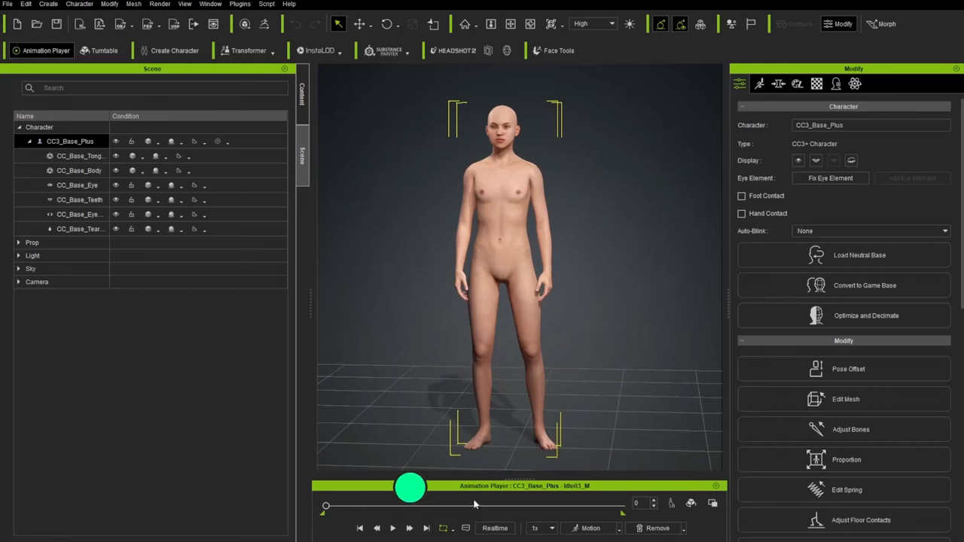
Apply a Calibration test pose and choose a display style for the CC_Base_Body mesh.
click(587, 527)
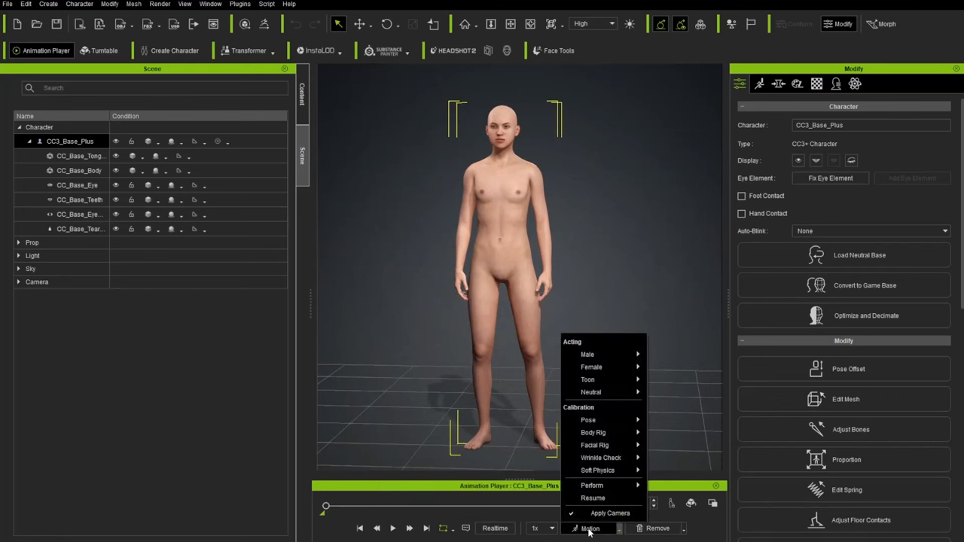
mouse_move(587, 419)
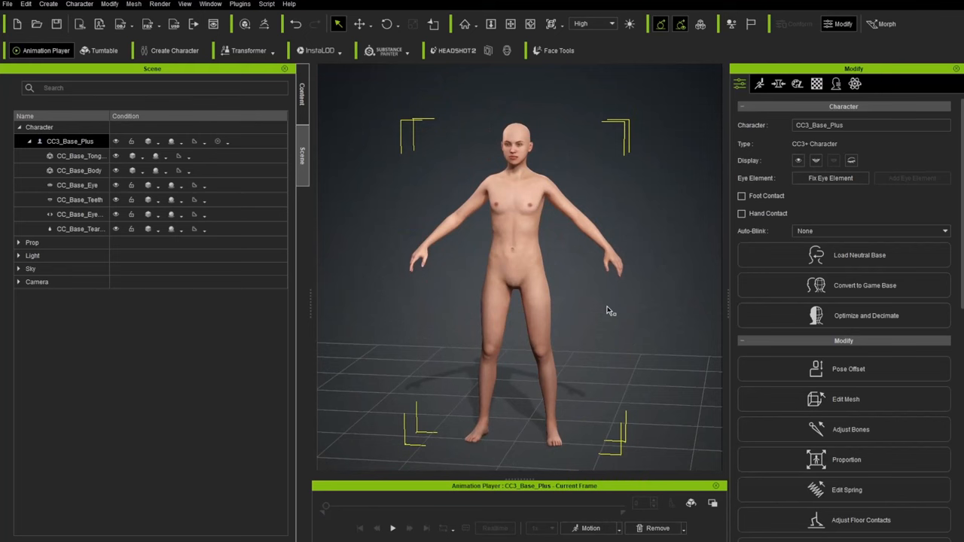
mouse_move(576, 253)
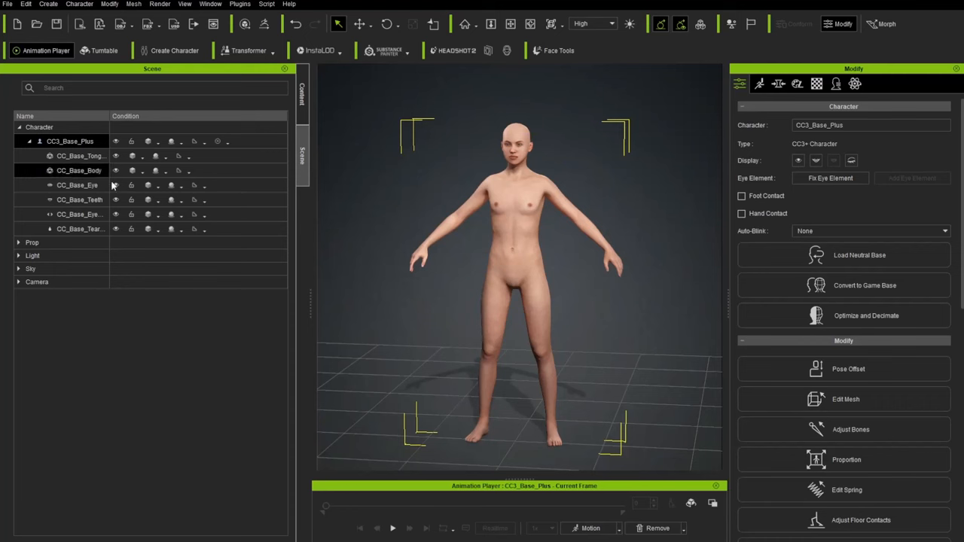
click(76, 171)
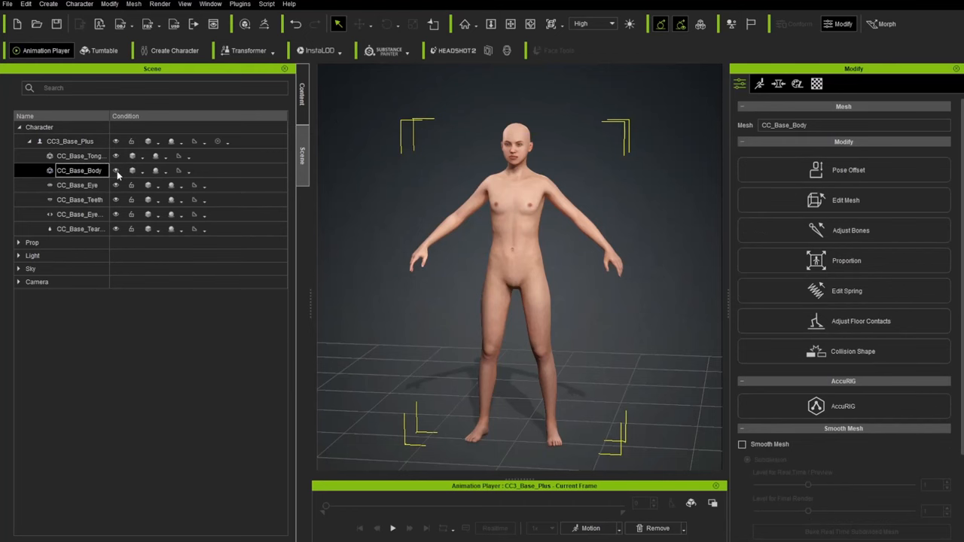
click(142, 170)
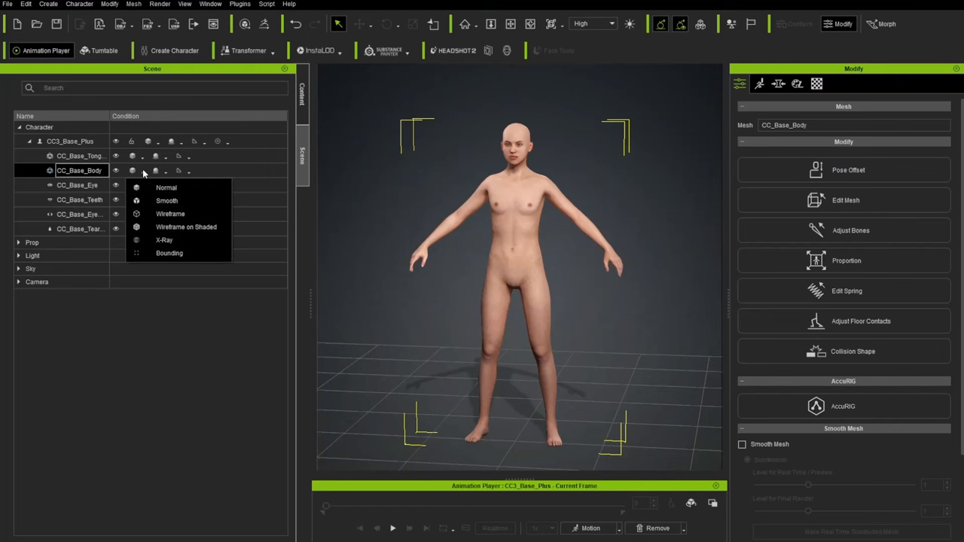
mouse_move(166, 187)
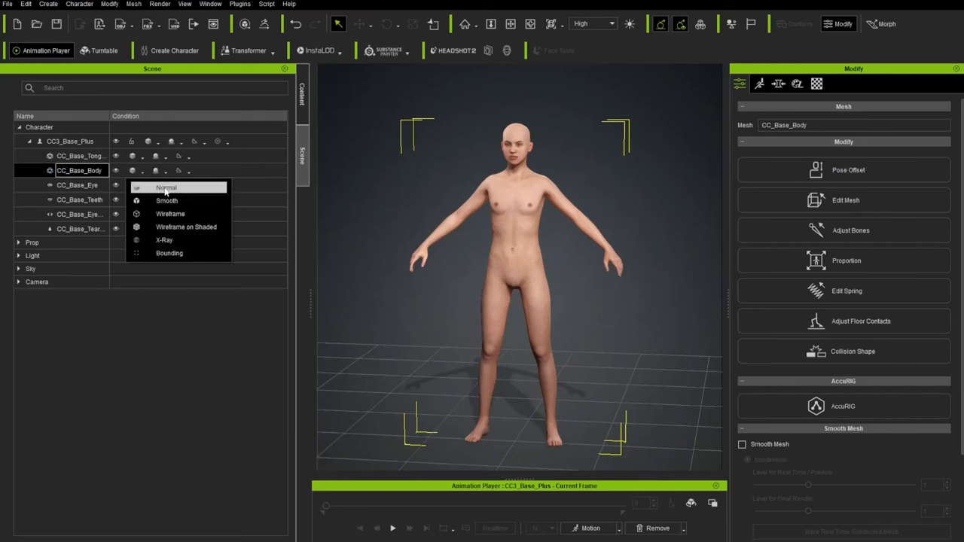
click(171, 214)
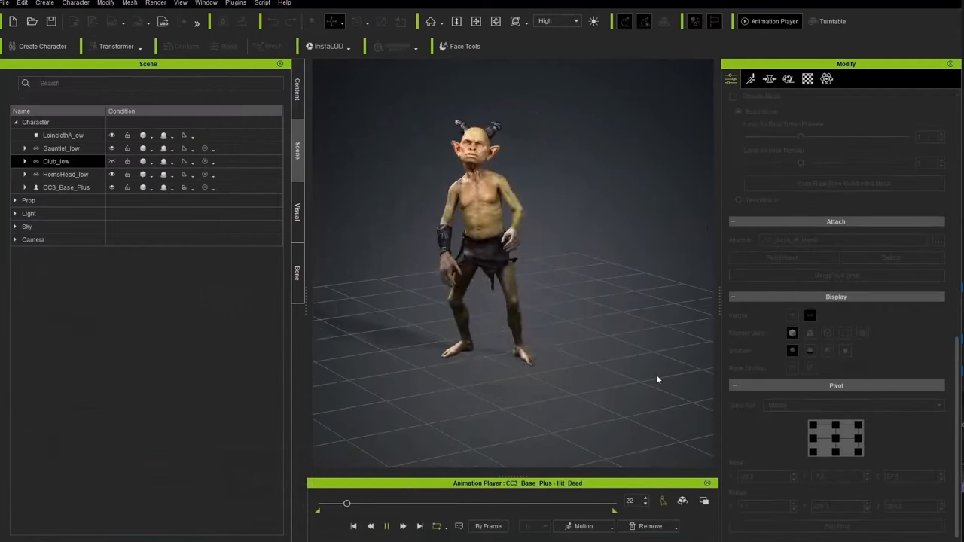
click(389, 528)
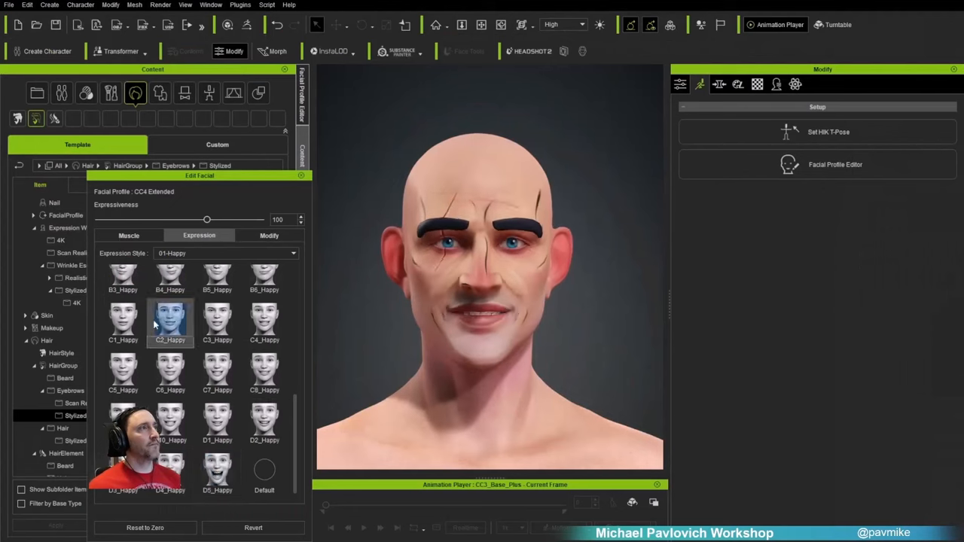
click(128, 235)
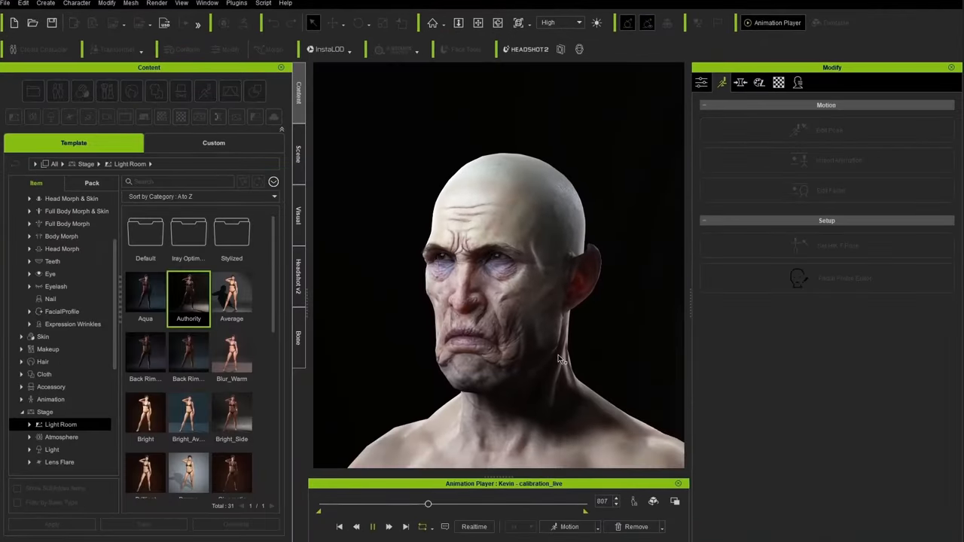
drag(428, 504, 474, 503)
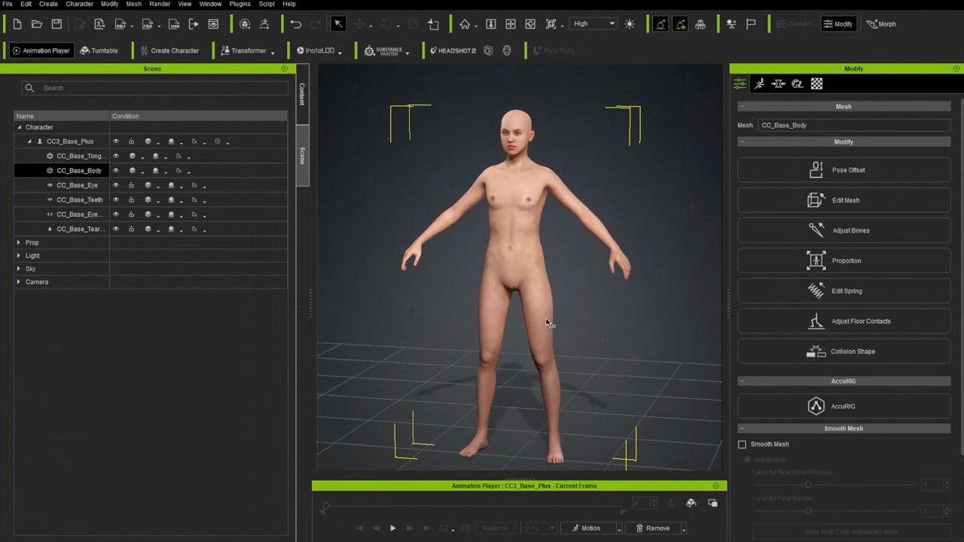
mouse_move(597, 283)
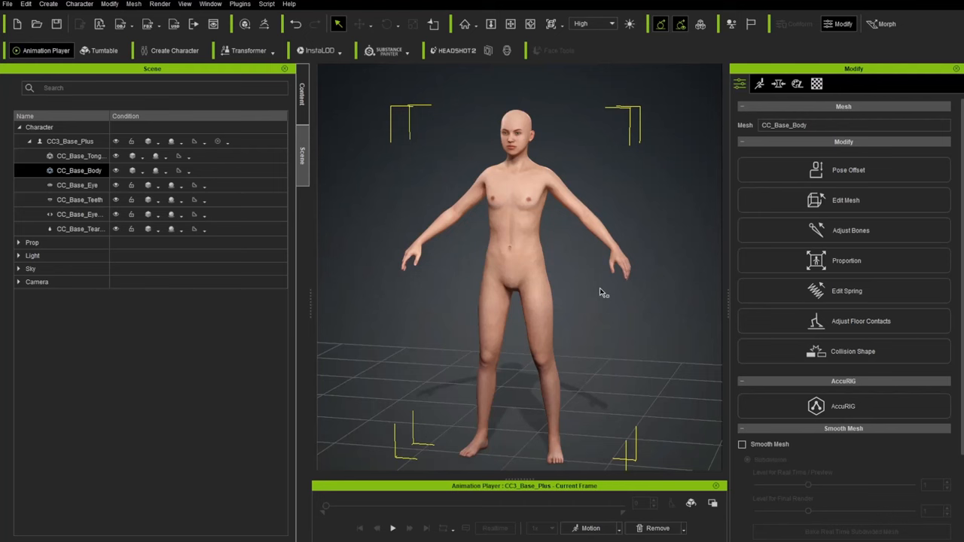
mouse_move(558, 157)
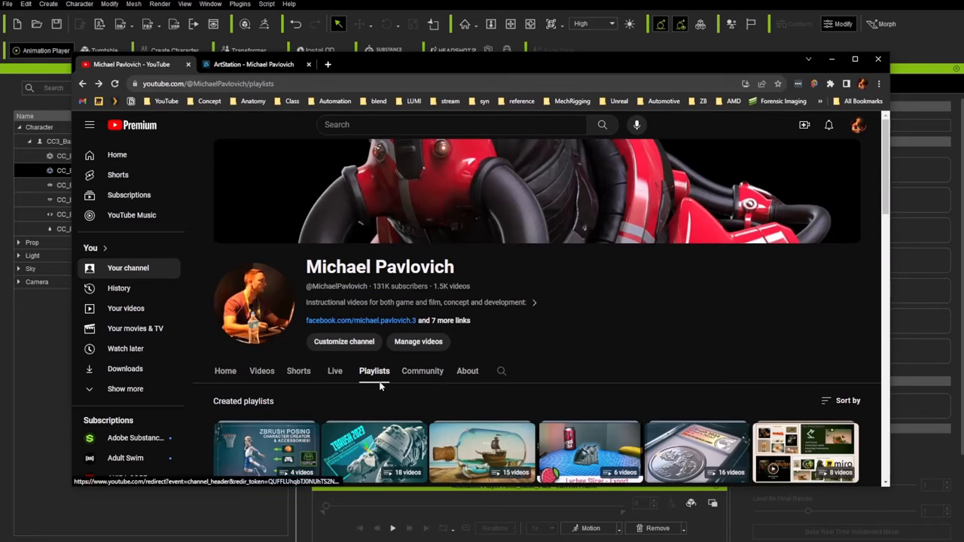
Scroll the instructor's YouTube channel page to its playlists.
scroll(down, 3)
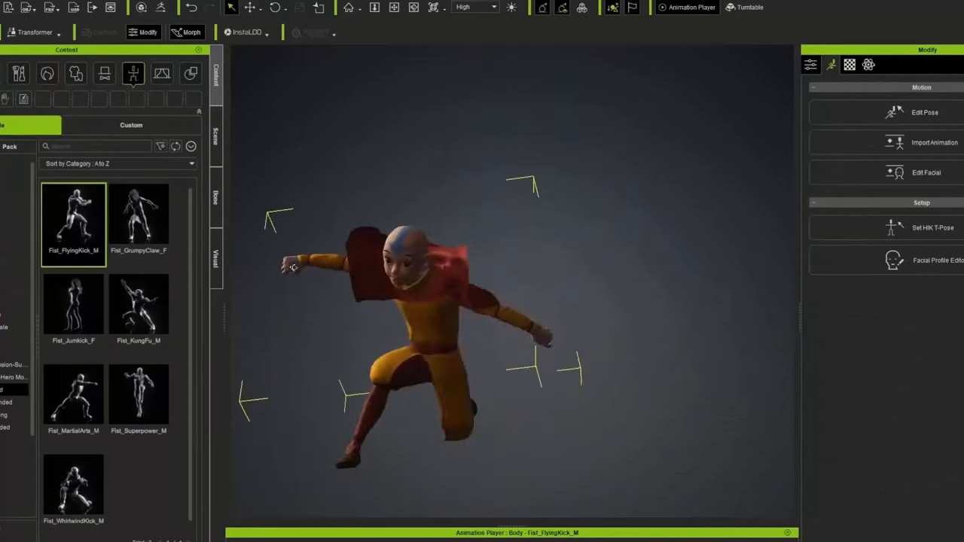
click(139, 394)
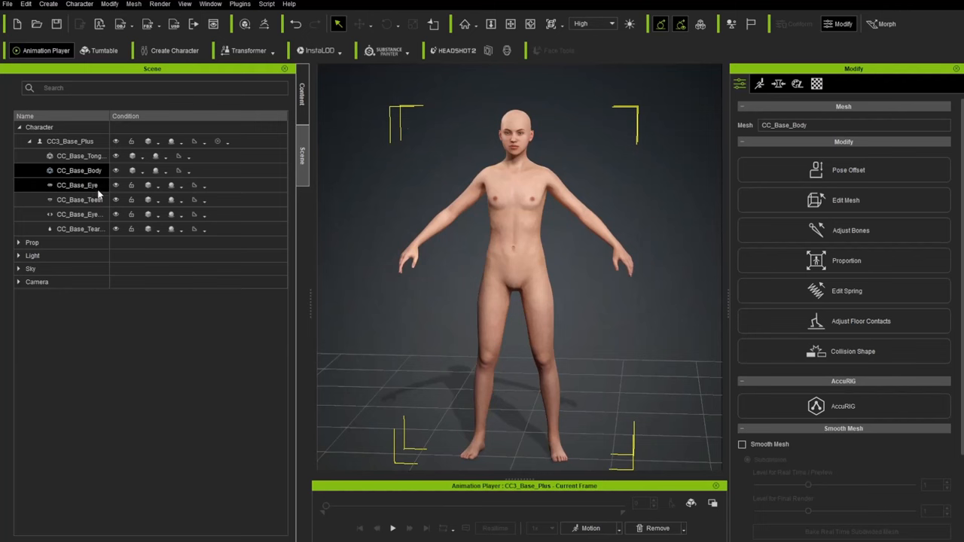
Select the eye occlusion, body and eye meshes in turn, then the whole CC3_Base_Plus character.
click(78, 214)
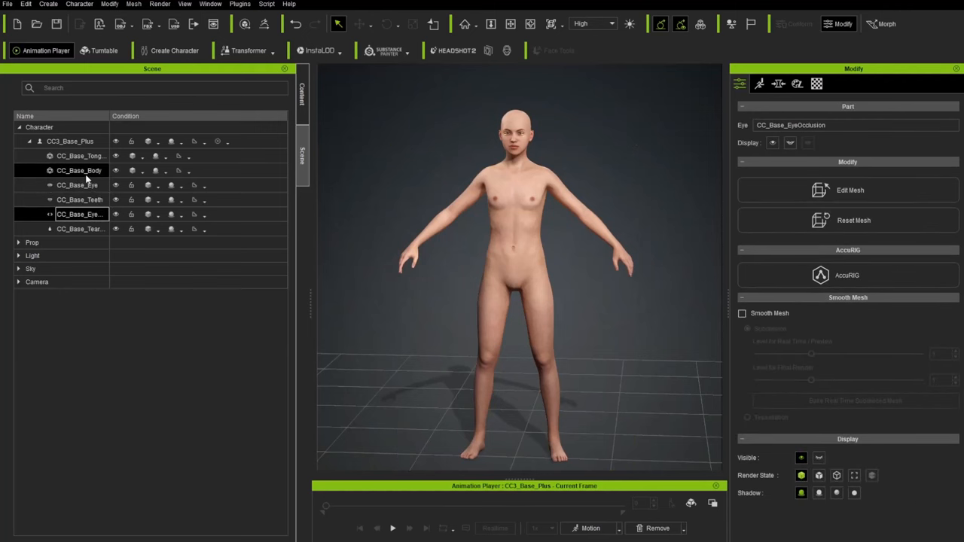
click(78, 170)
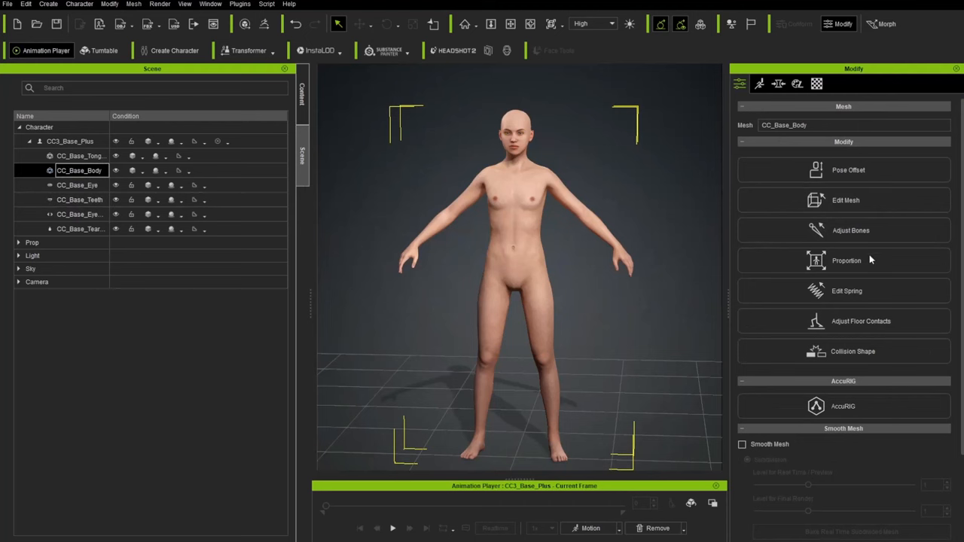
click(77, 184)
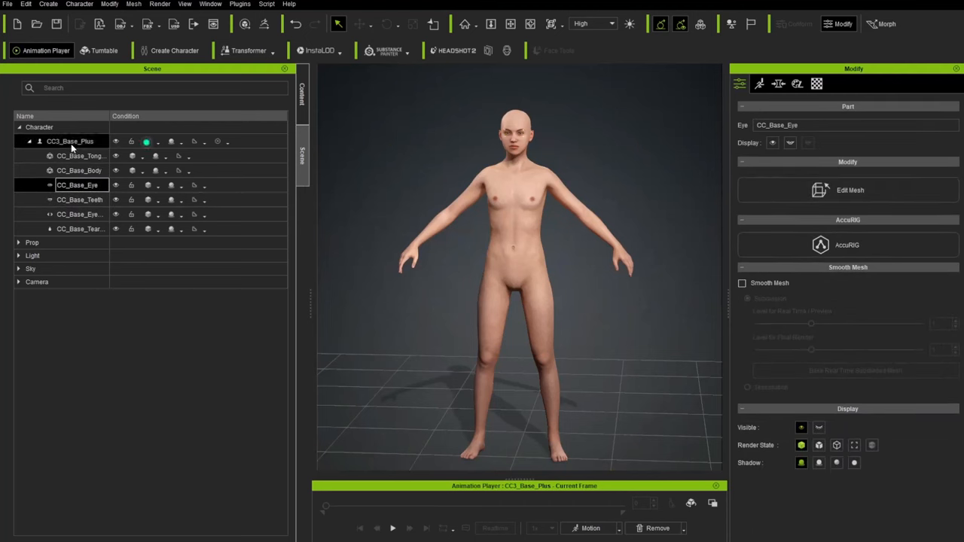
click(69, 141)
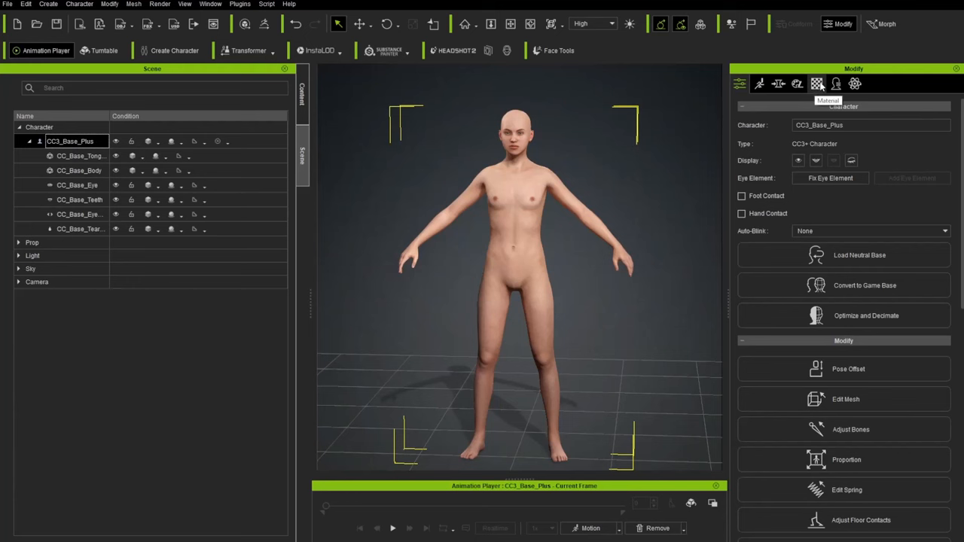
In the Material settings, reduce the skin texture Strength to 0.
click(827, 84)
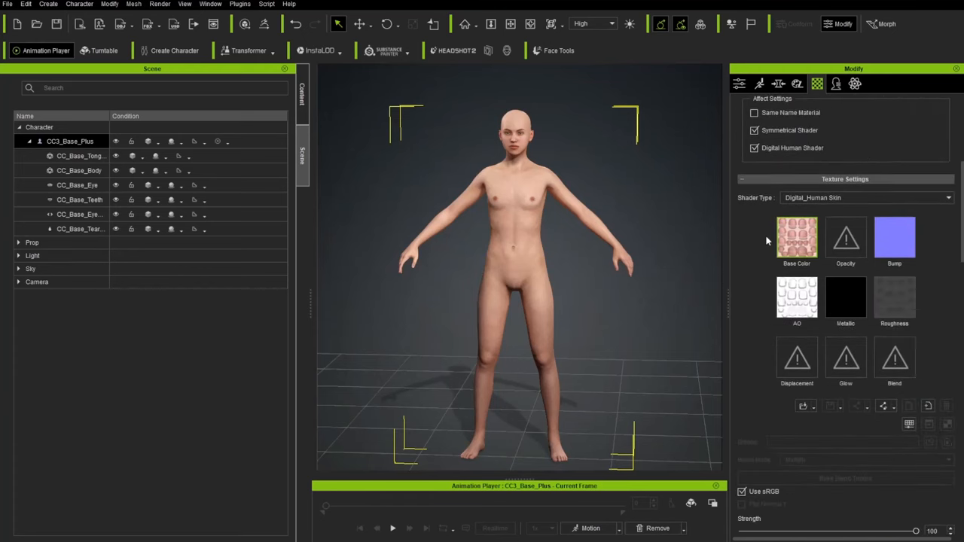
scroll(down, 3)
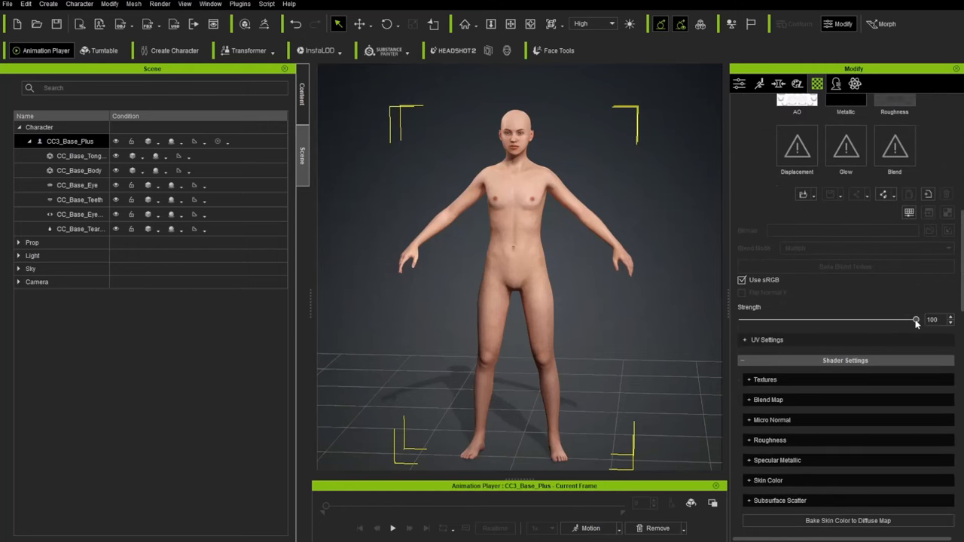
drag(916, 320, 758, 319)
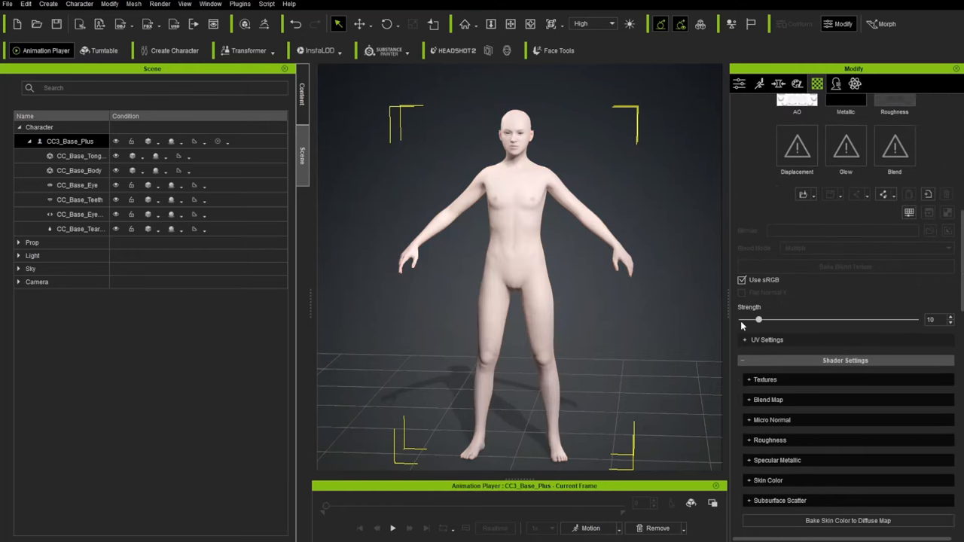
drag(759, 320, 742, 319)
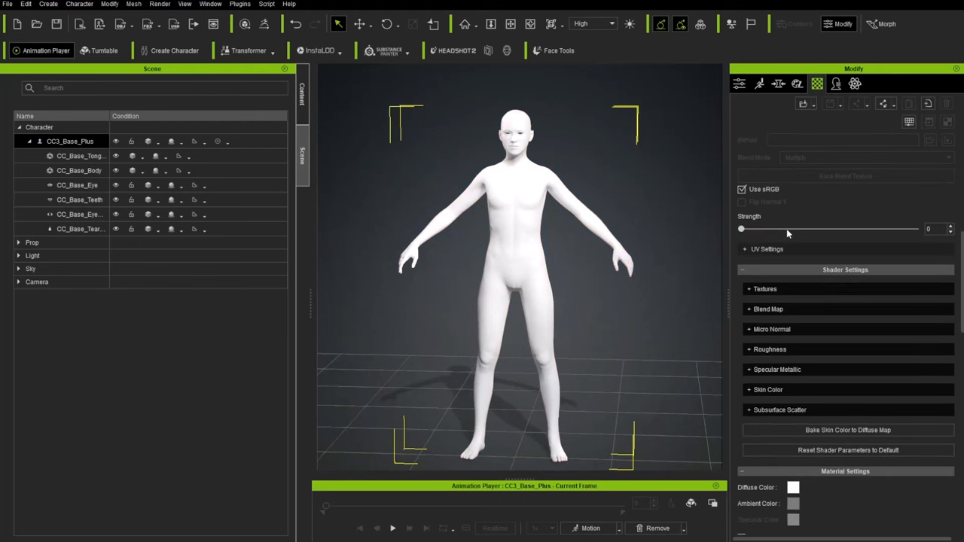
scroll(down, 3)
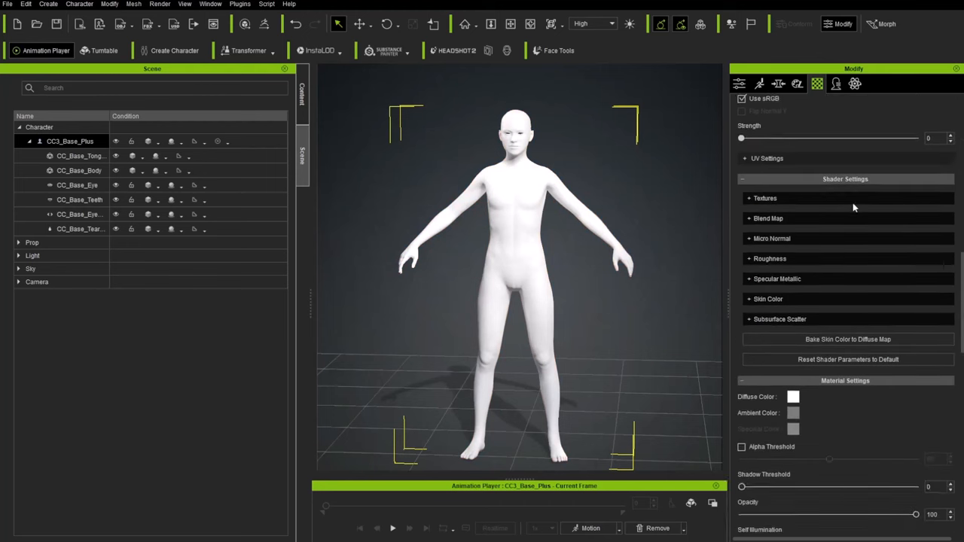
Set the Diffuse Color to mid gray #727272 so the figure appears plain grey.
click(797, 398)
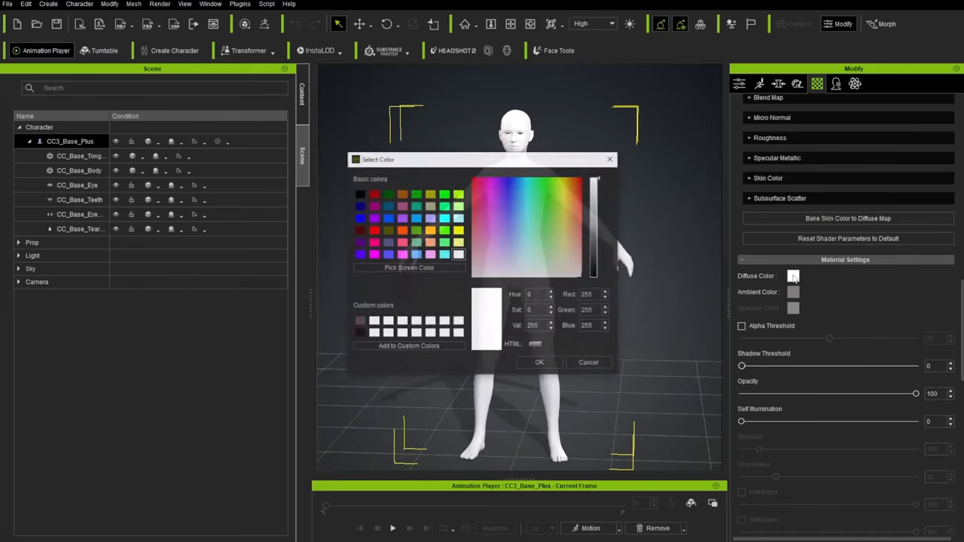
drag(594, 184, 594, 239)
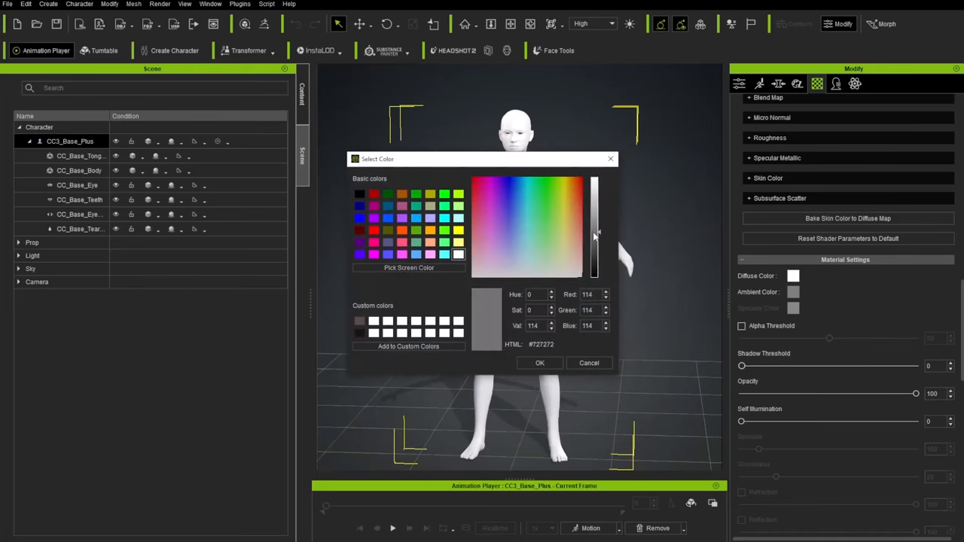
click(539, 363)
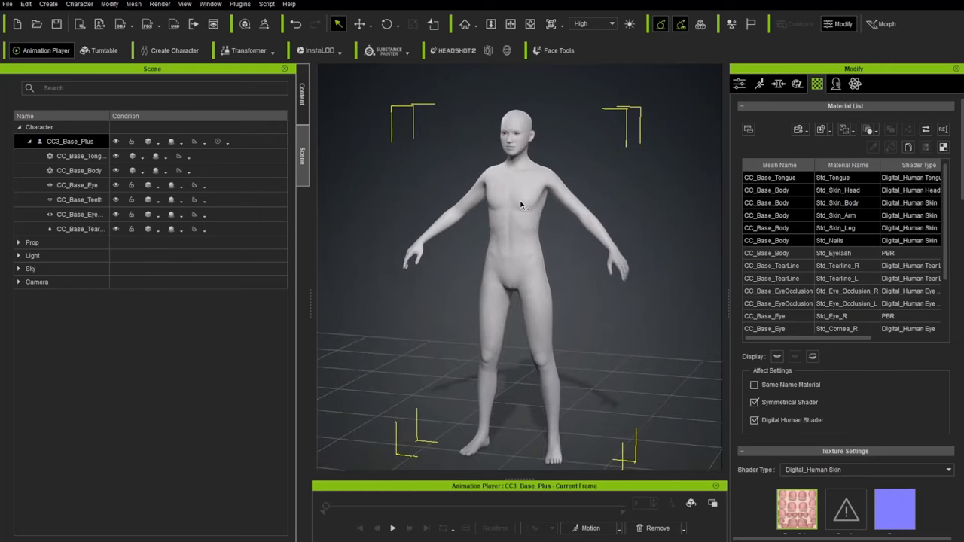
mouse_move(560, 197)
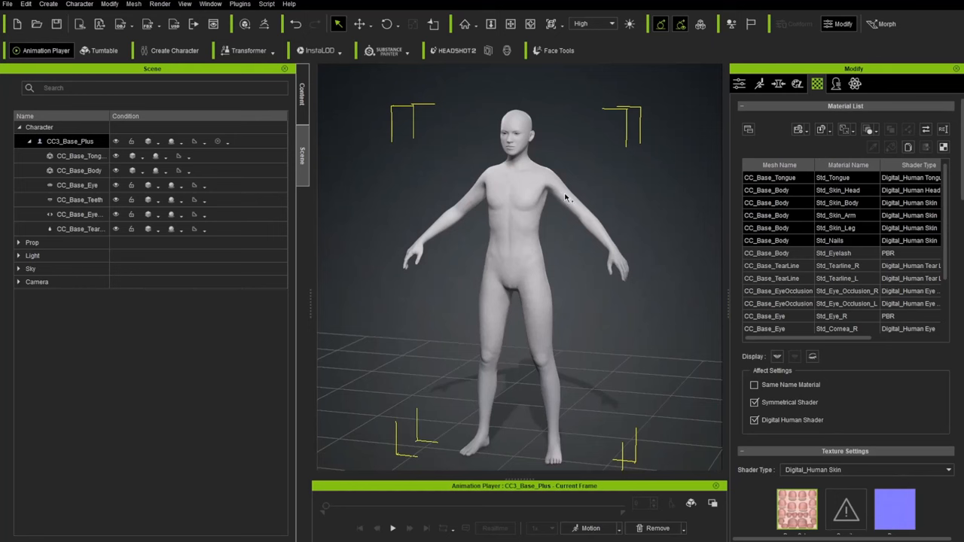
Switch the Modify panel from Attribute to the Motion options with Edit Pose and Import Animation.
click(737, 84)
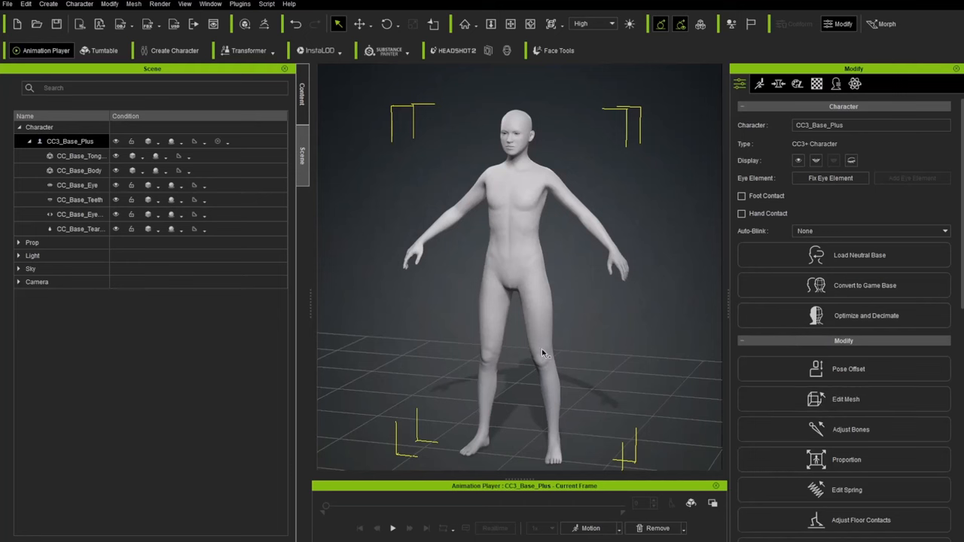
mouse_move(542, 256)
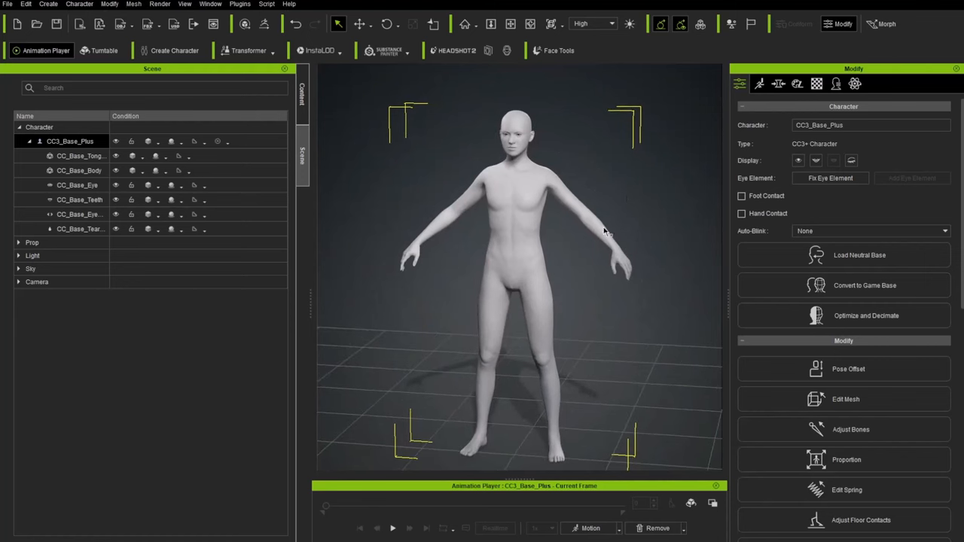
click(761, 85)
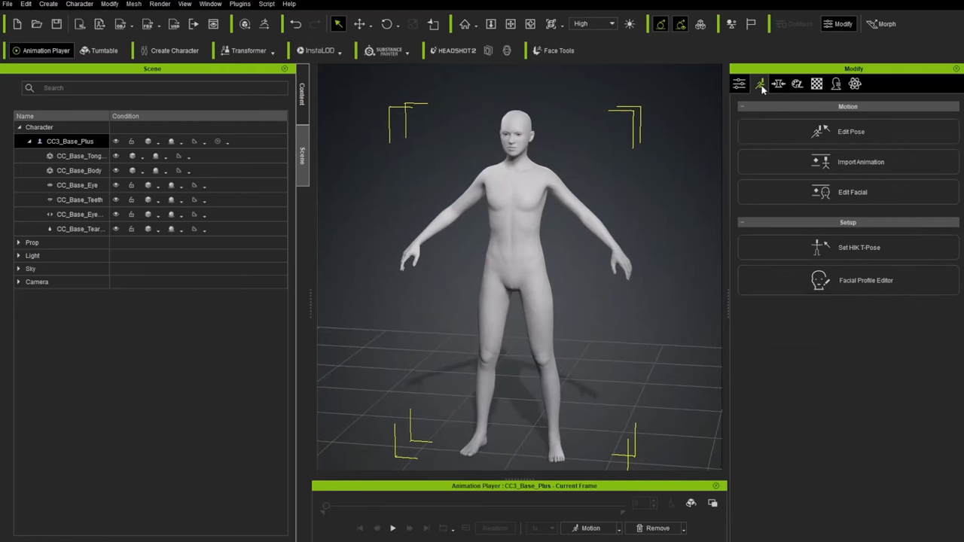
mouse_move(880, 132)
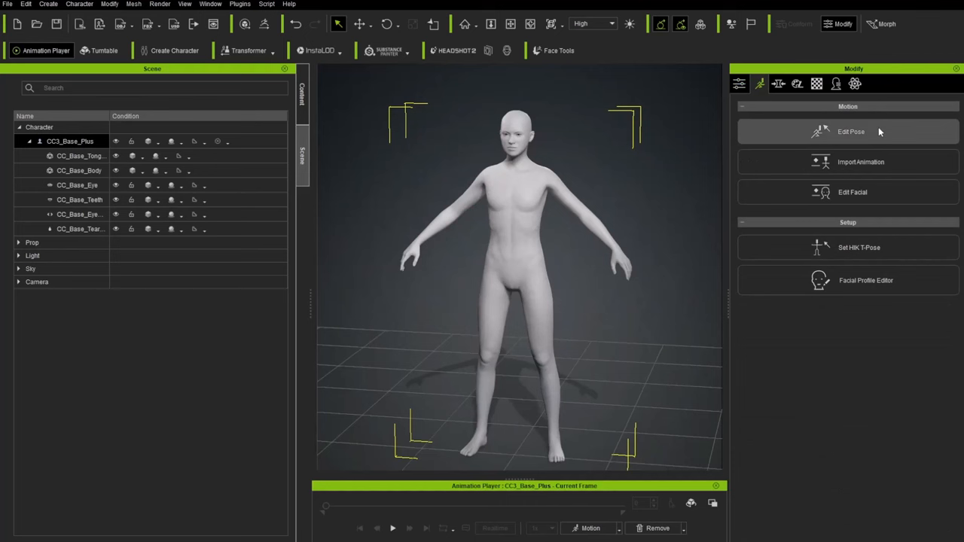
mouse_move(868, 202)
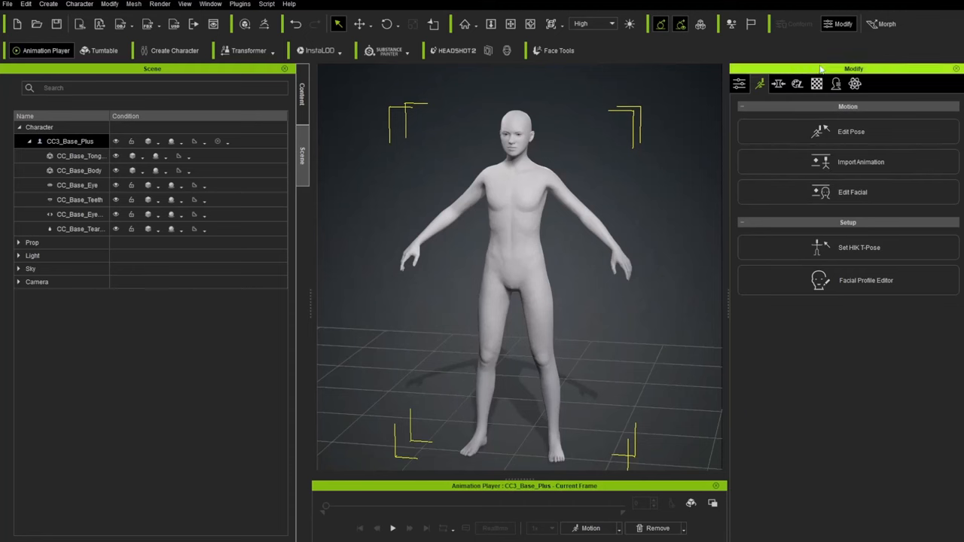
Show the Morph sliders with Head Scale and Head Width, and the Window panel list.
click(778, 85)
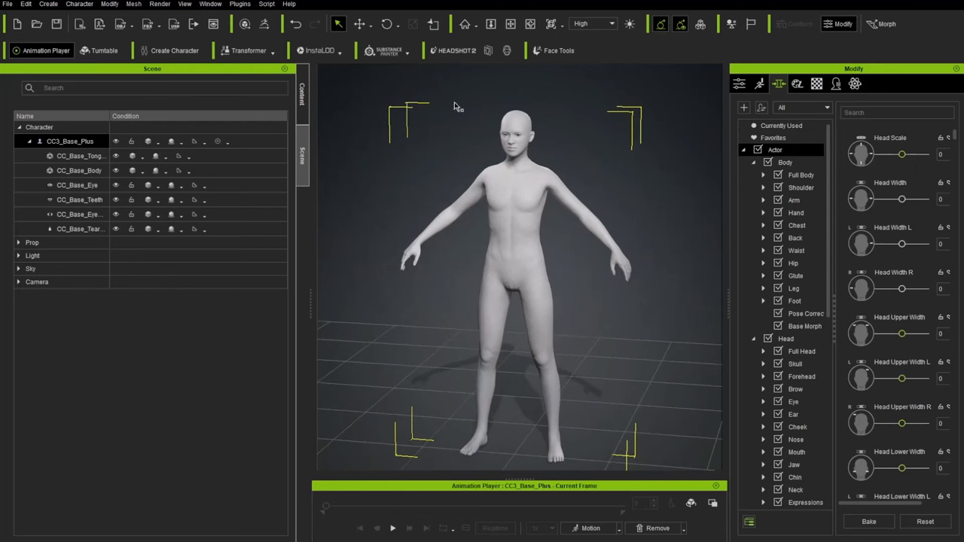
click(208, 5)
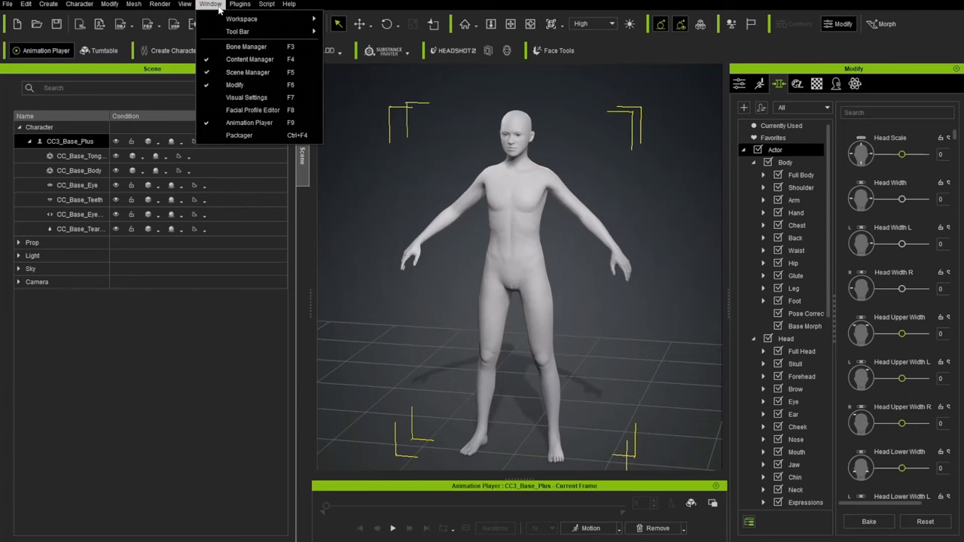
Display the bone hierarchy and skeleton, then test Head Scale down to minimum and partway back.
click(245, 47)
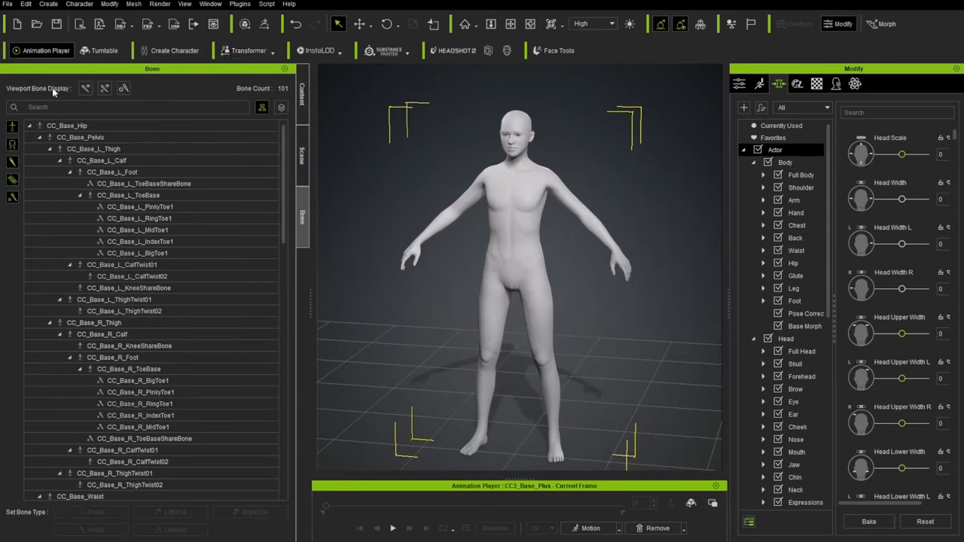
click(86, 87)
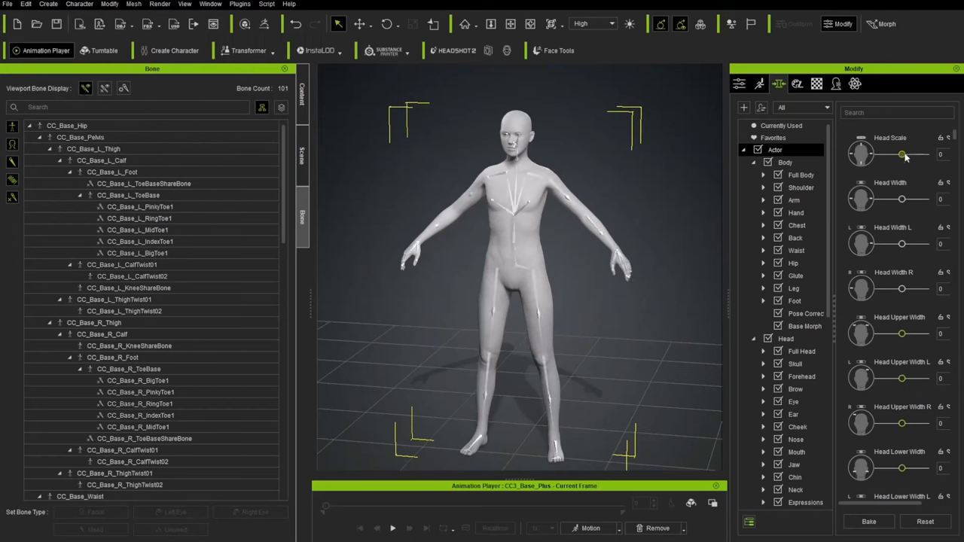
drag(901, 153, 922, 154)
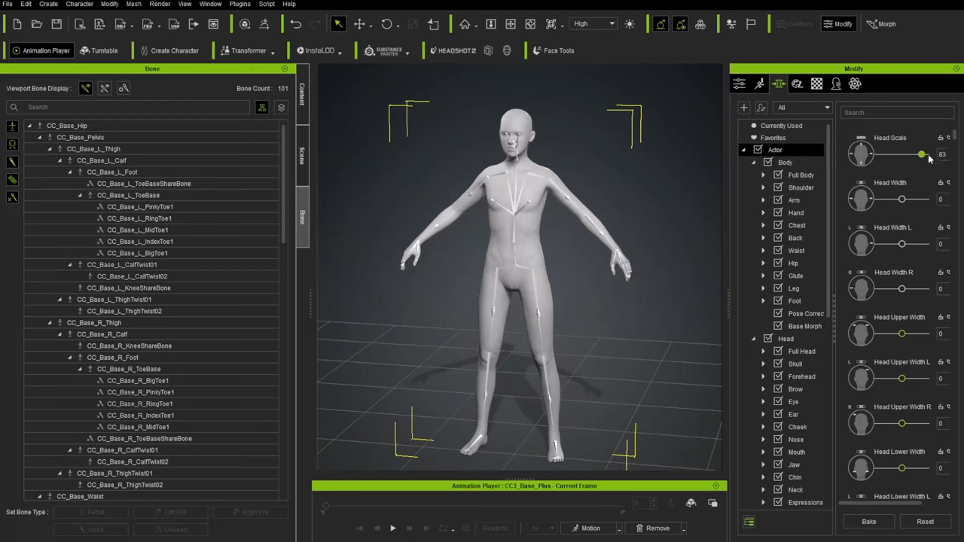
drag(922, 153, 877, 154)
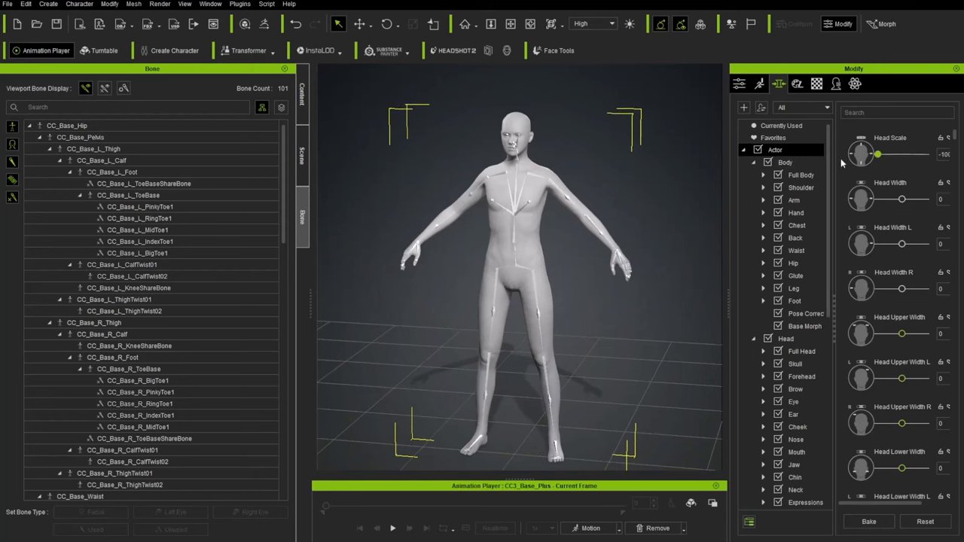
drag(877, 154, 892, 154)
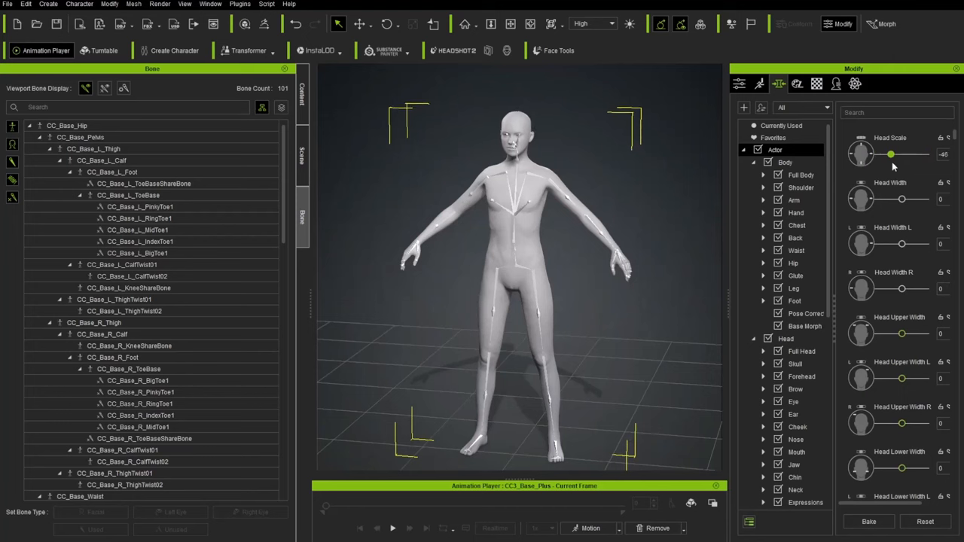
In the Body morph category, blend toward CC3+ Judy Body and return it to zero.
click(785, 163)
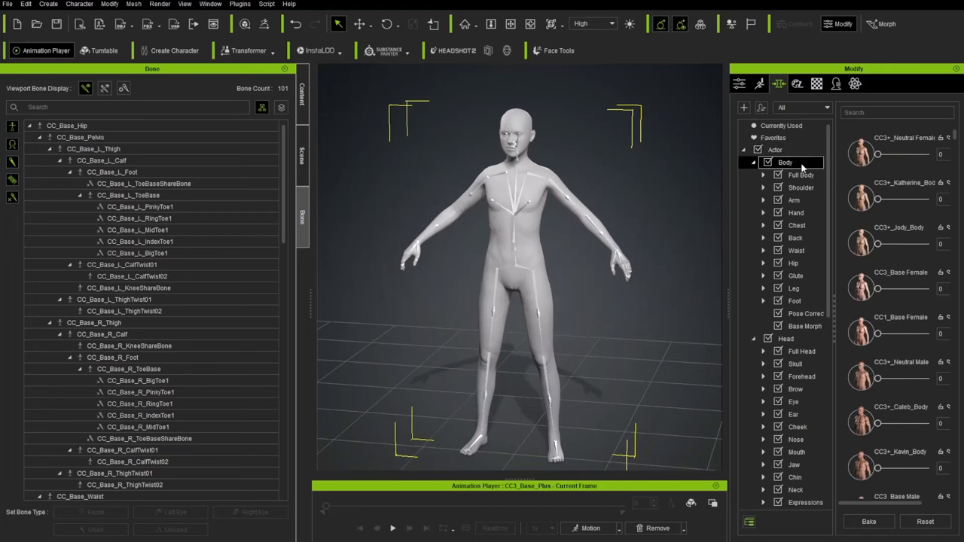
drag(877, 245, 925, 244)
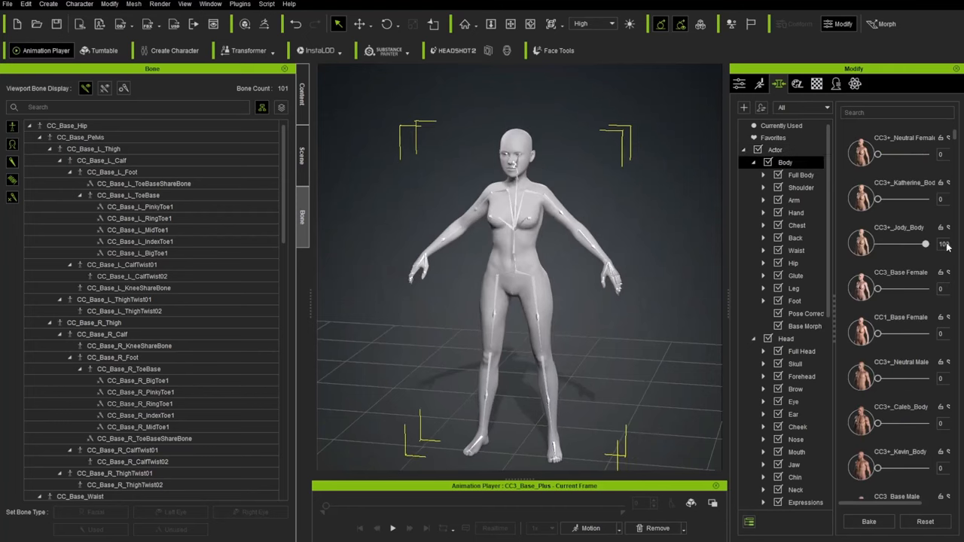
drag(925, 245, 877, 244)
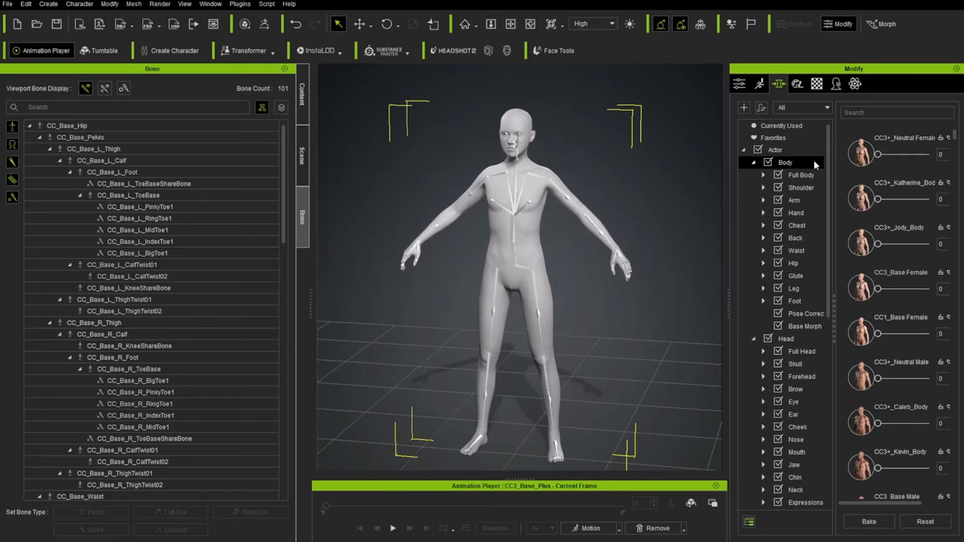
mouse_move(657, 187)
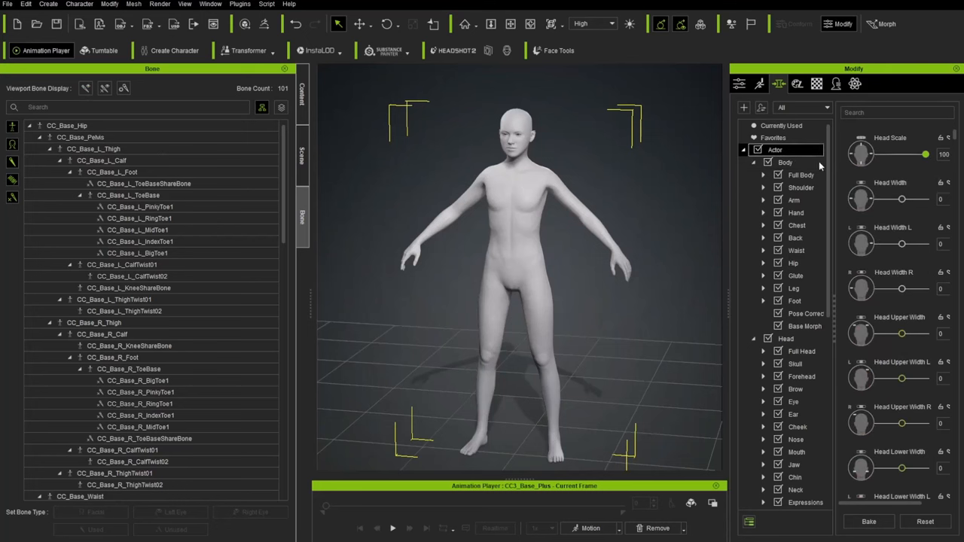
drag(925, 154, 877, 154)
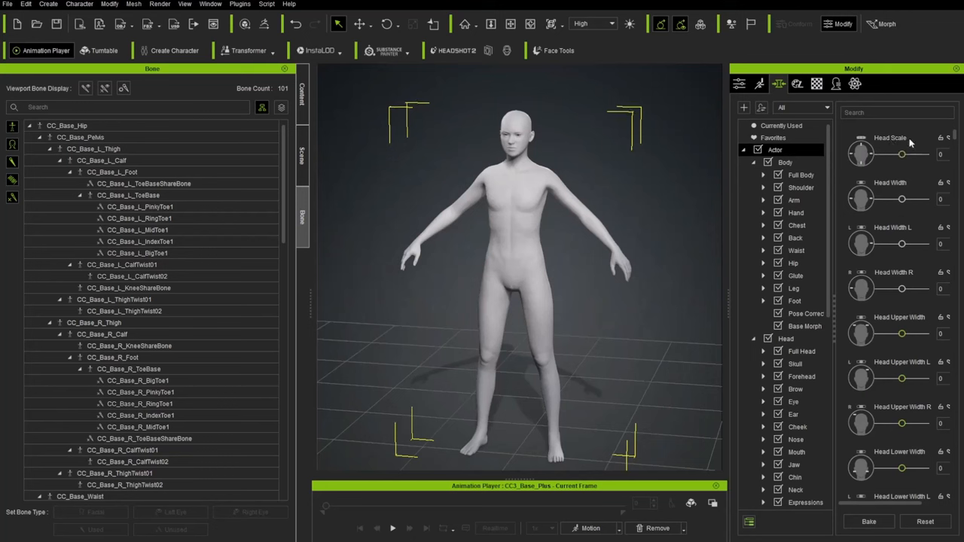
drag(901, 154, 925, 154)
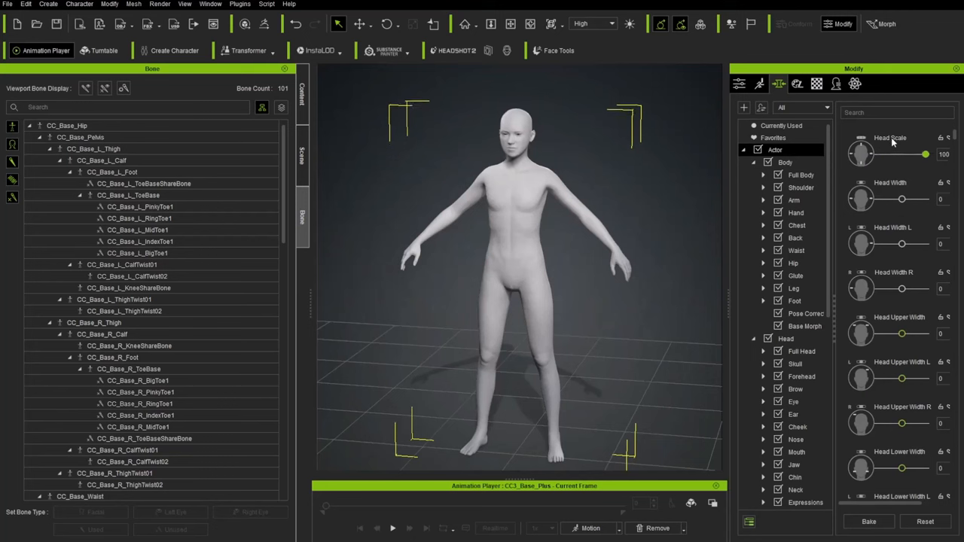
drag(925, 154, 877, 154)
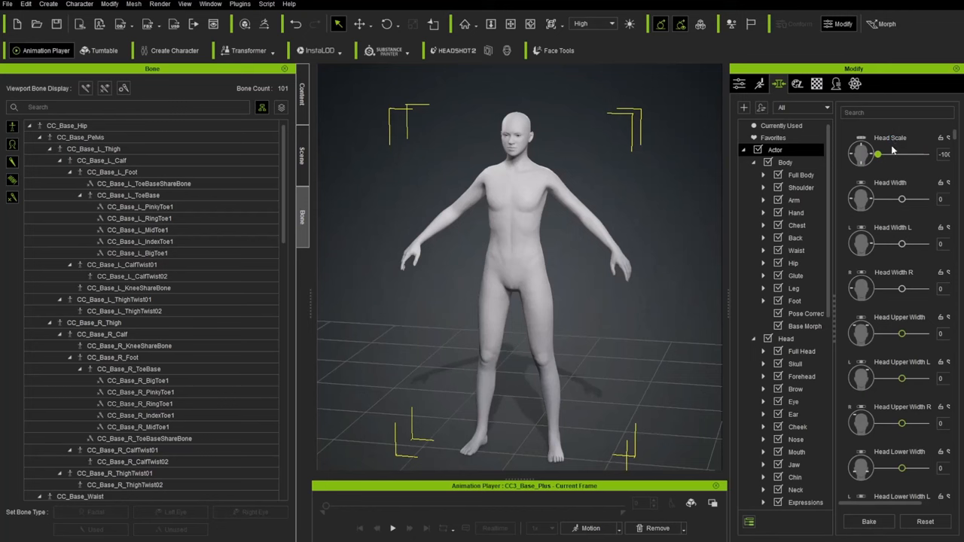
drag(877, 154, 901, 154)
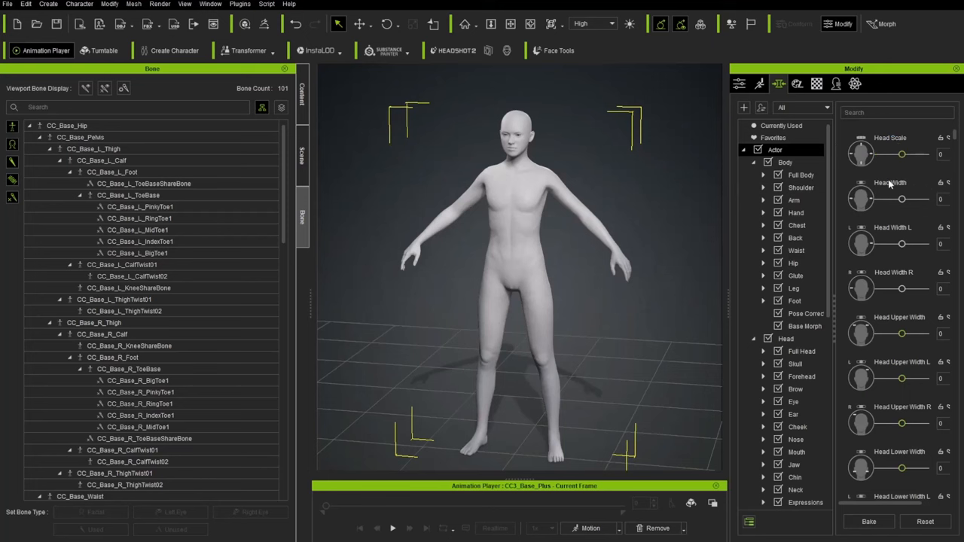
mouse_move(683, 310)
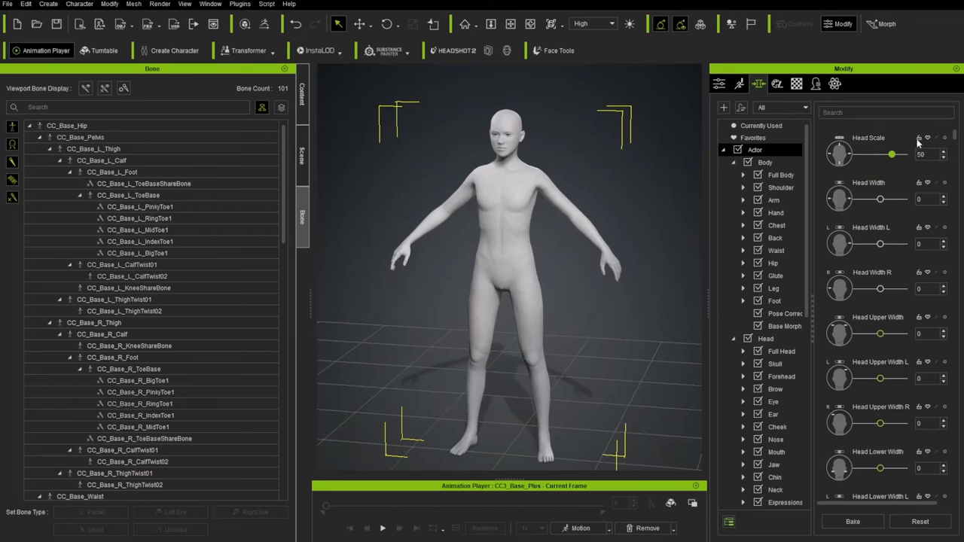
mouse_move(528, 147)
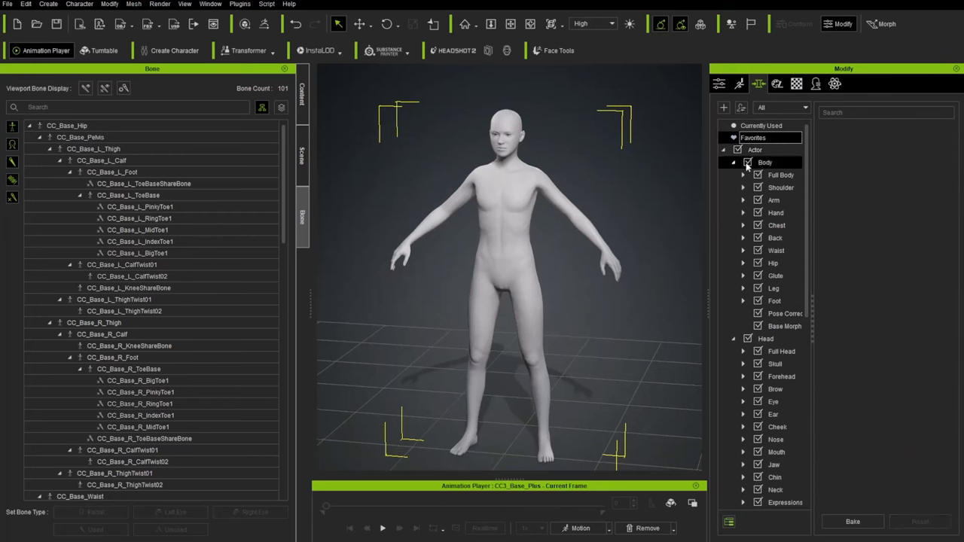
Adjust the Arm Length morph in the Body category, ahead of setting Leg Length to -18.
click(766, 163)
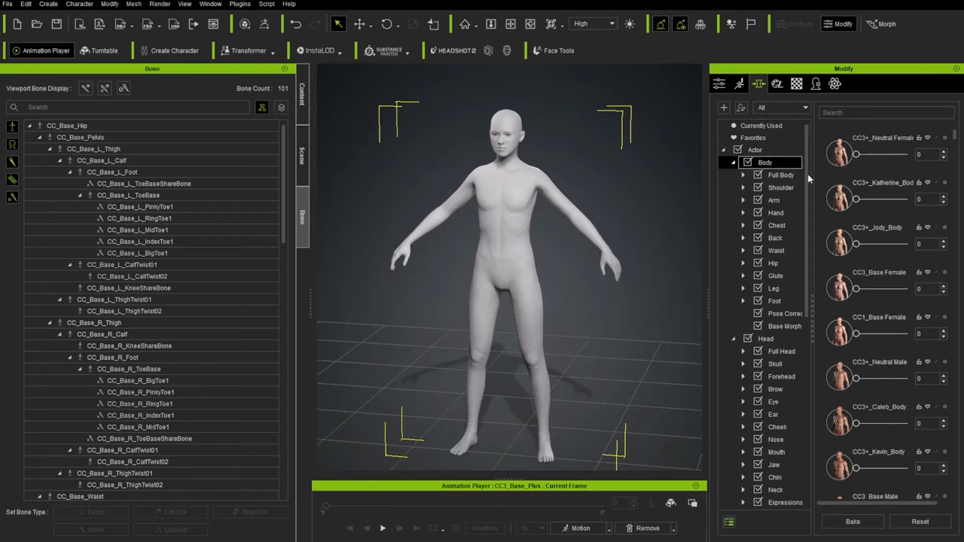
scroll(down, 3)
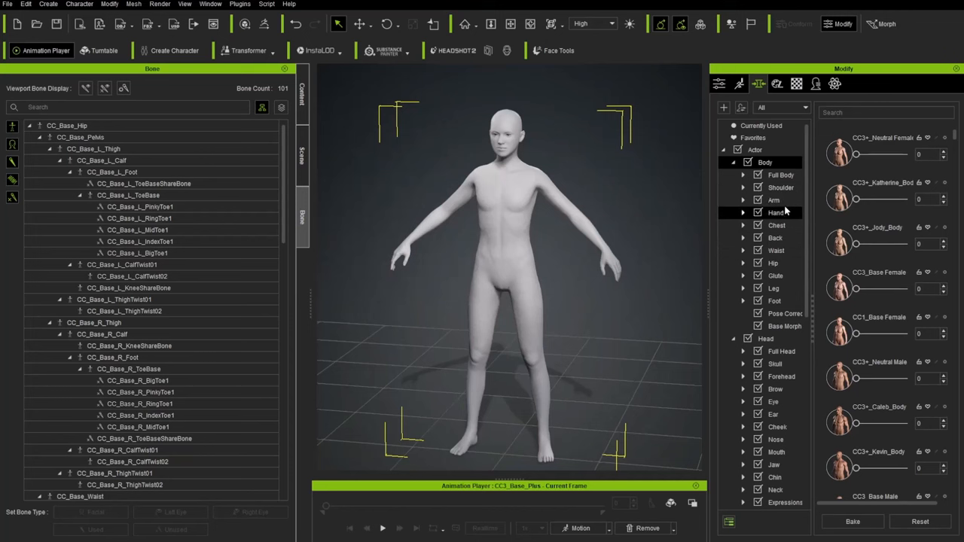
click(773, 199)
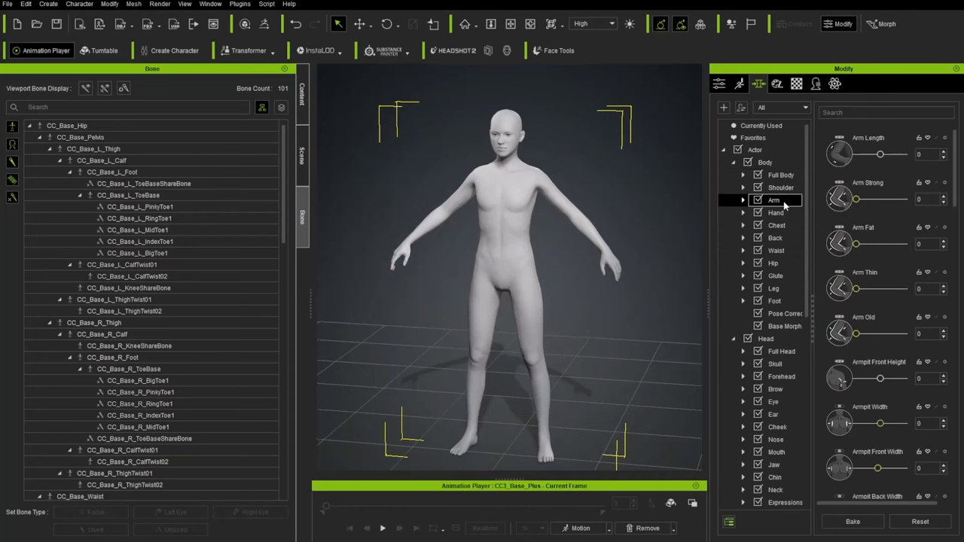
mouse_move(904, 345)
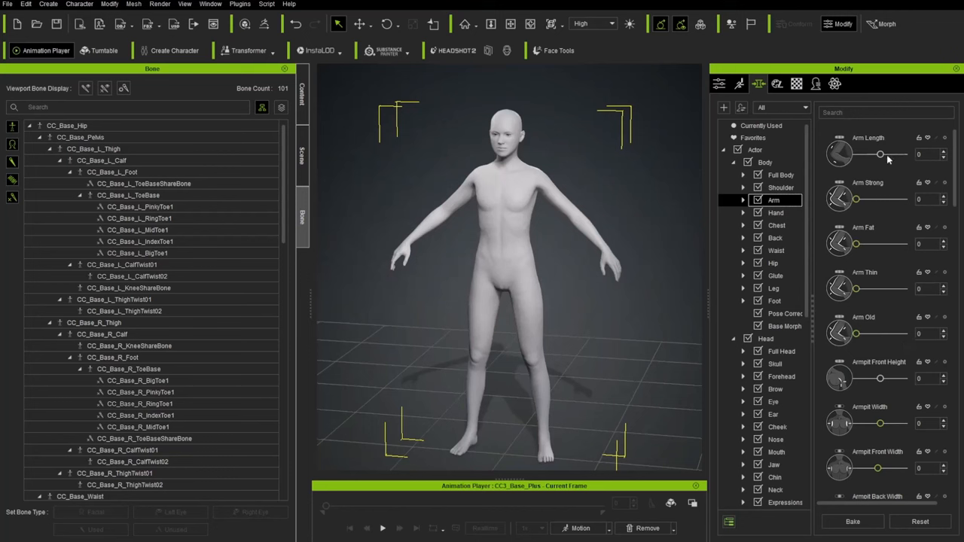
drag(880, 153, 866, 154)
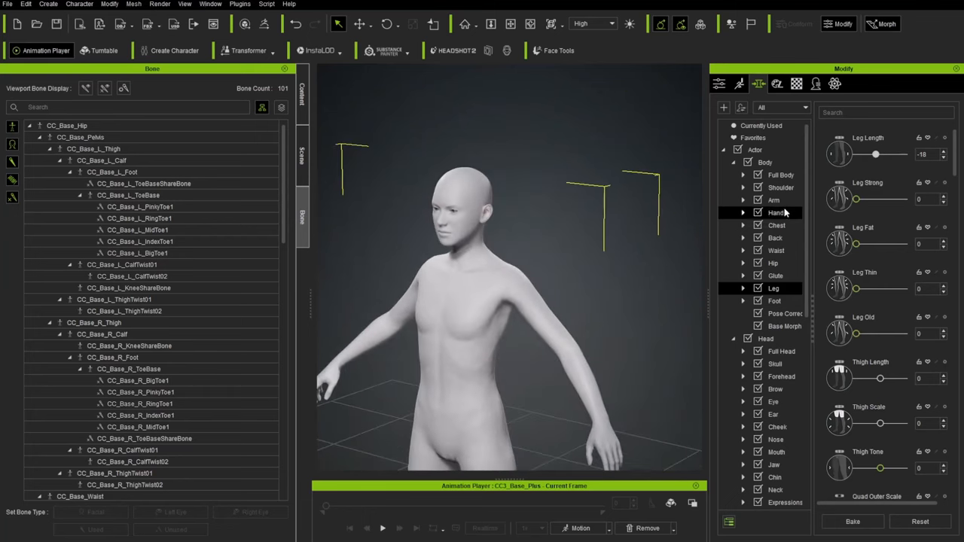
Search 'scal' in the Head morphs and raise Head Scale to 50 for a larger head.
click(766, 337)
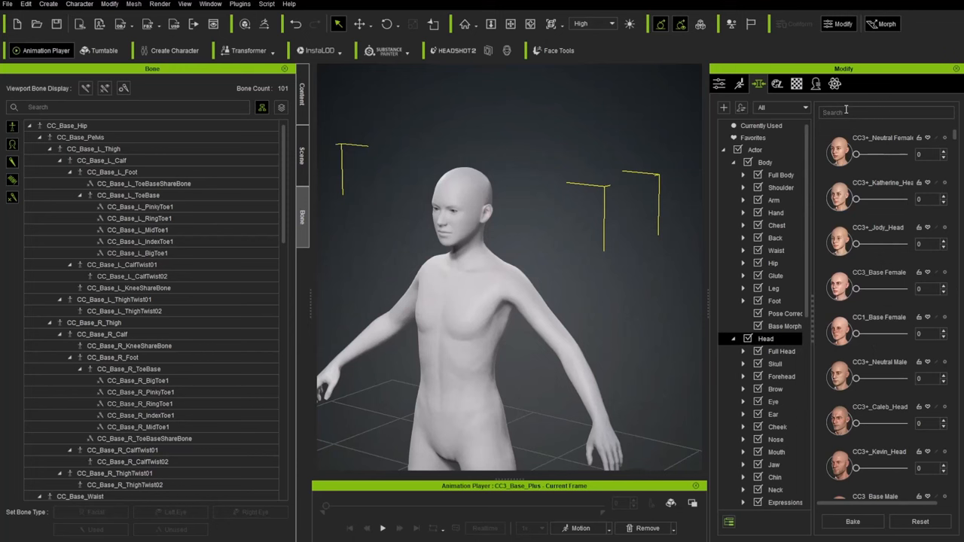
text(scal)
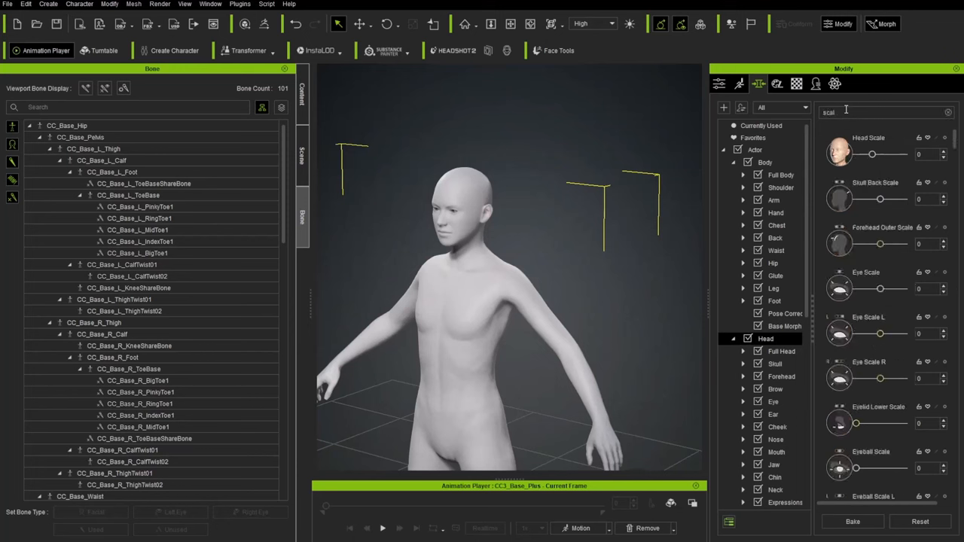
mouse_move(877, 247)
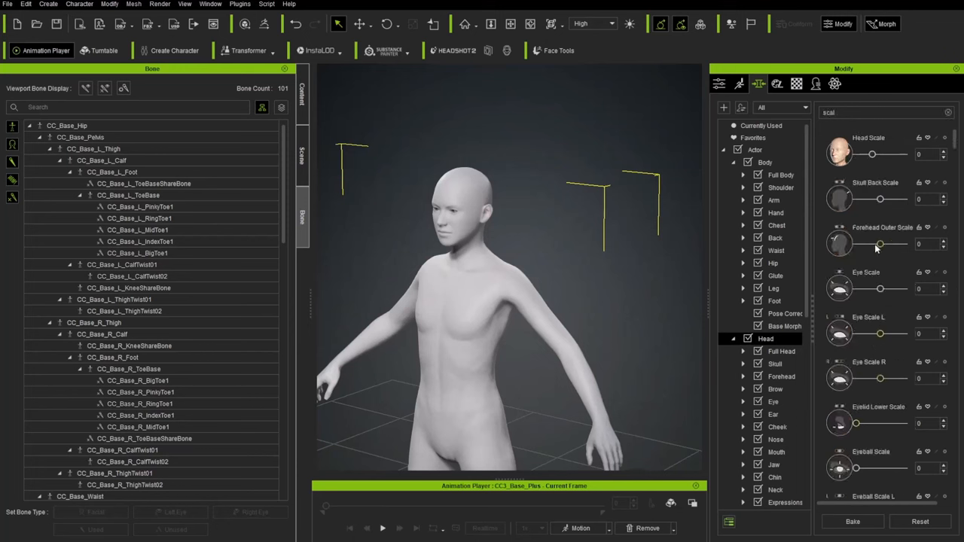
mouse_move(872, 282)
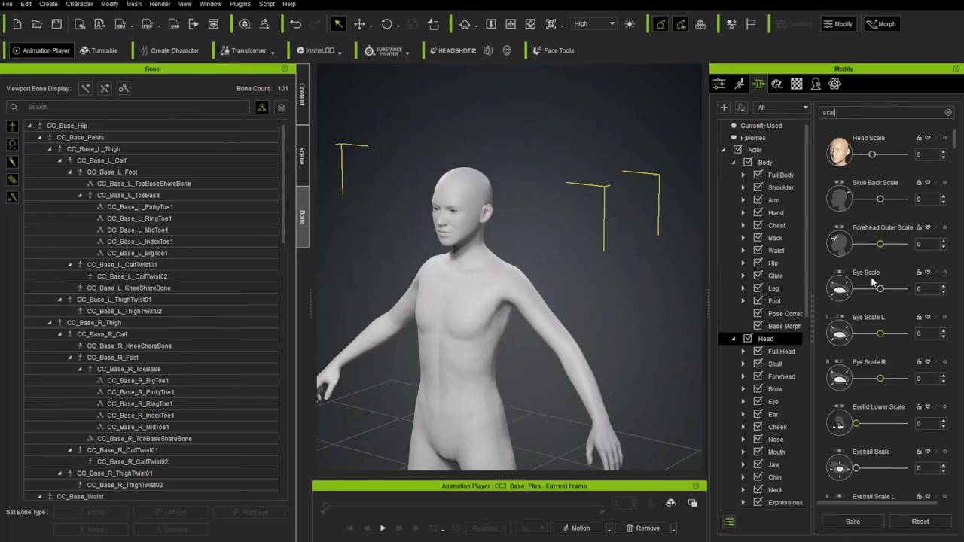
drag(871, 154, 880, 153)
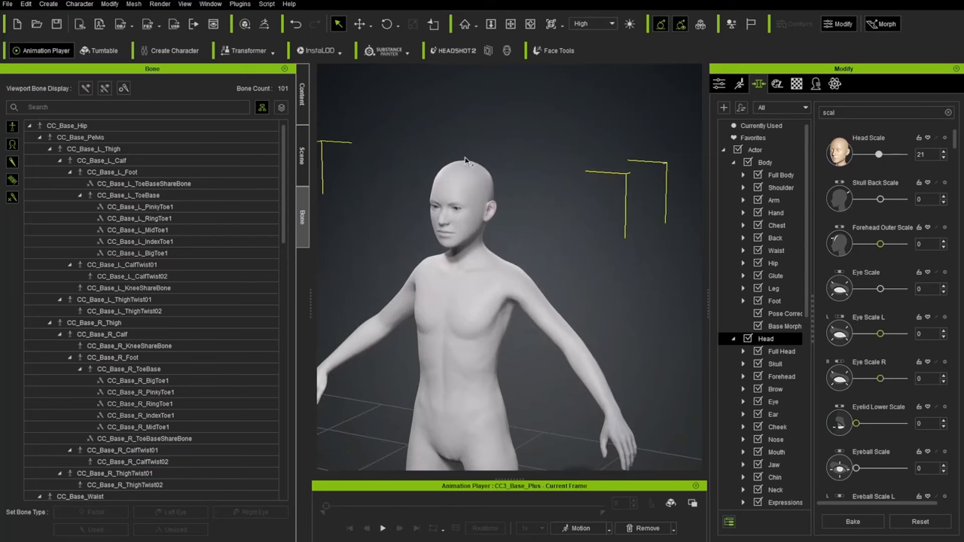
click(775, 363)
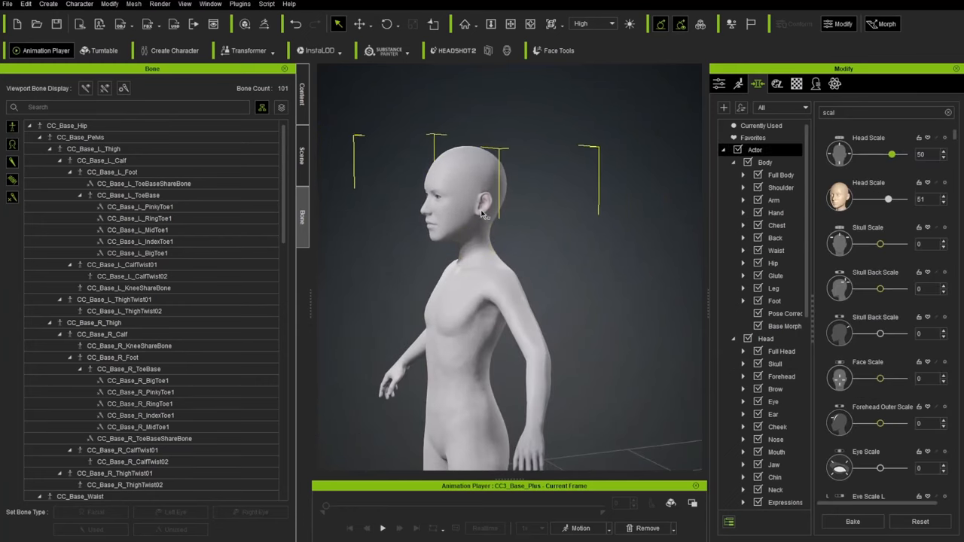
click(774, 199)
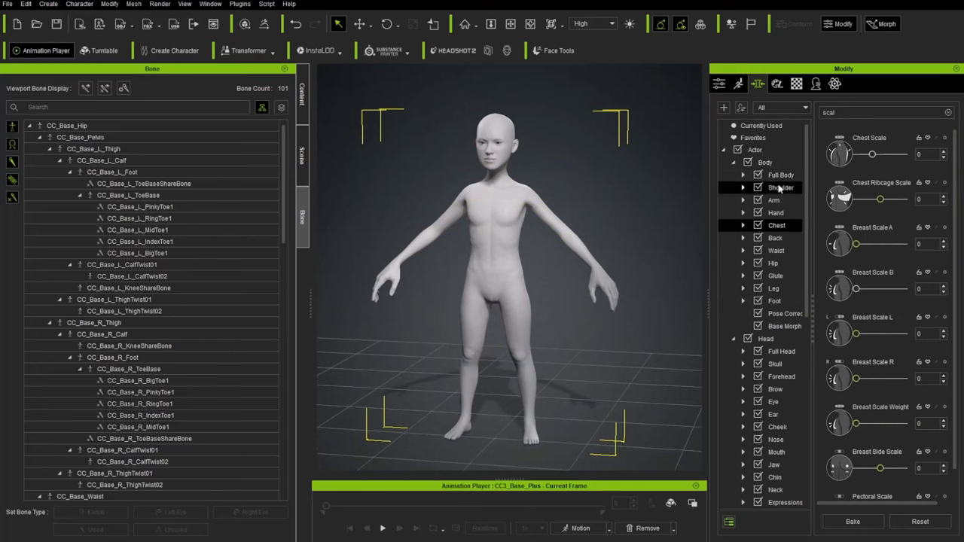
Raise Foot Scale to 63 and Foot Upper Scale to about 65 to enlarge the feet.
click(774, 199)
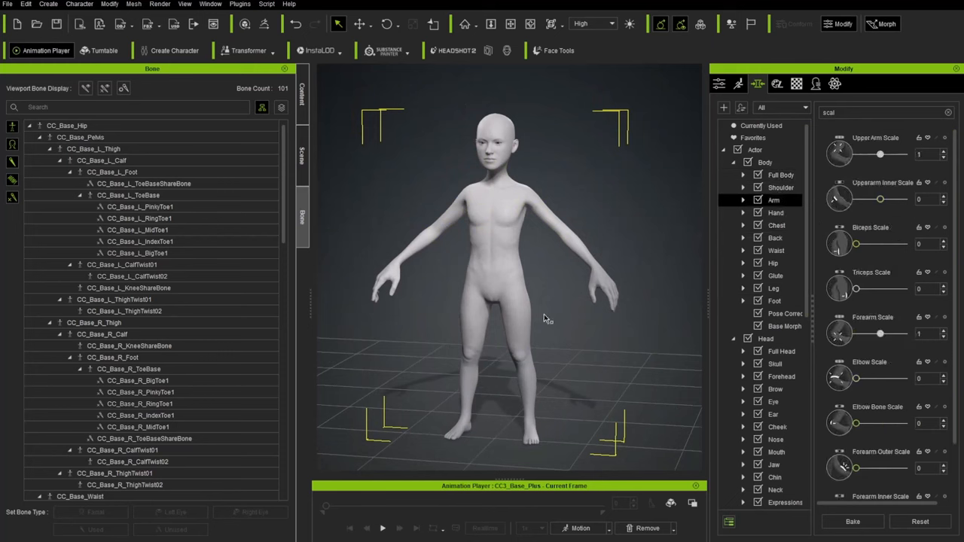
click(774, 302)
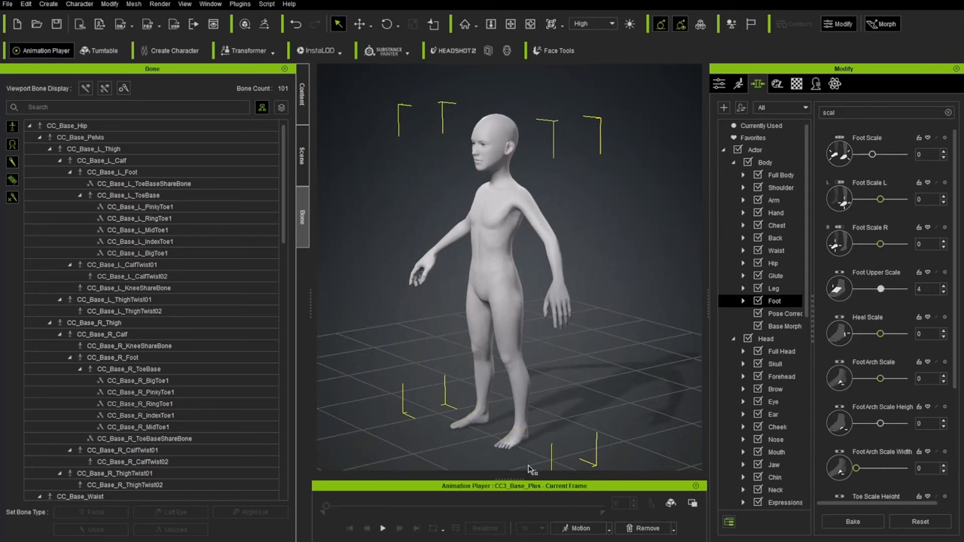
drag(882, 289, 904, 289)
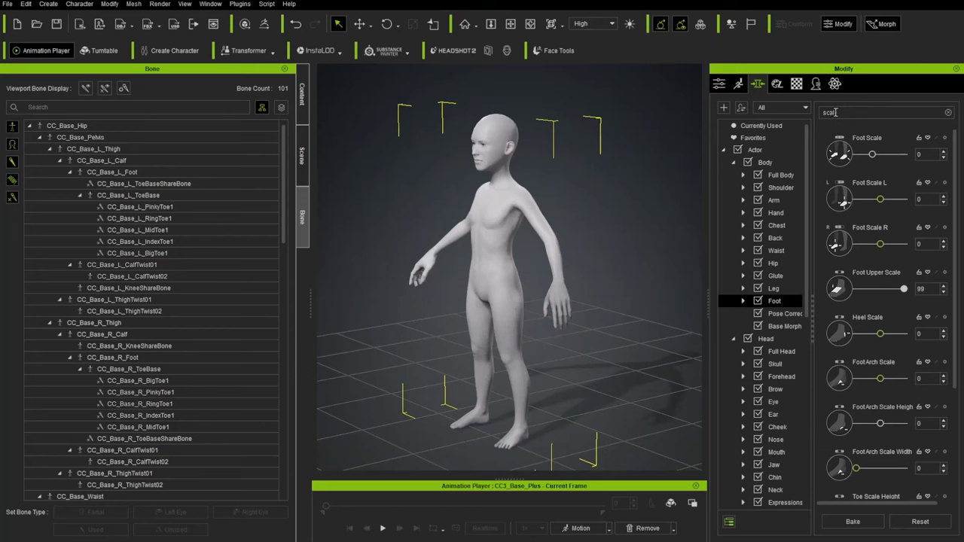
drag(872, 154, 885, 154)
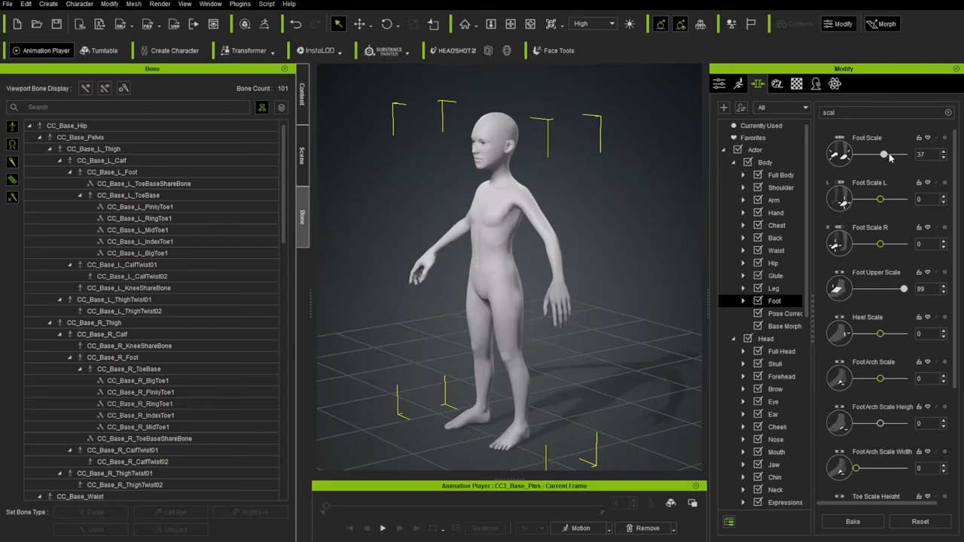
drag(883, 154, 892, 154)
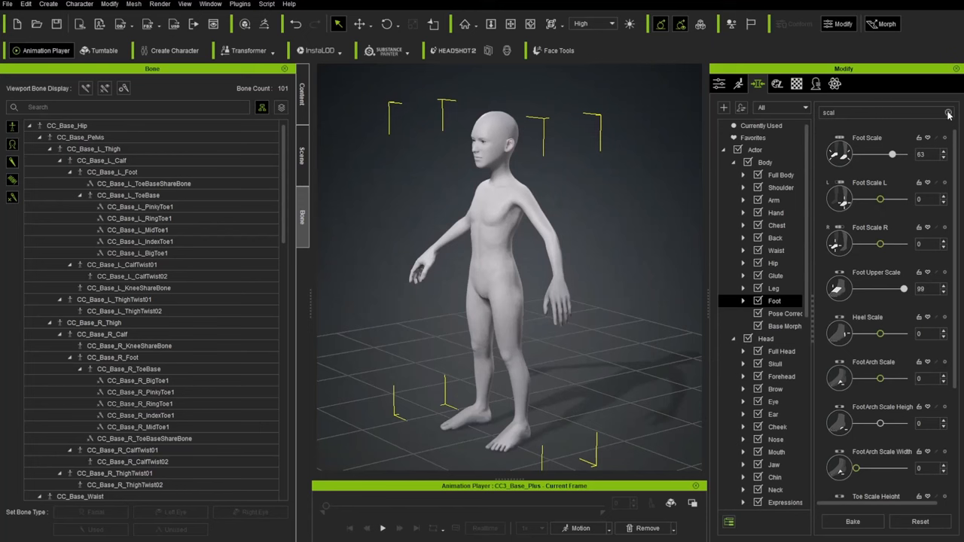
Set Full Body morphs Body Thin 77, Body Old 17 and Body Tone 58.
click(949, 113)
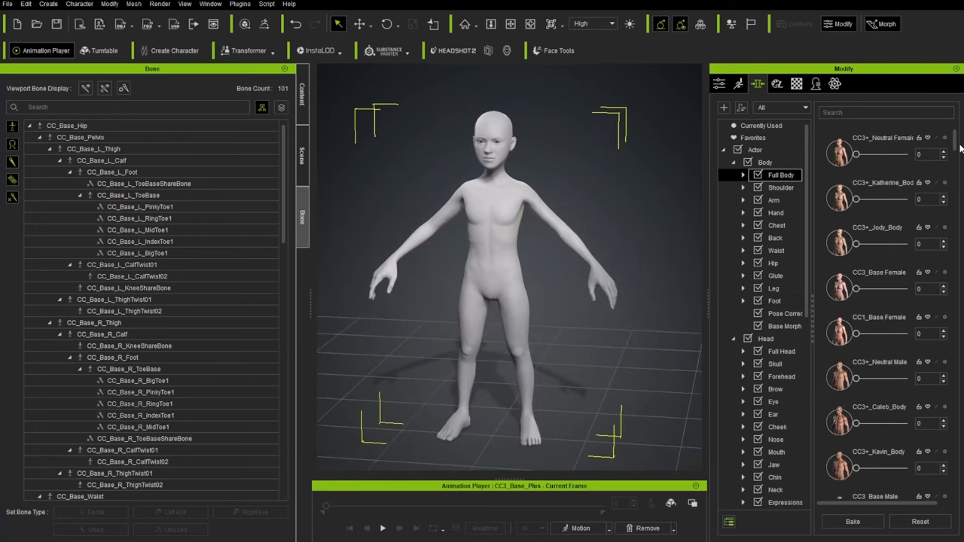
scroll(down, 3)
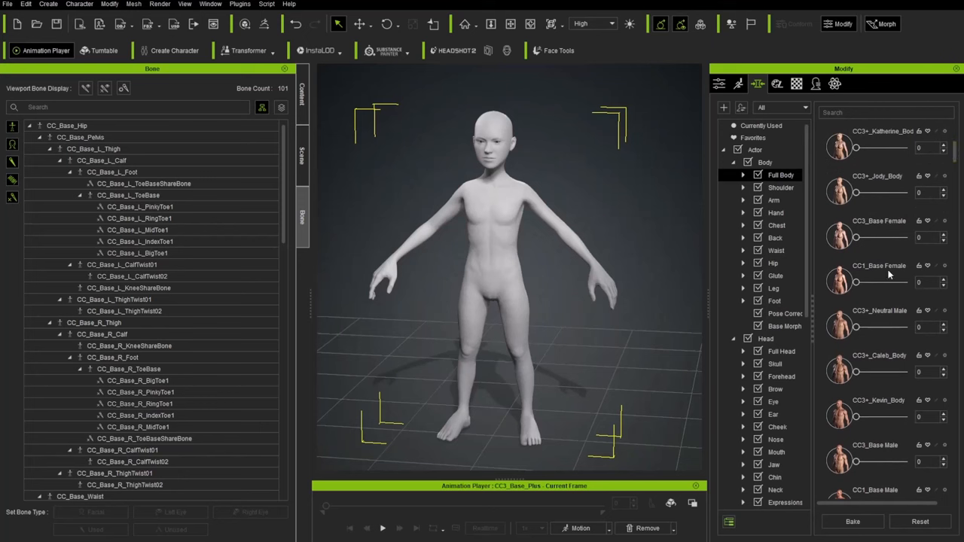
drag(856, 238, 886, 238)
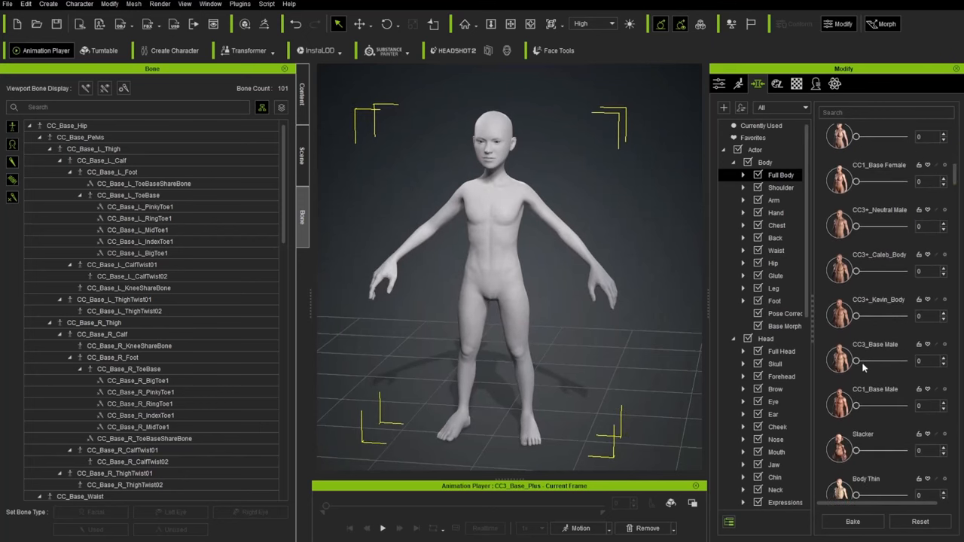
drag(856, 317, 866, 317)
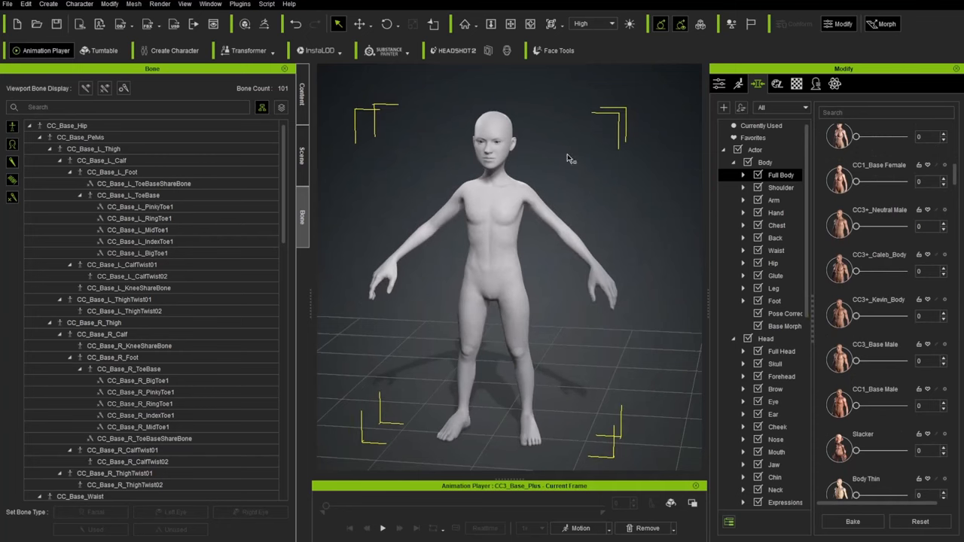
scroll(down, 3)
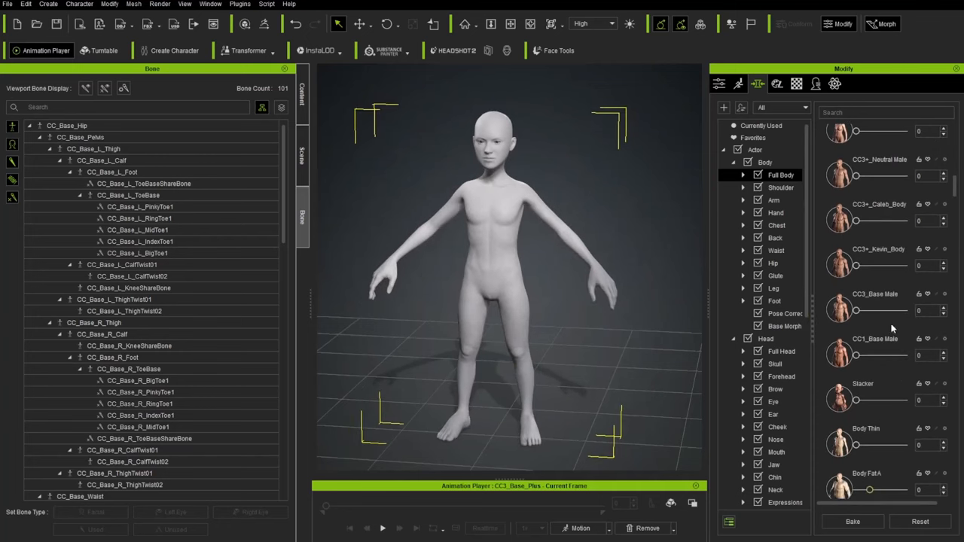
scroll(down, 3)
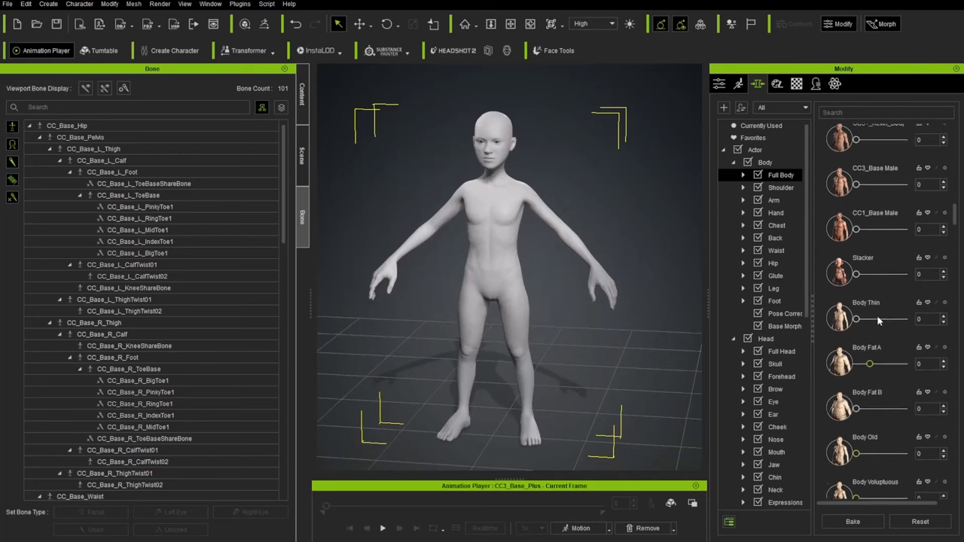
drag(856, 294, 904, 294)
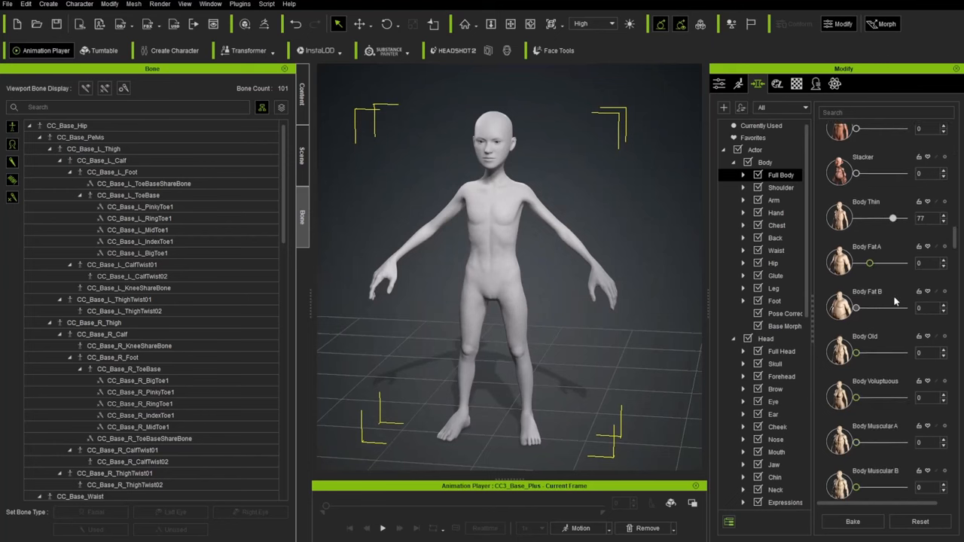
drag(856, 352, 877, 278)
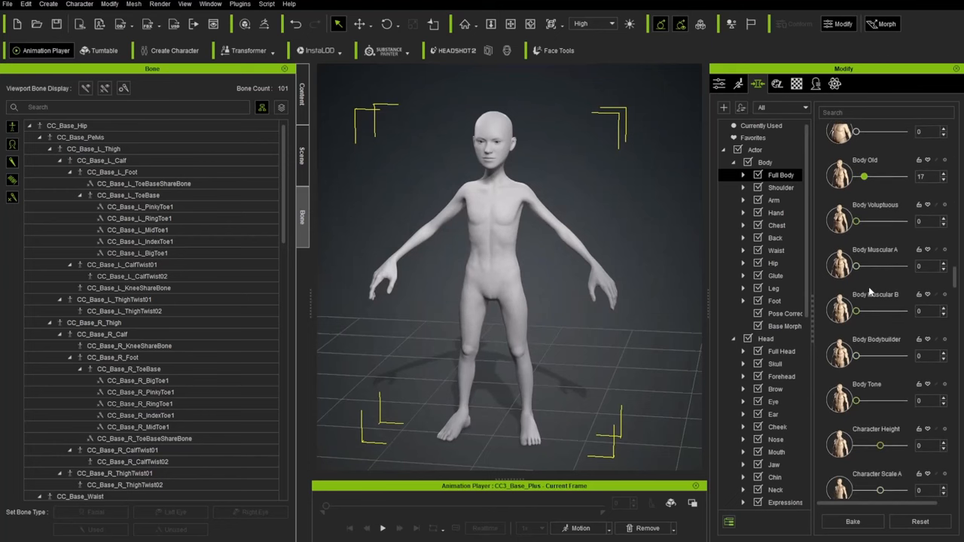
scroll(down, 3)
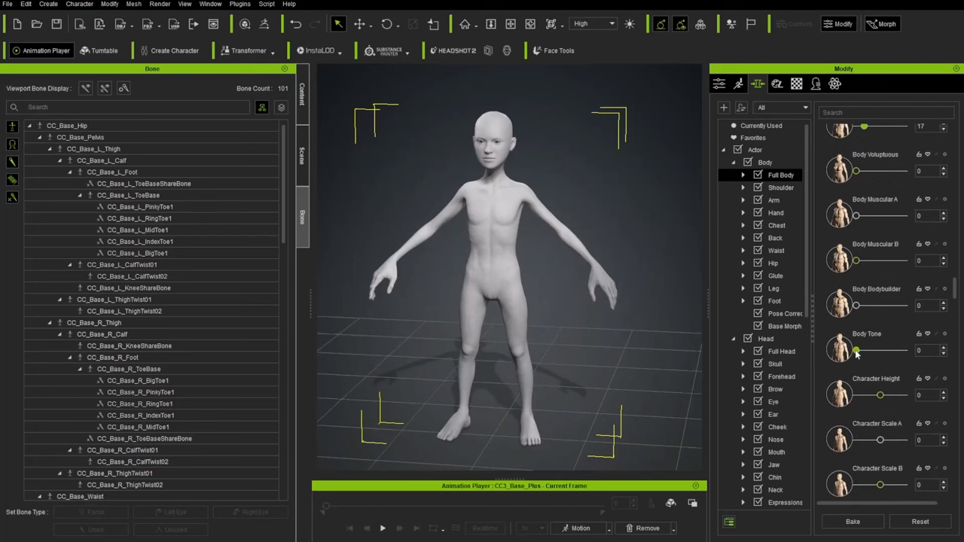
drag(856, 350, 889, 350)
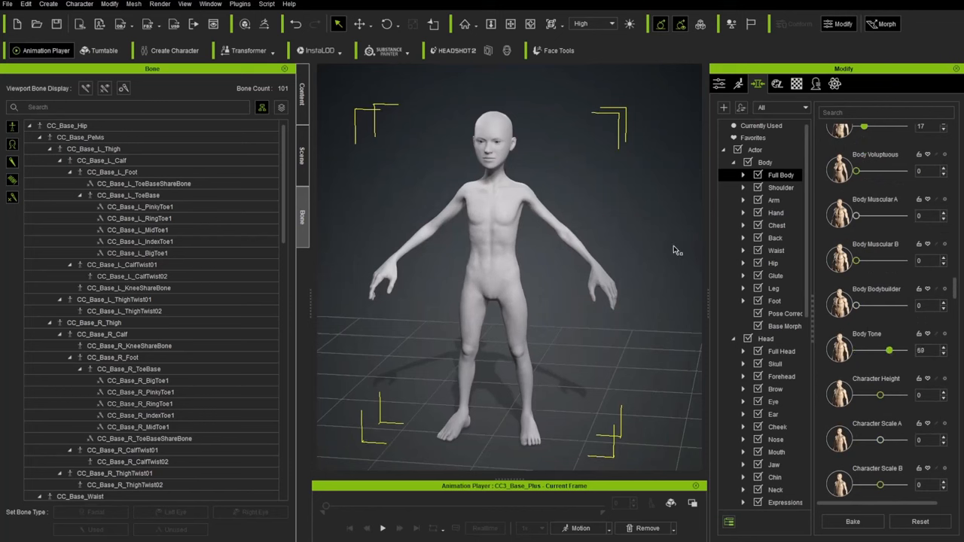
mouse_move(892, 229)
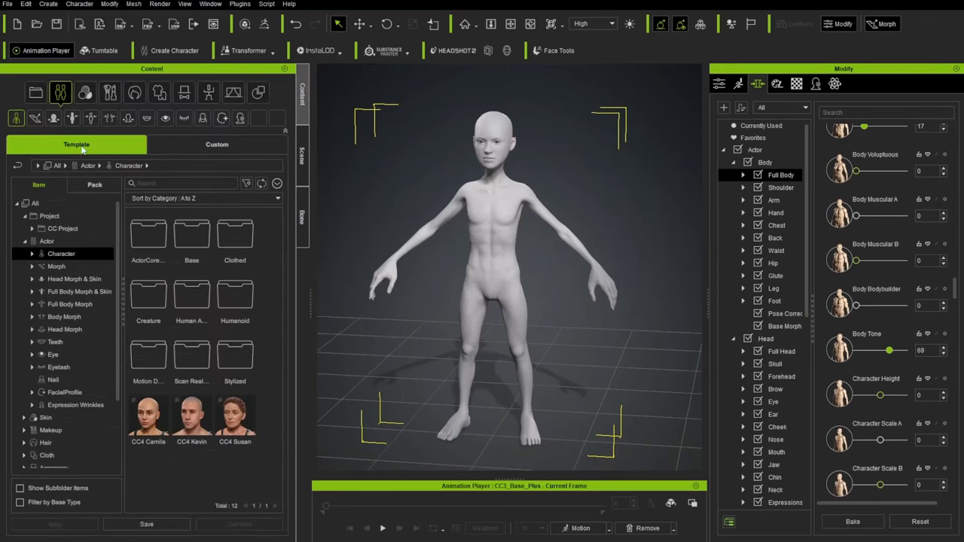
Switch the Content library between Custom and Template and list templates as items.
click(217, 145)
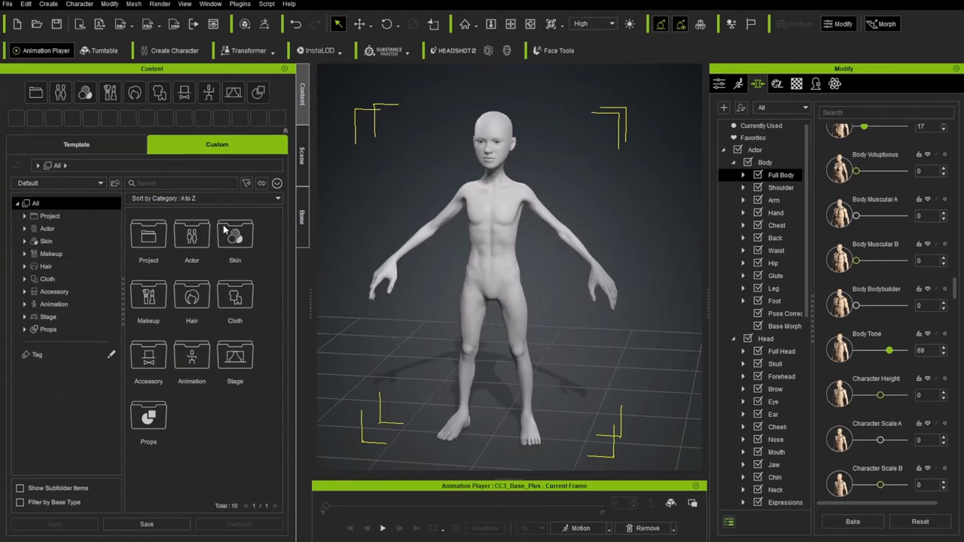
click(75, 145)
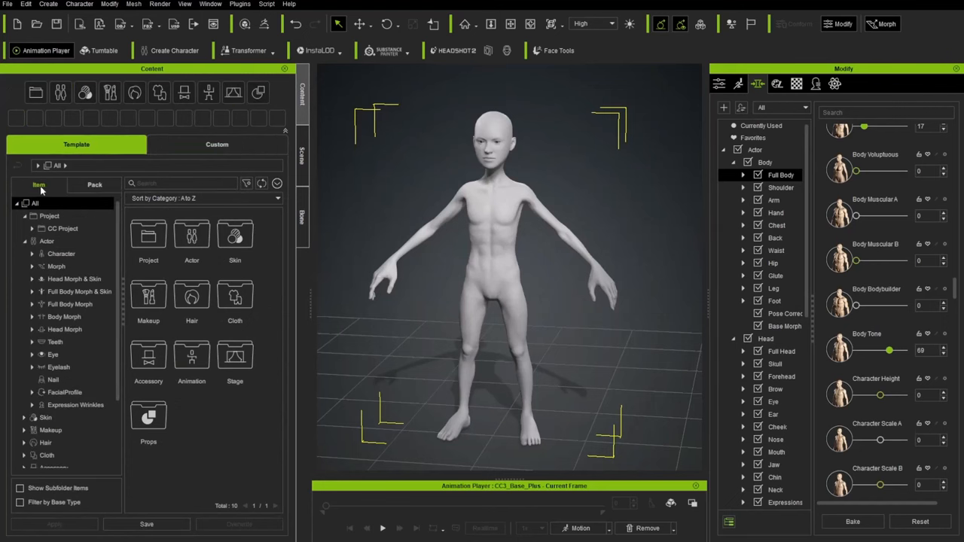
click(36, 184)
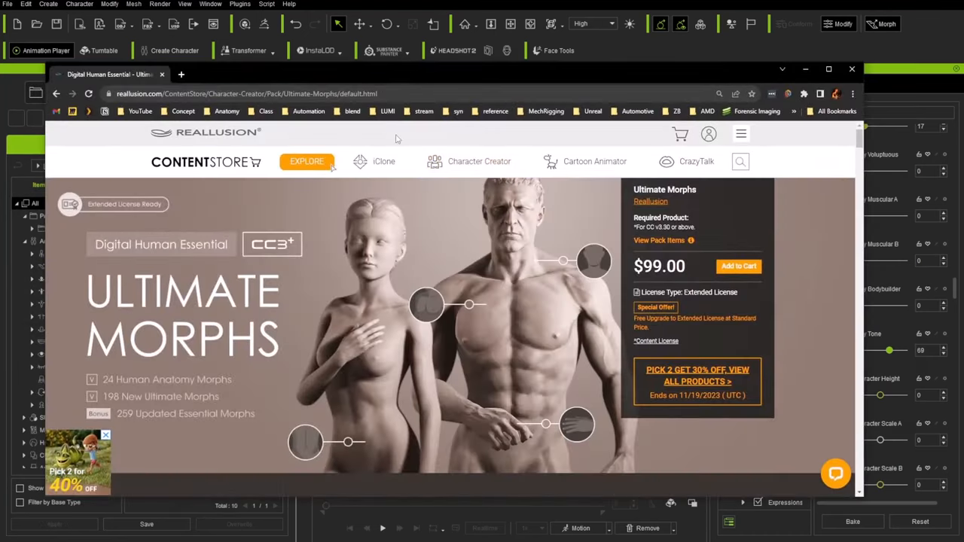
Scroll the Ultimate Morphs pack page and open its 457 Morph Slider gallery.
scroll(down, 3)
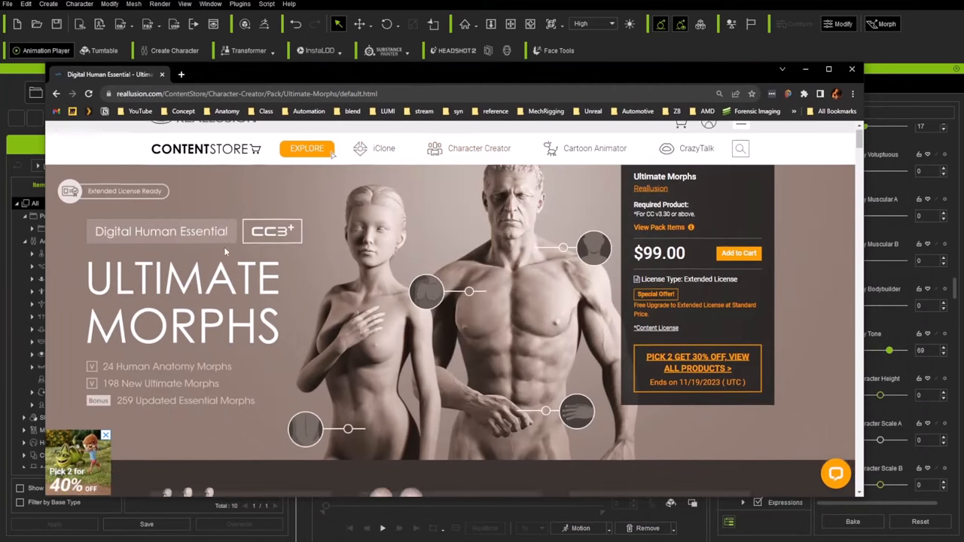
scroll(down, 3)
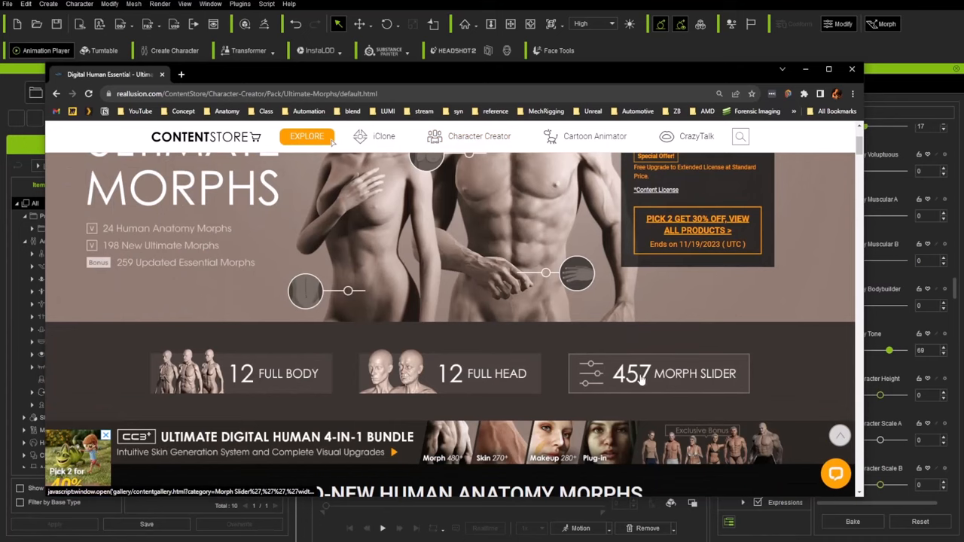
click(853, 69)
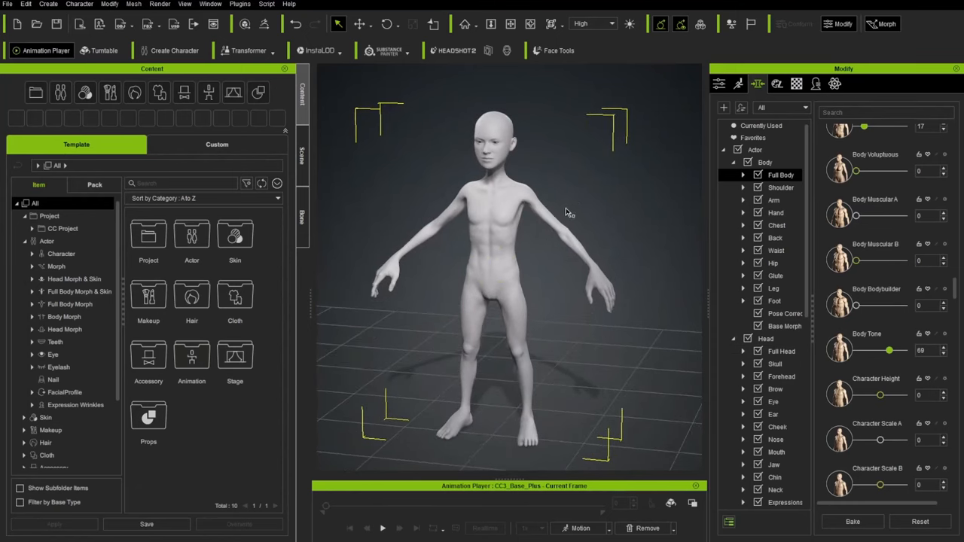
Select the ears and push Ear Scale up to its maximum of 200.
scroll(up, 3)
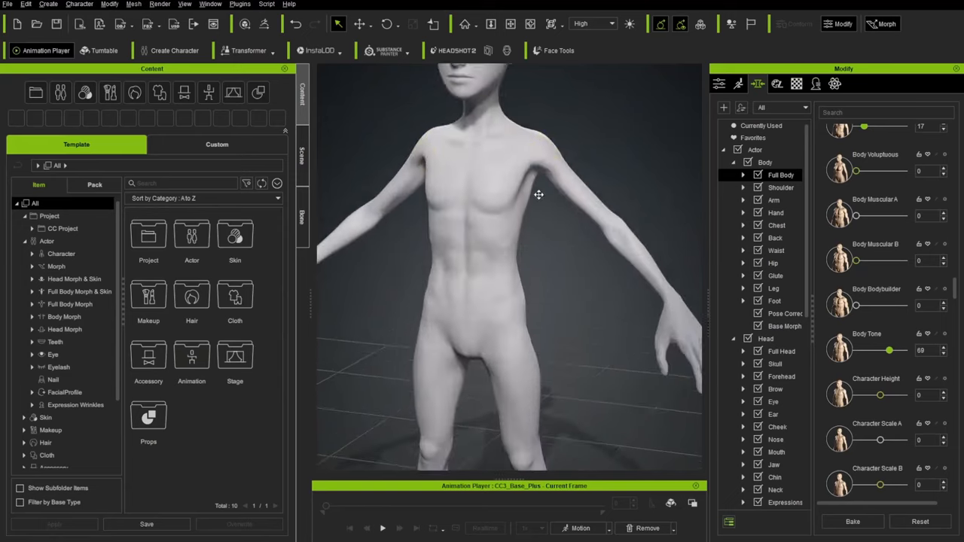
click(773, 414)
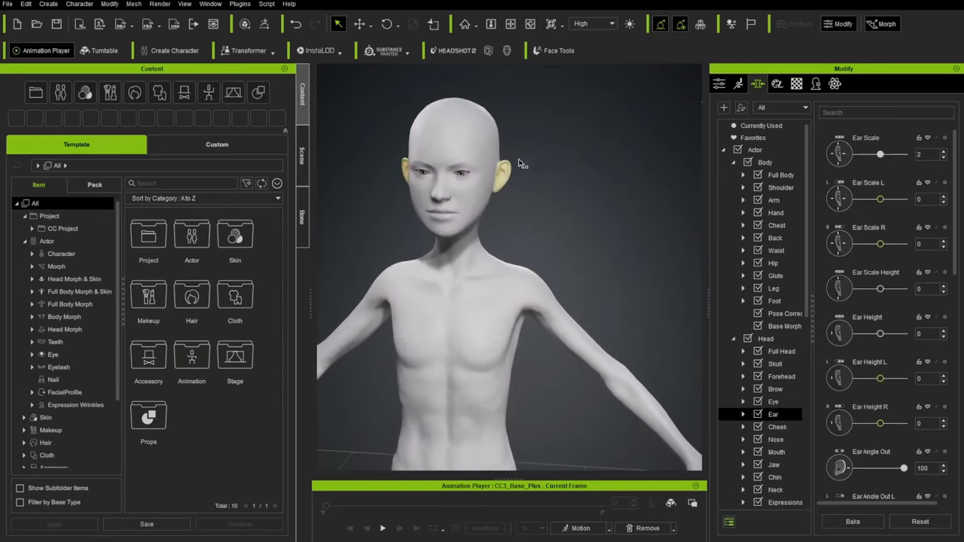
drag(880, 153, 856, 154)
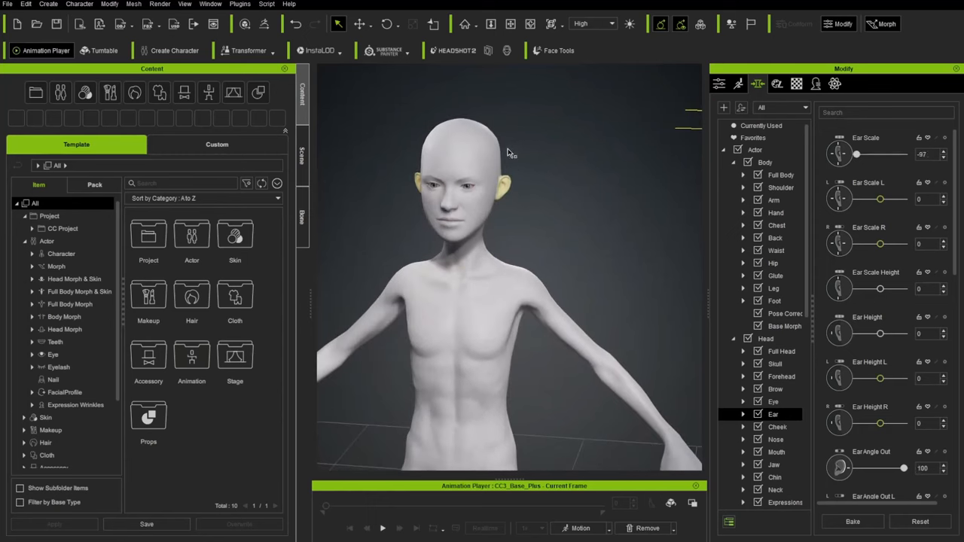
drag(856, 153, 895, 153)
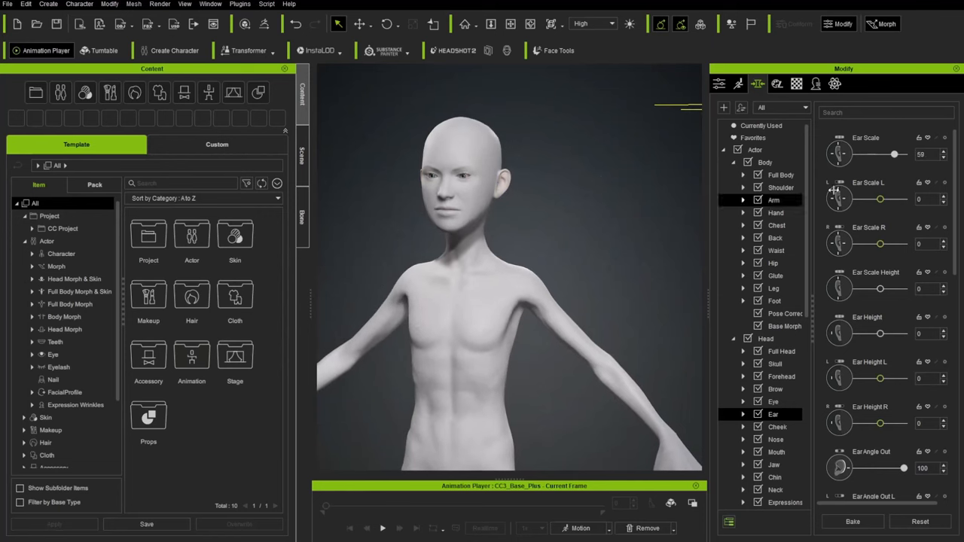
drag(895, 154, 898, 154)
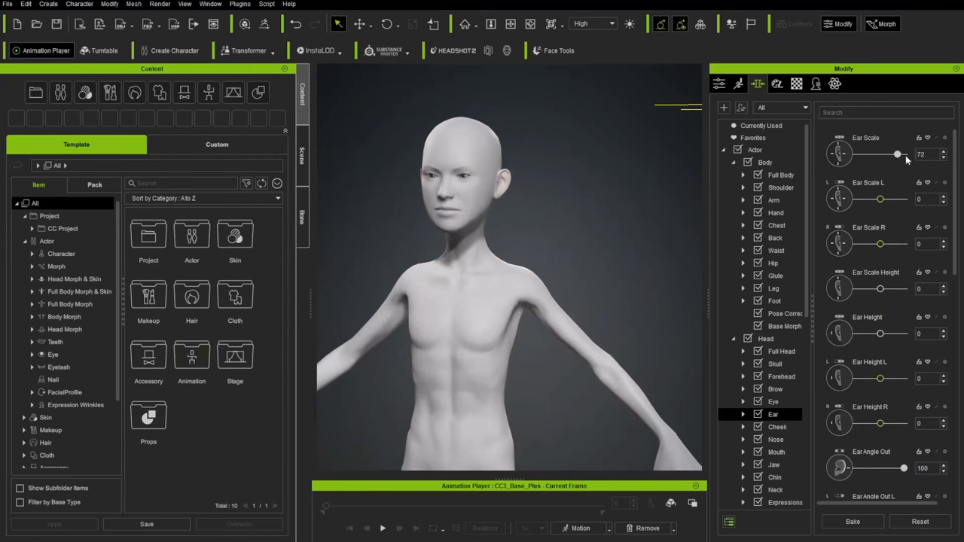
drag(898, 154, 904, 154)
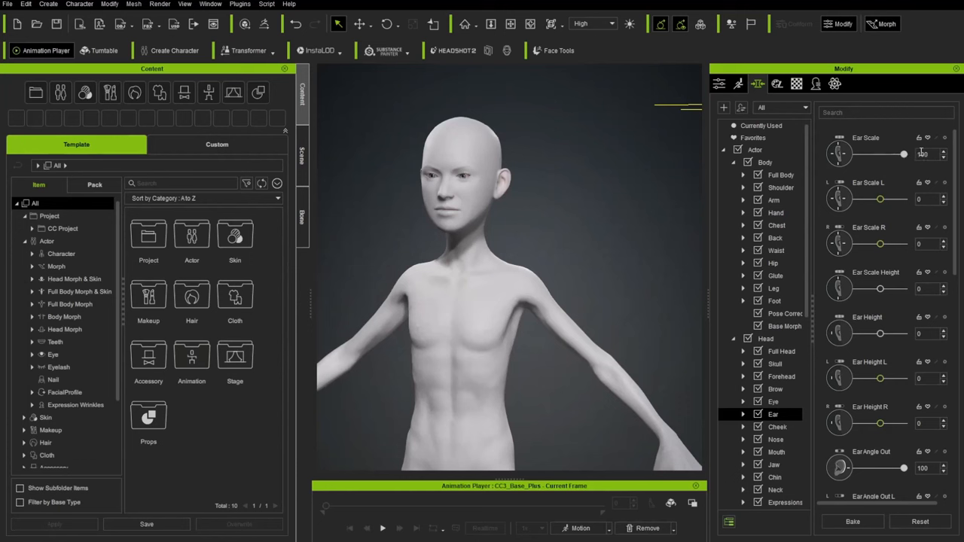
drag(841, 154, 904, 154)
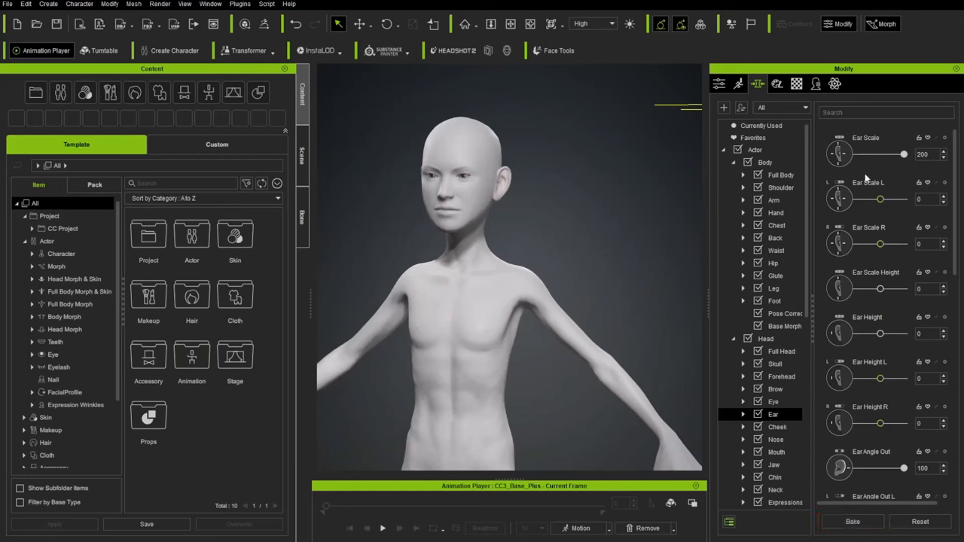
mouse_move(850, 175)
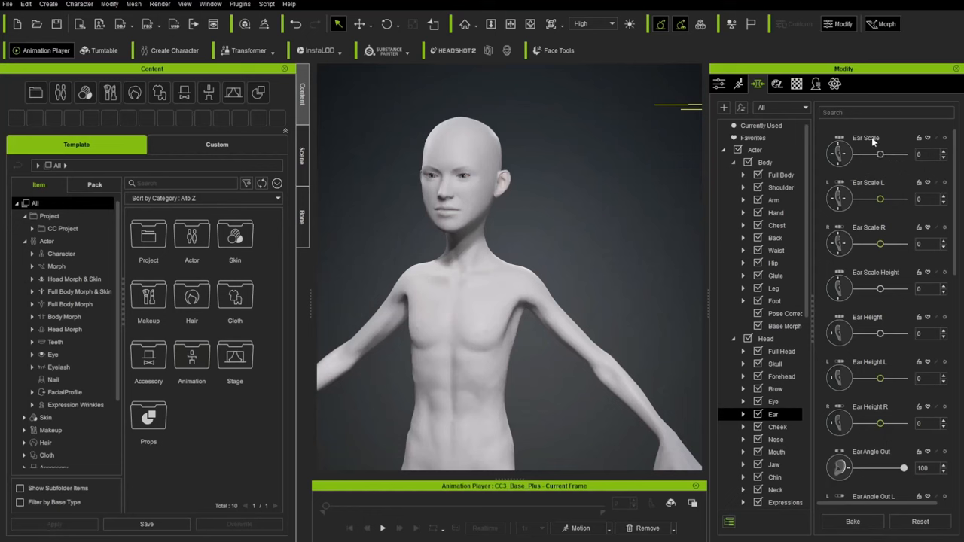
Set Ear Scale back to 100 and Ear Elf to 100 for pointed elf ears.
drag(881, 154, 904, 154)
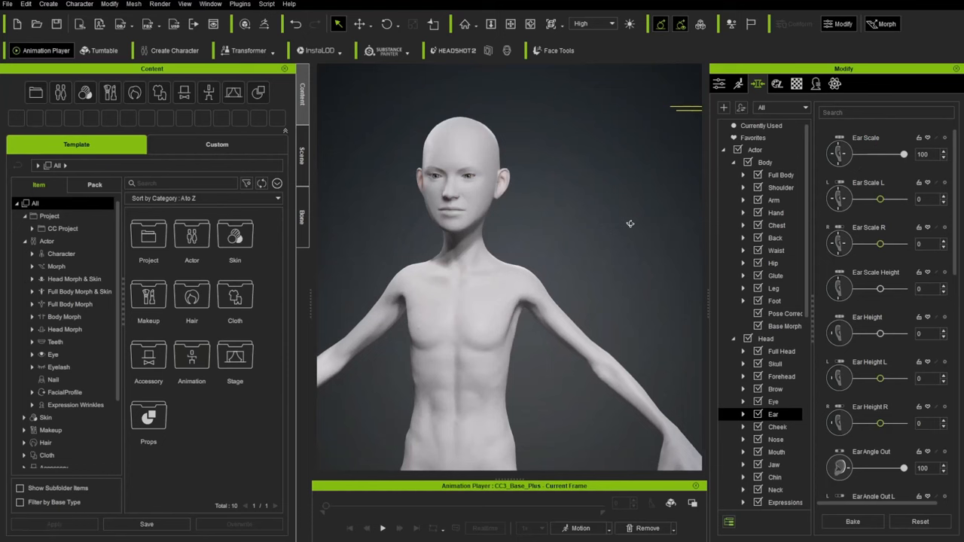
scroll(down, 3)
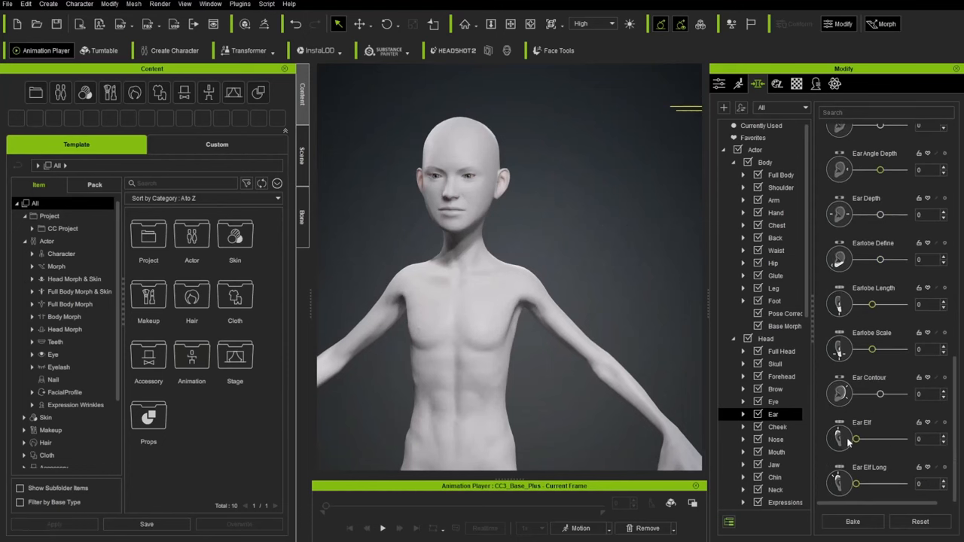
drag(856, 440, 904, 440)
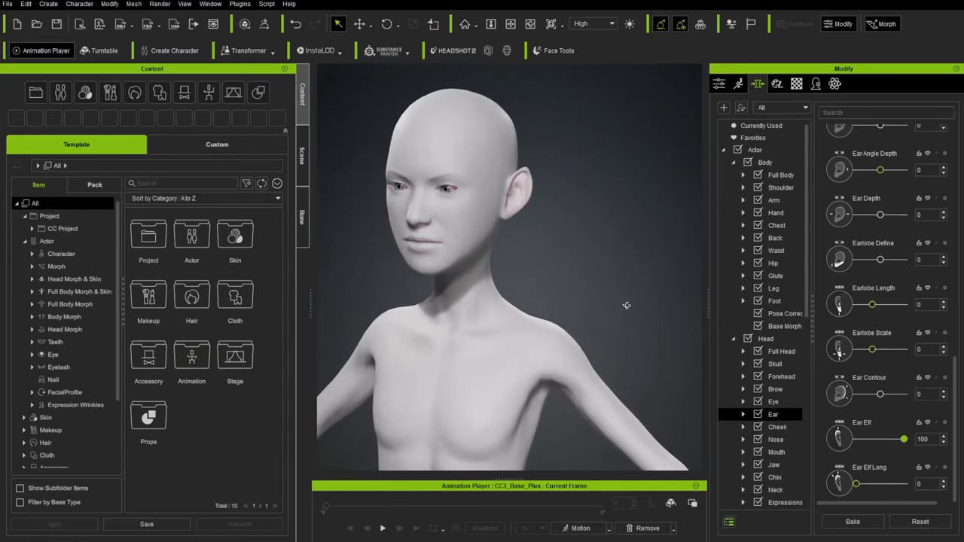
click(520, 192)
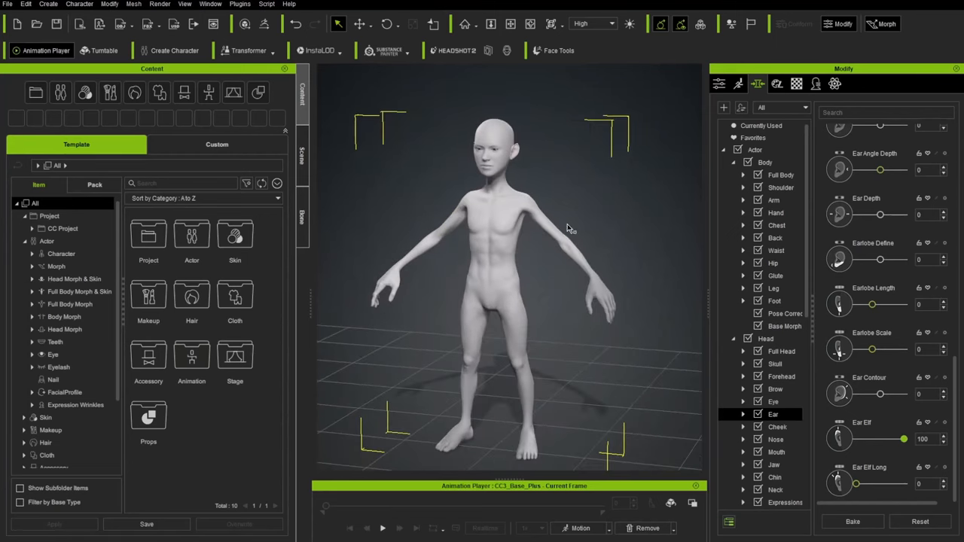
Reshape the arms and raise Chest Bone Scale to about 68.
click(774, 199)
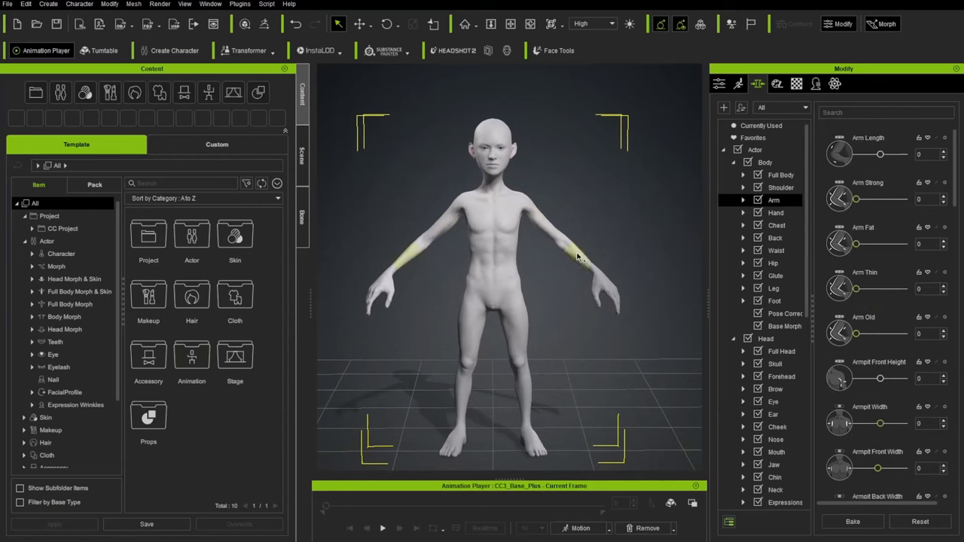
drag(576, 257, 437, 317)
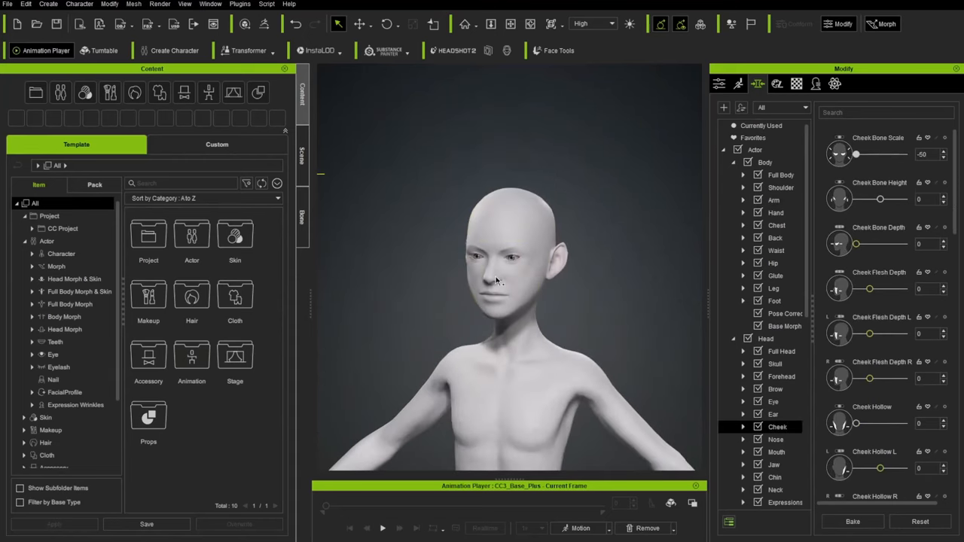
drag(856, 153, 895, 154)
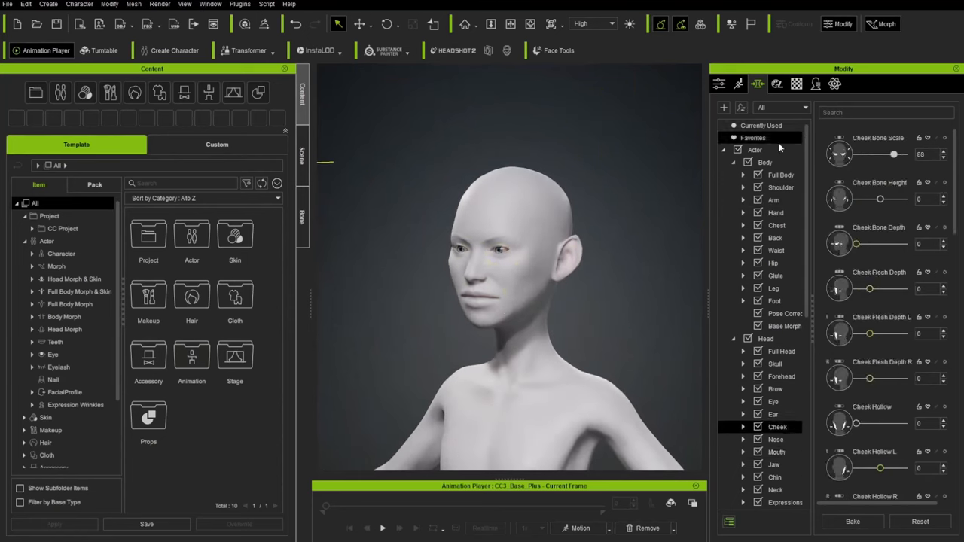
Raise Face Thin to 88 in the Full Head morphs.
click(780, 351)
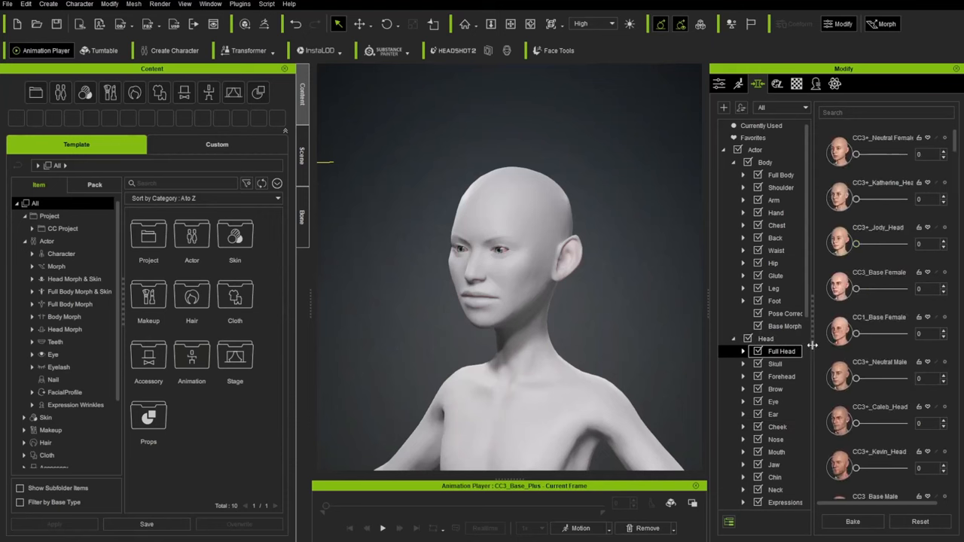
scroll(down, 3)
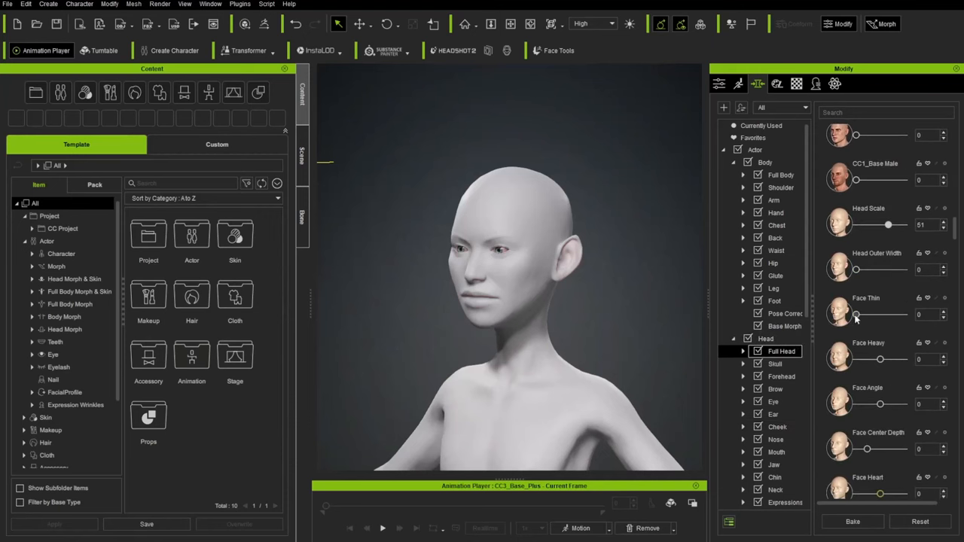
drag(856, 315, 904, 315)
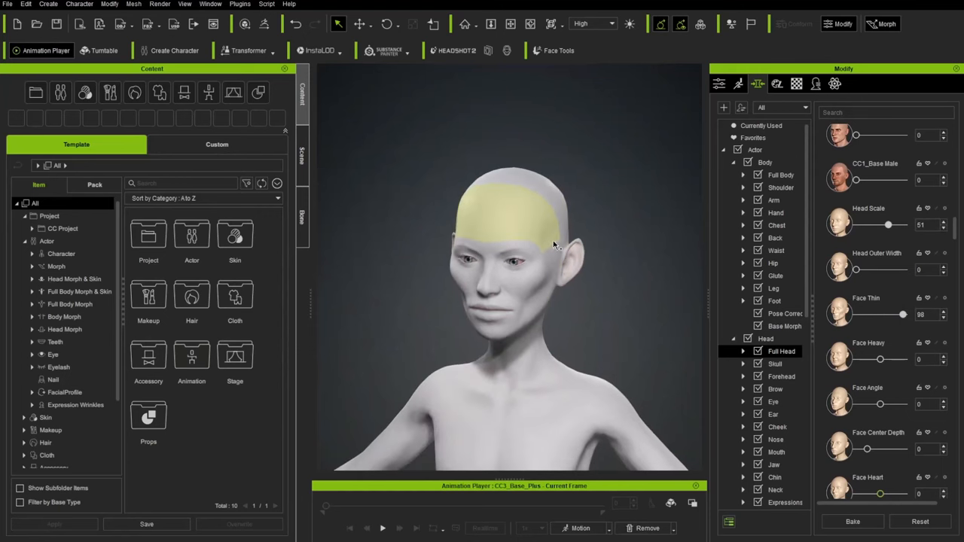
click(781, 377)
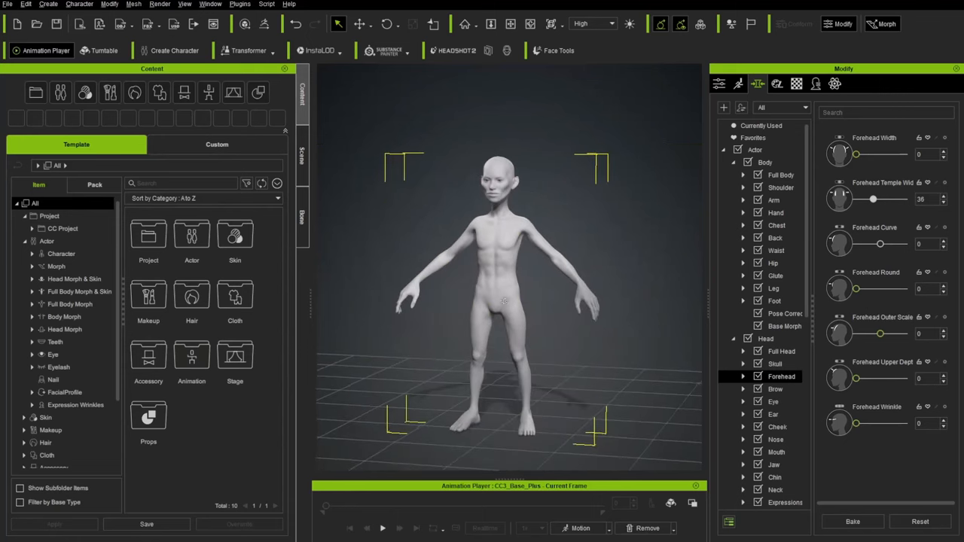
mouse_move(576, 268)
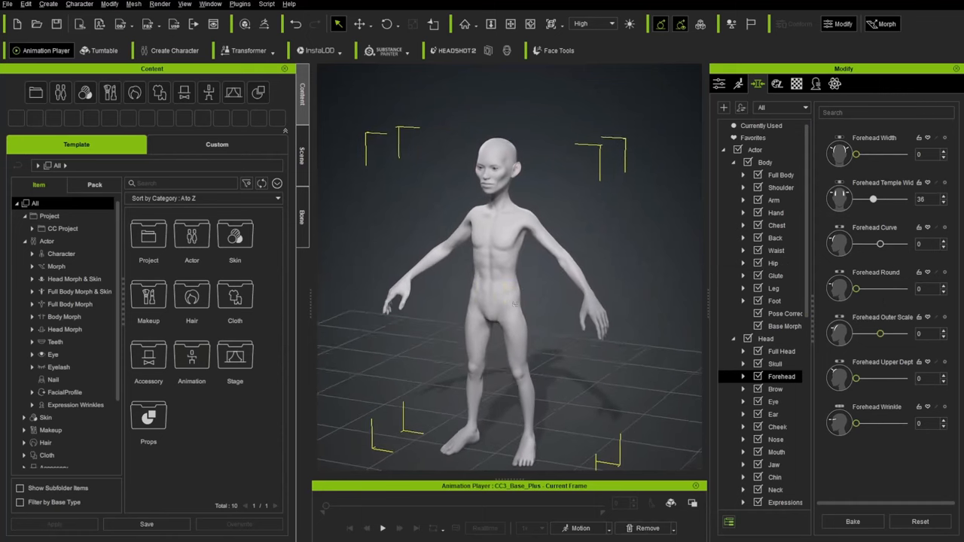
Drag Chest Width negative in the Chest category to narrow the chest.
click(777, 226)
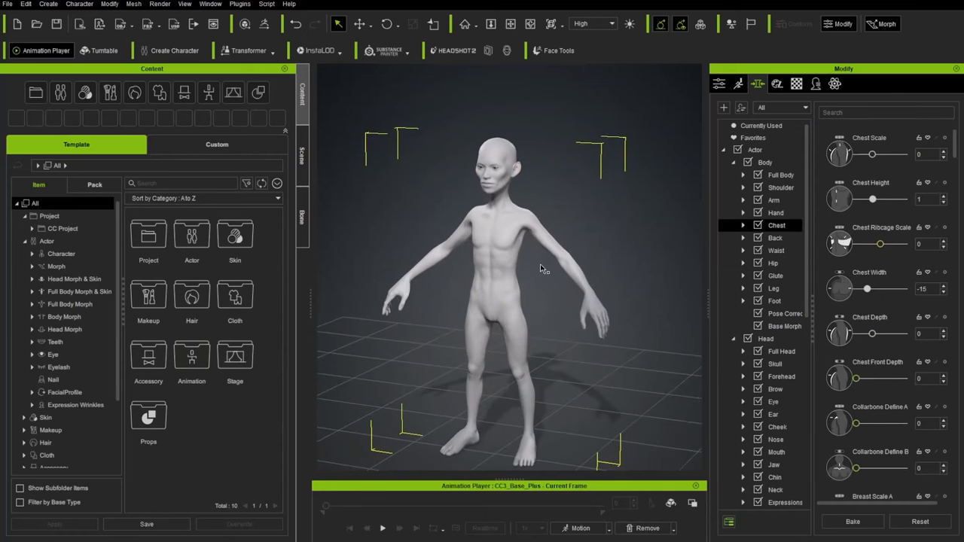
drag(867, 289, 877, 289)
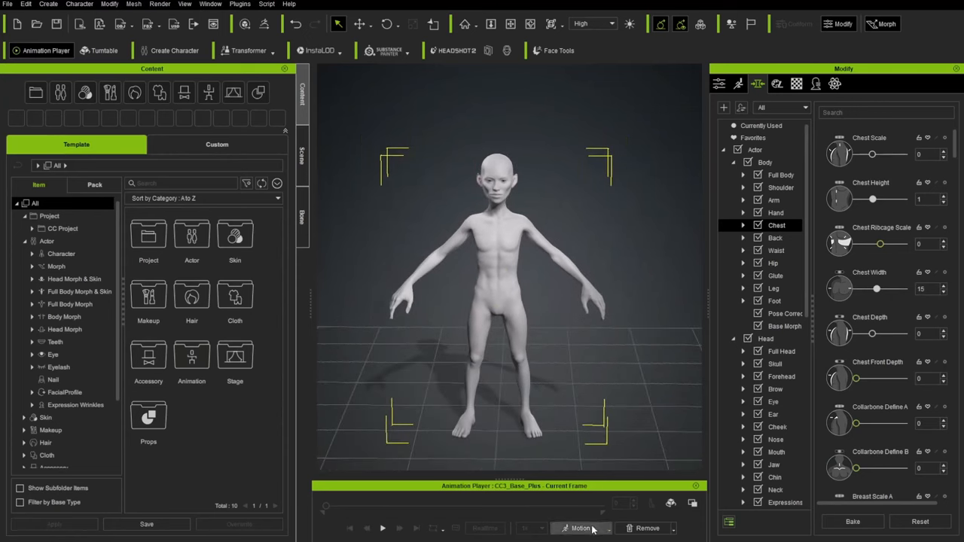
Preview the morphed character with the Male Walk test motion.
click(581, 528)
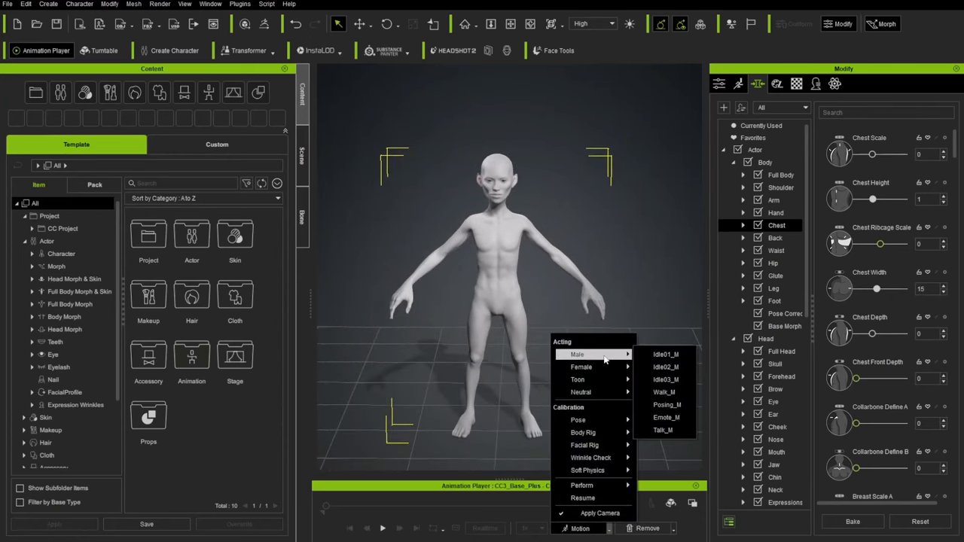
click(669, 354)
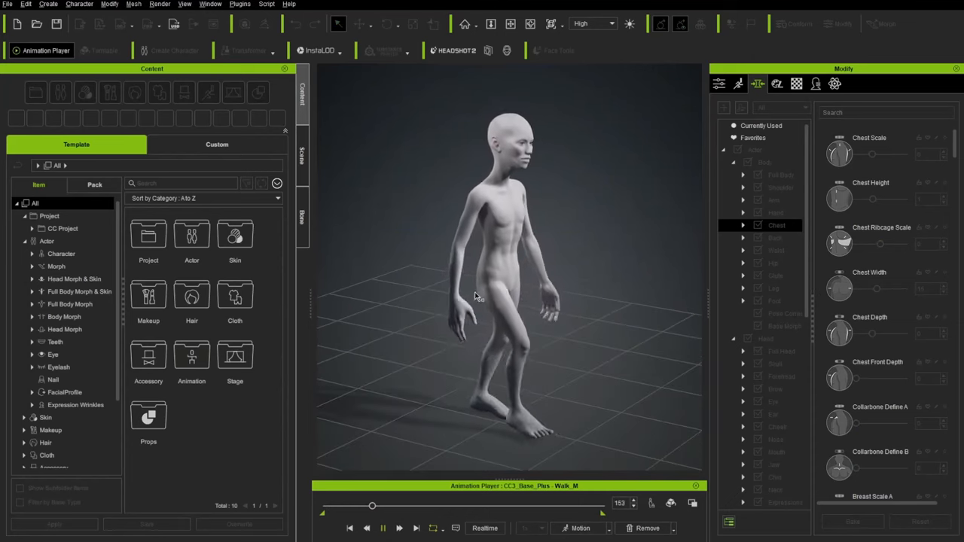
click(585, 527)
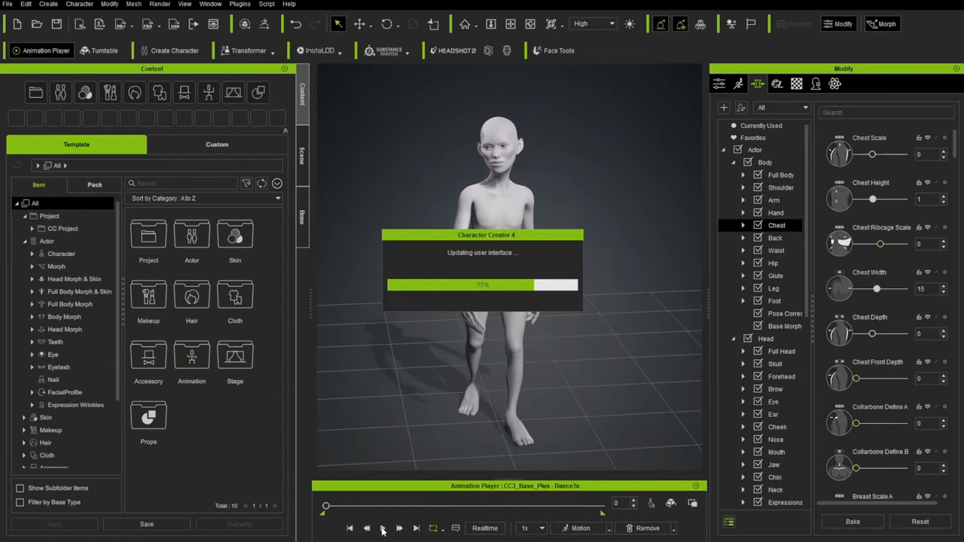
Play the Dance Twirl motion, scrub ahead, then stop the test animation.
click(383, 527)
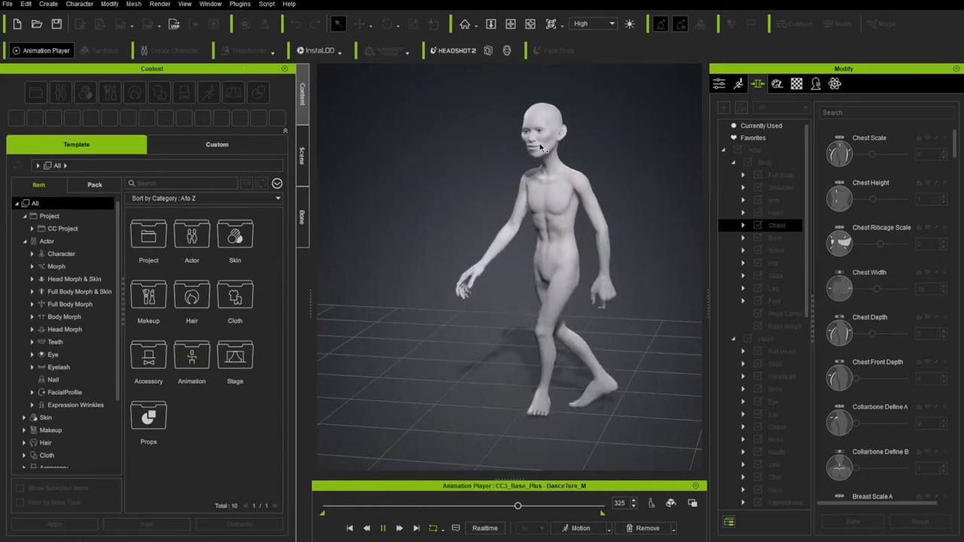
drag(518, 507, 587, 506)
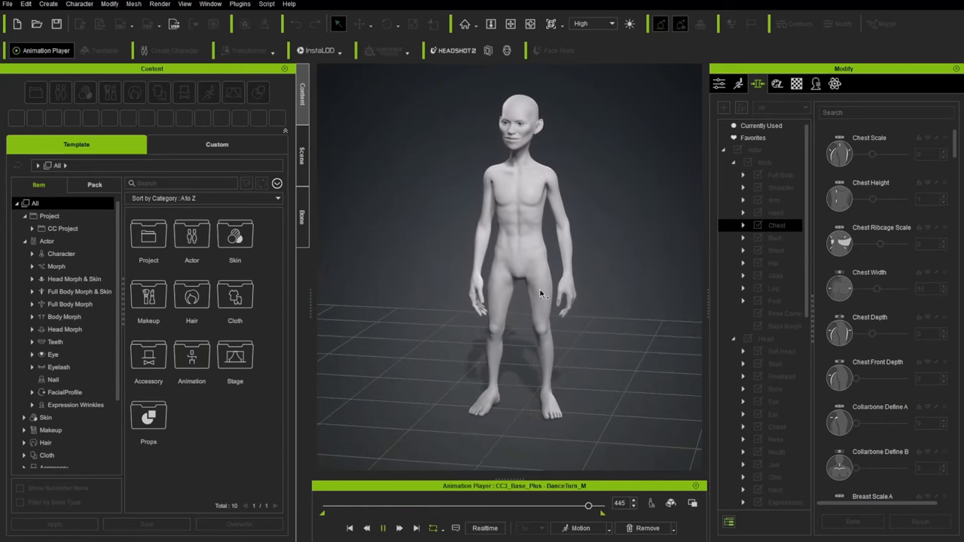
click(383, 527)
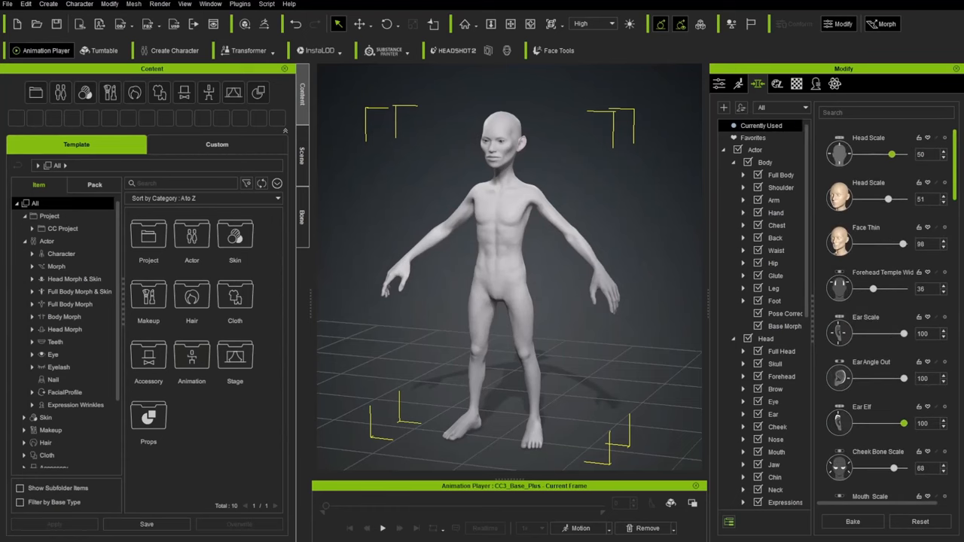
Review the Currently Used morph slider values for the goblin figure.
scroll(down, 3)
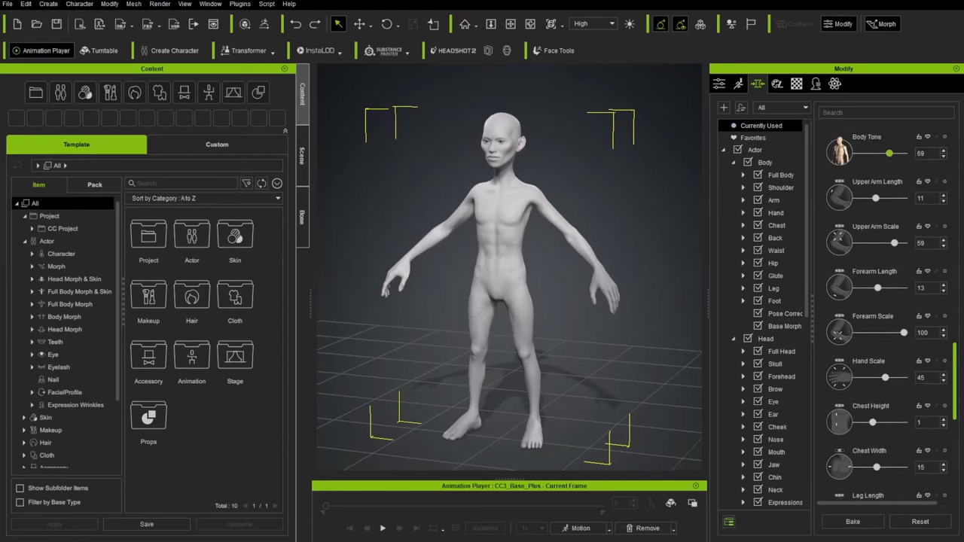
scroll(down, 3)
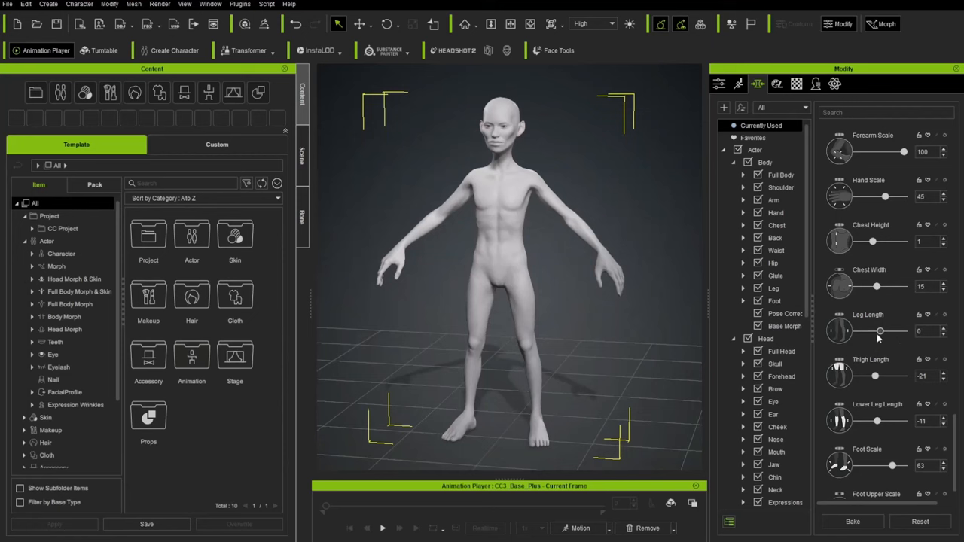
click(774, 226)
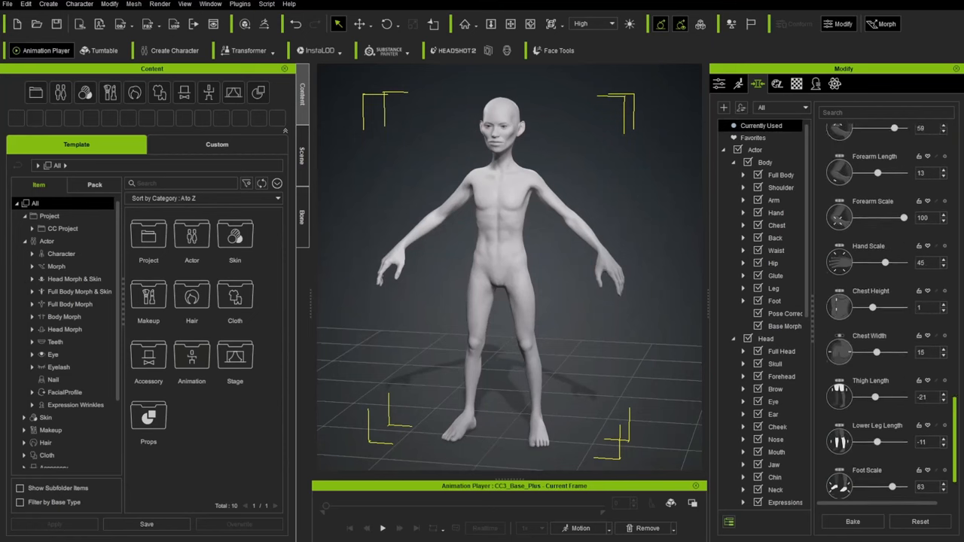
scroll(down, 3)
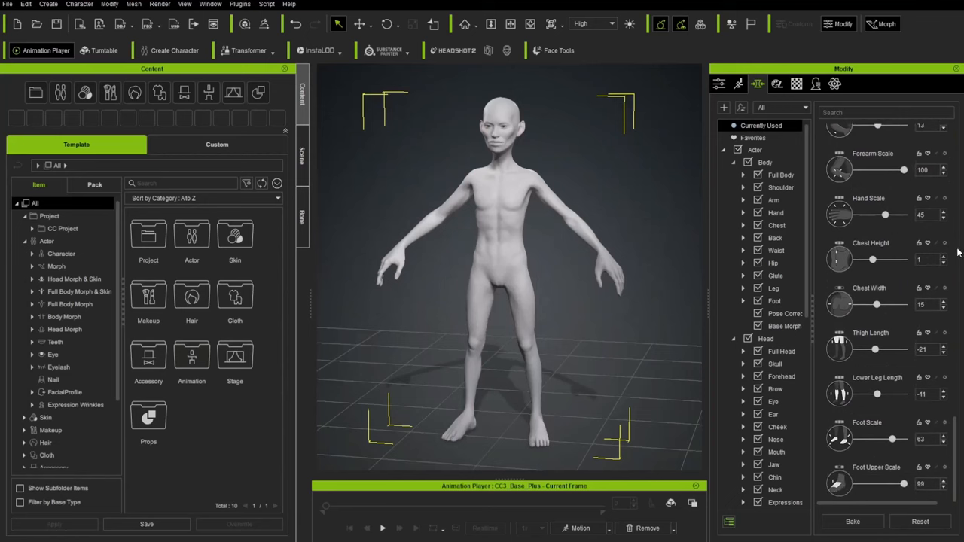
mouse_move(681, 340)
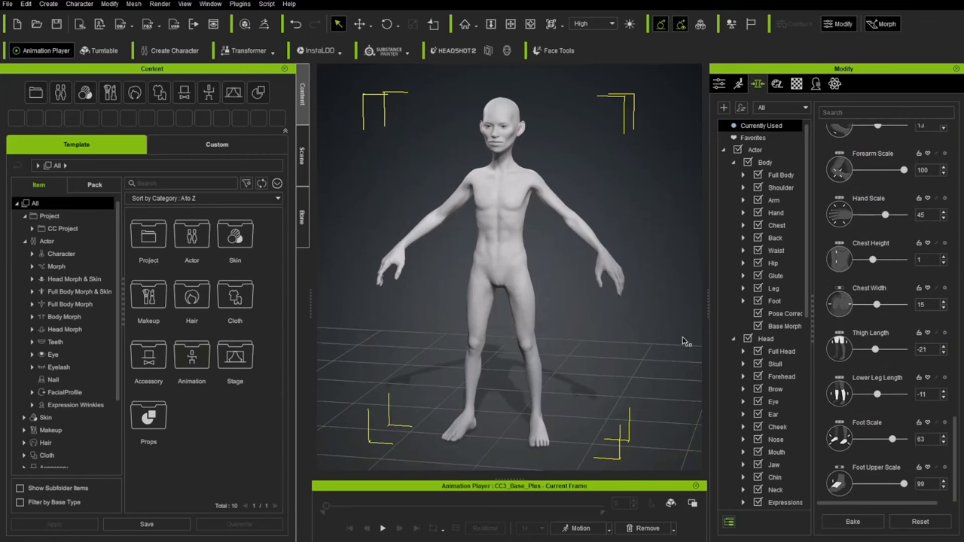
mouse_move(541, 335)
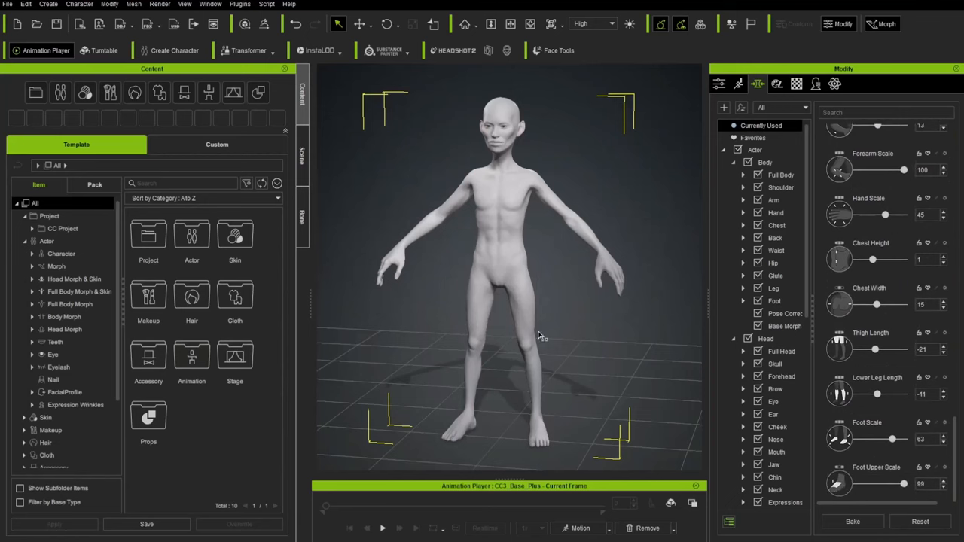
Send the character to ZBrush via GoZ and confirm clearing the GoZ caches.
click(771, 288)
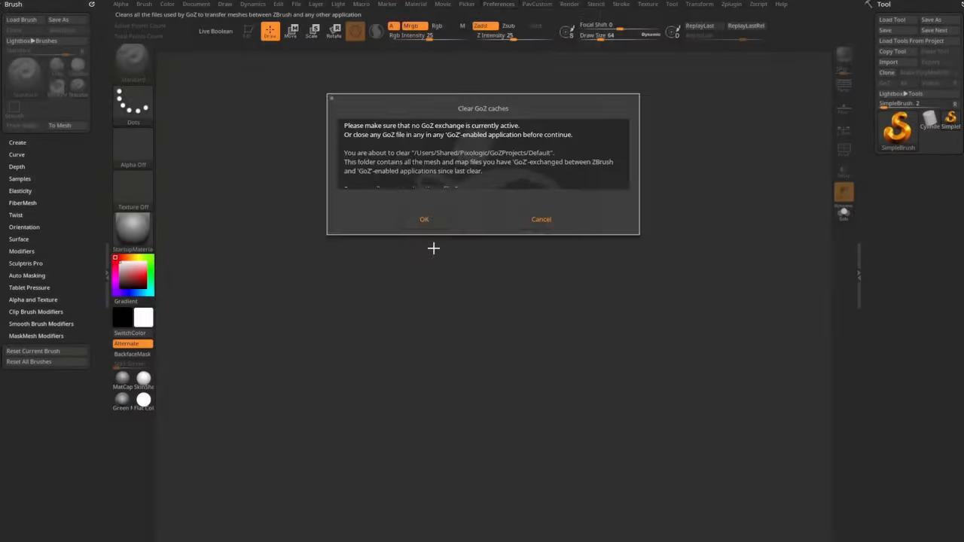
click(423, 220)
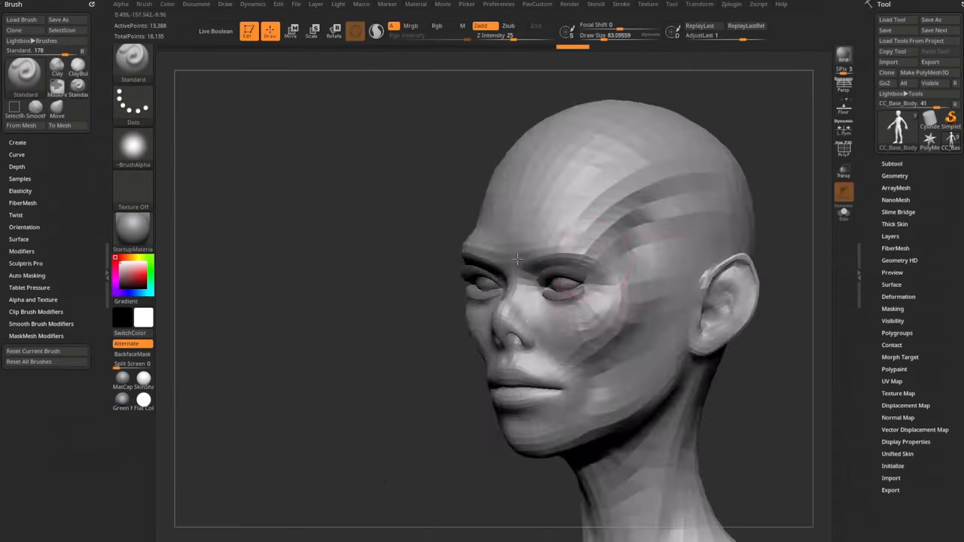